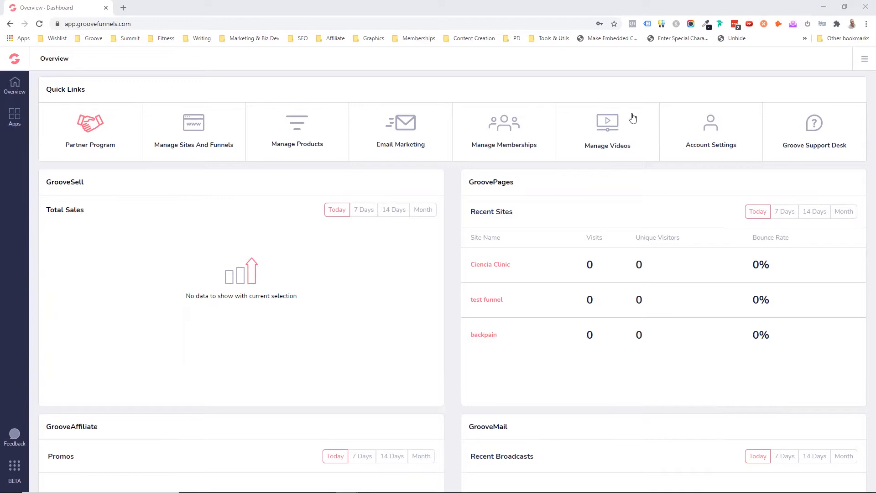
mouse_move(725, 85)
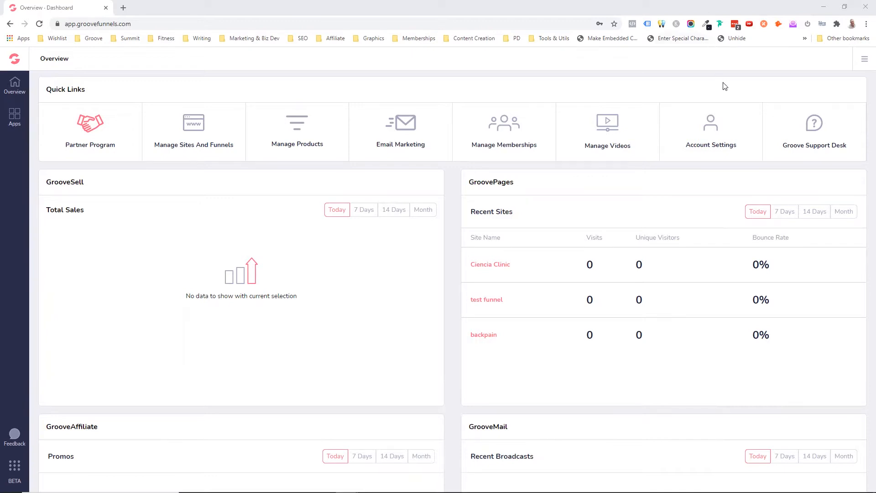
mouse_move(737, 70)
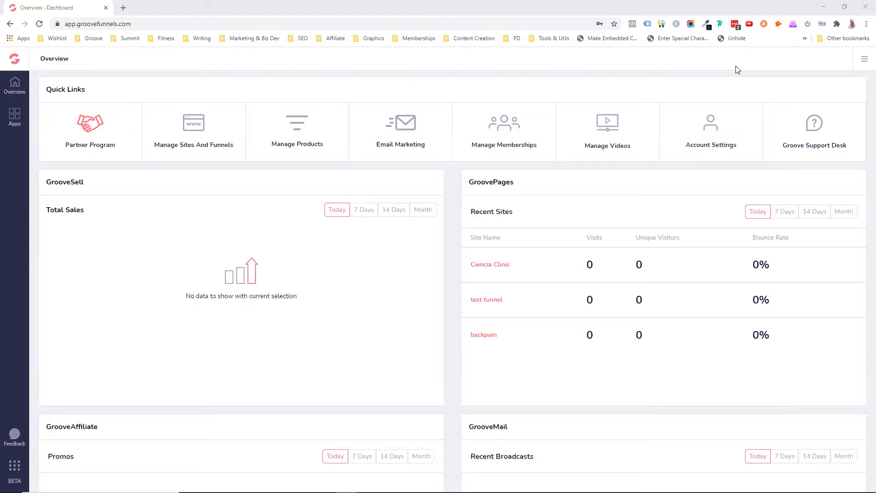
mouse_move(741, 84)
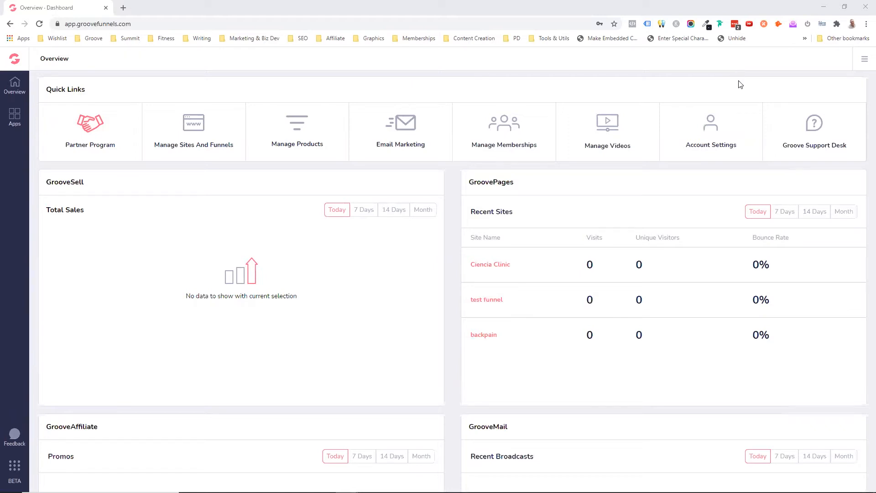
mouse_move(815, 97)
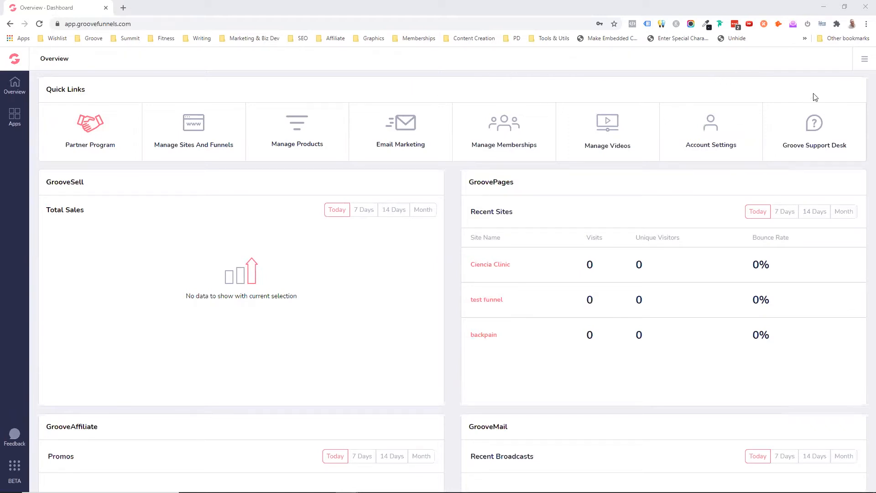
- Open My integrations from the top-right menu to view the existing integrations
left_click(865, 59)
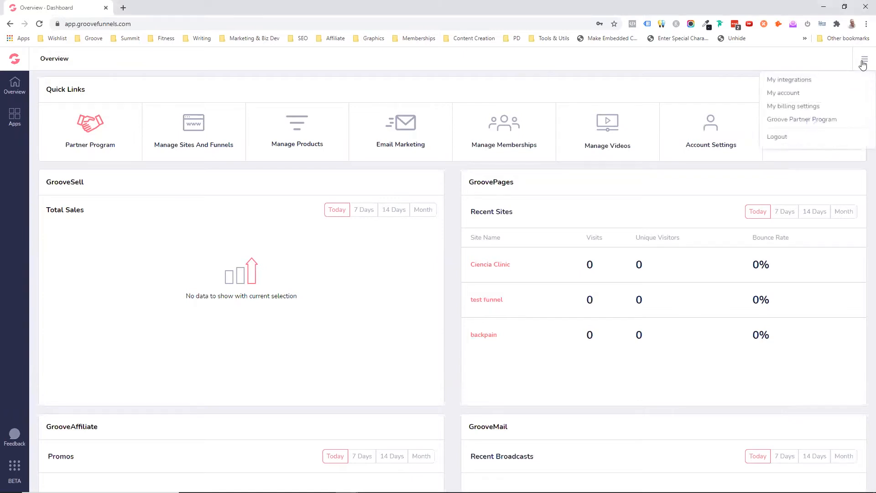
mouse_move(800, 88)
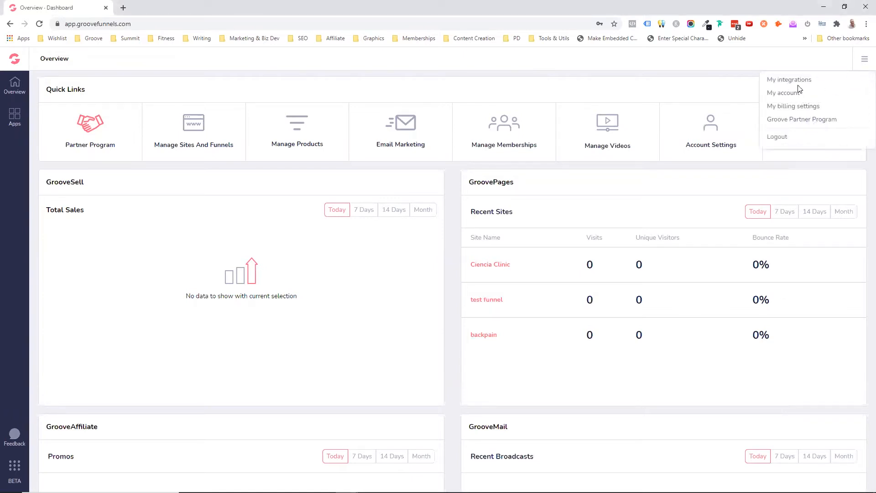
mouse_move(865, 60)
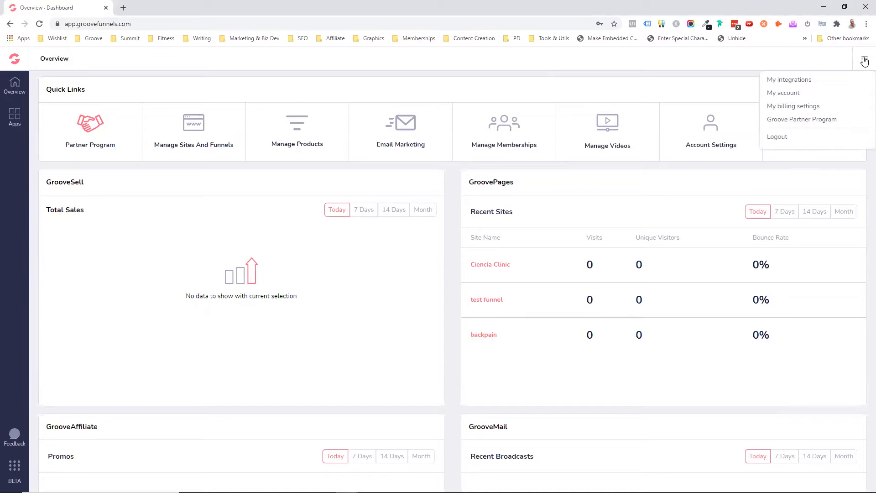
mouse_move(787, 83)
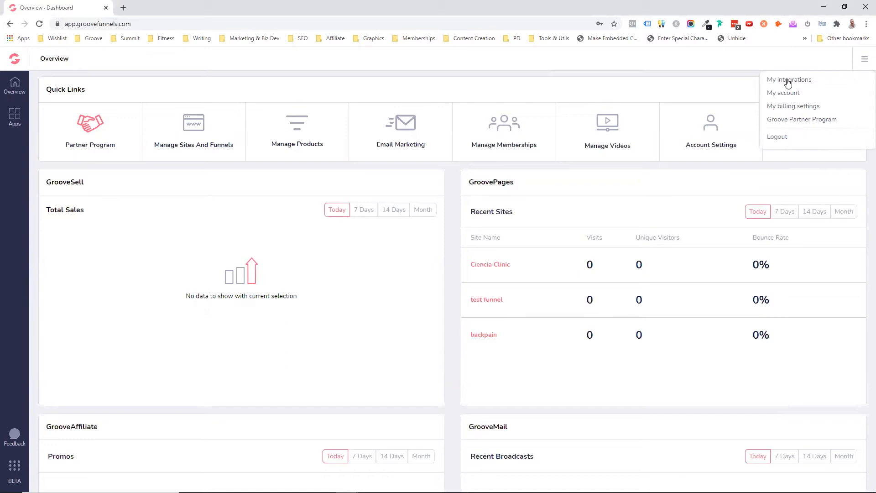
left_click(789, 80)
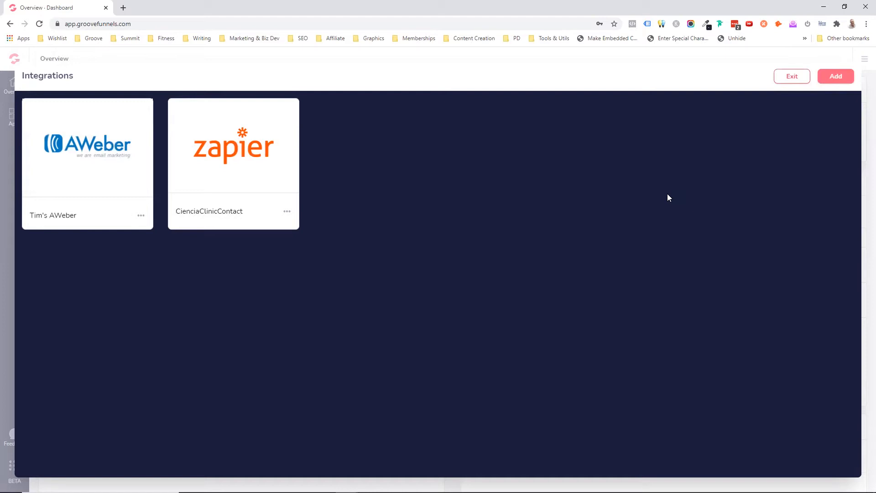
mouse_move(775, 191)
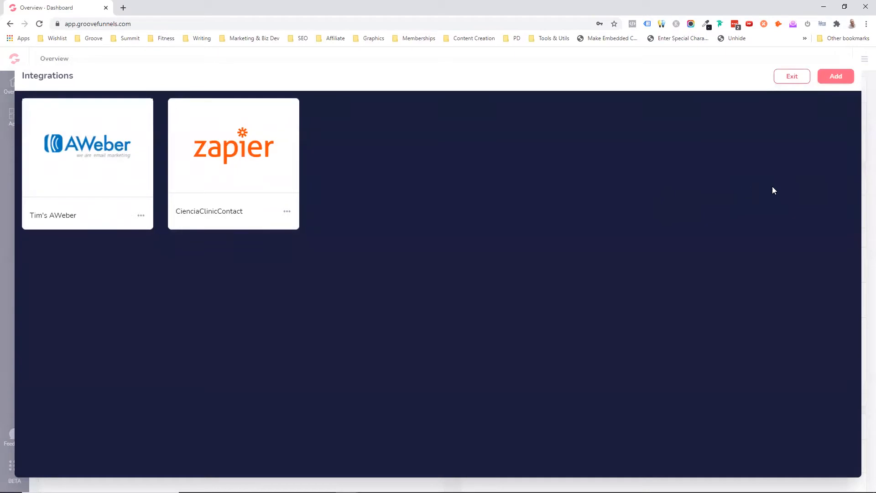
- Add a Zapier-type integration with the description 'Demo Zap' and save it
left_click(836, 77)
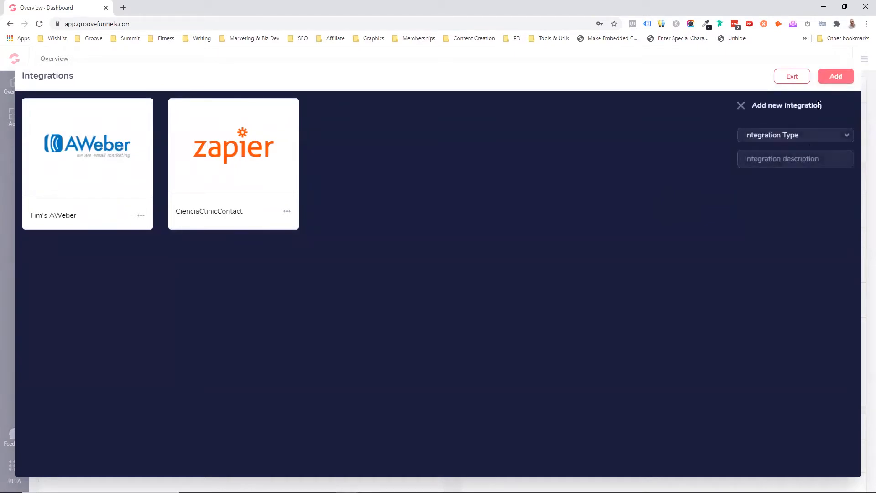
left_click(796, 135)
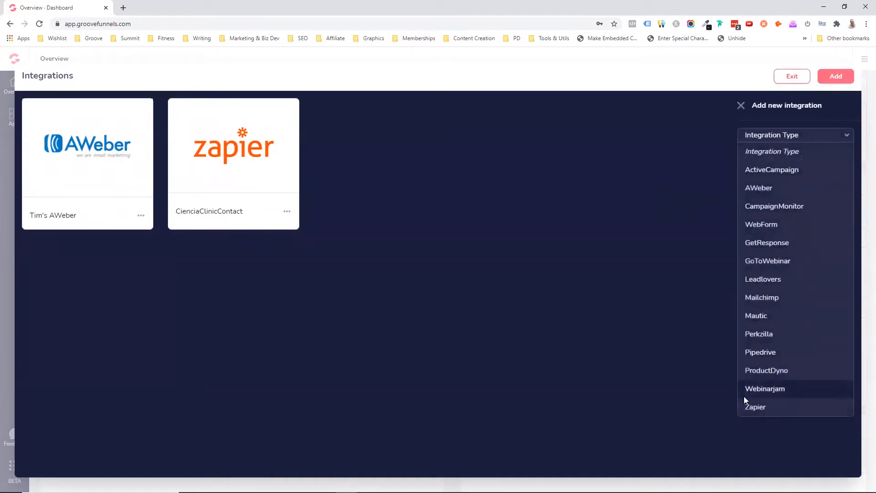
left_click(755, 406)
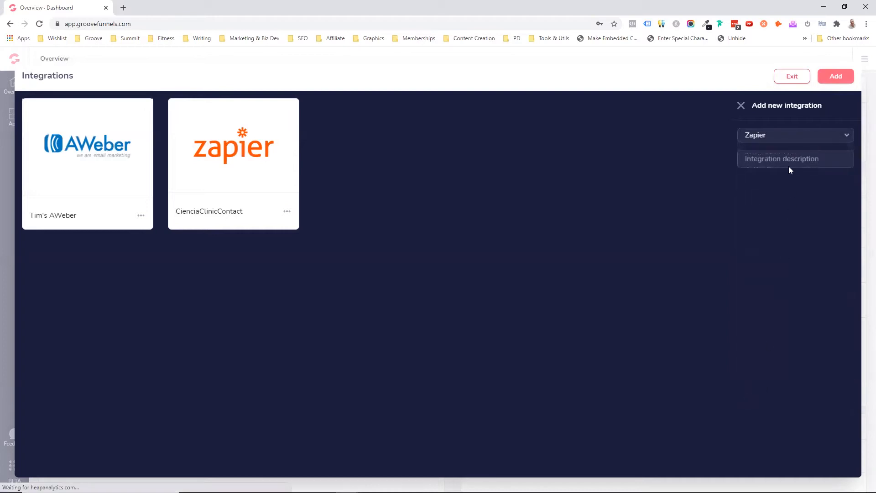
type("D")
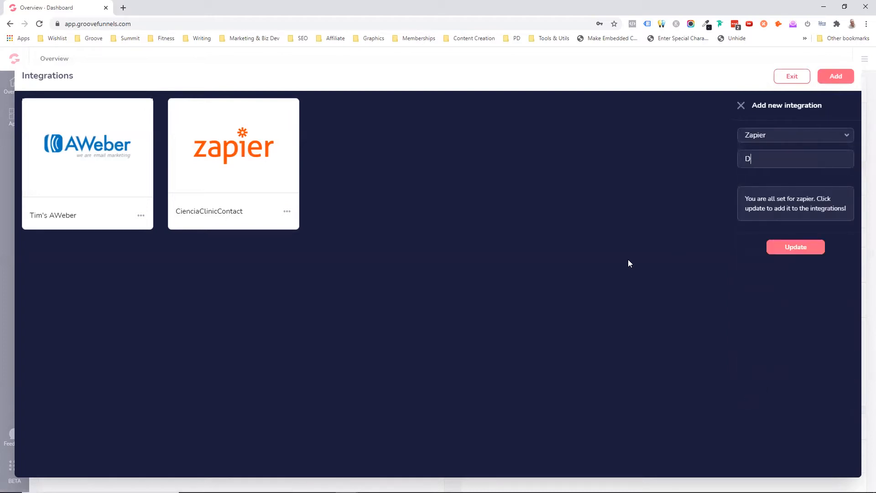
type("emo Zap")
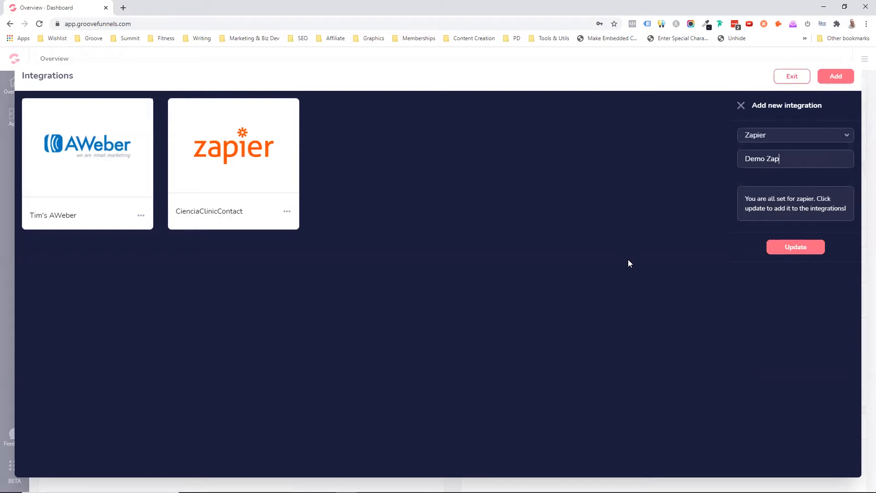
left_click(795, 247)
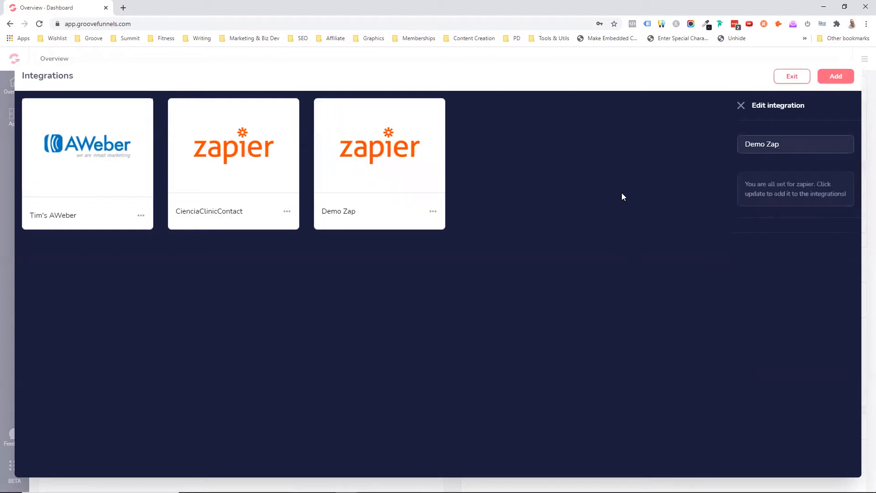
mouse_move(387, 150)
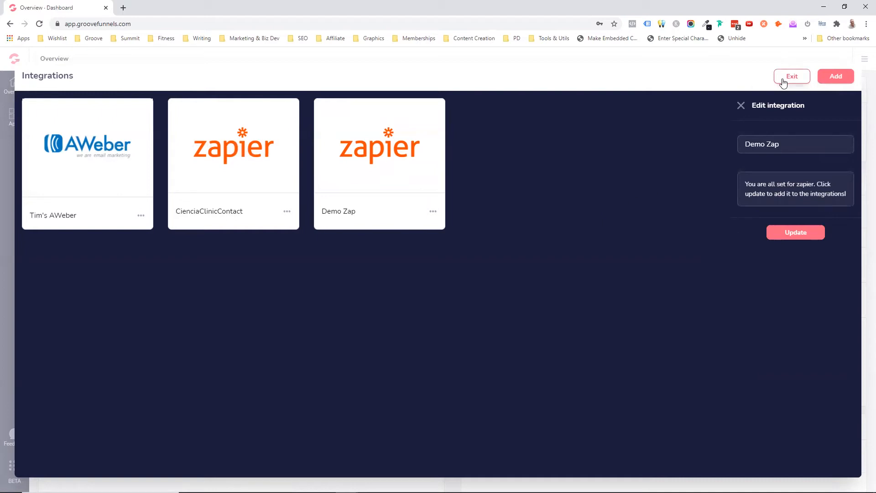
- Create a new site from a template named 'Zapier Demo' and start building it
left_click(792, 76)
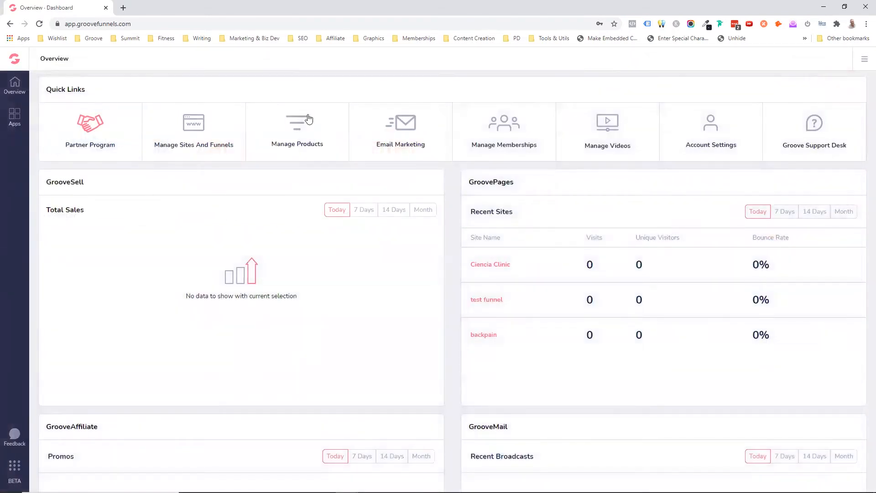
mouse_move(194, 133)
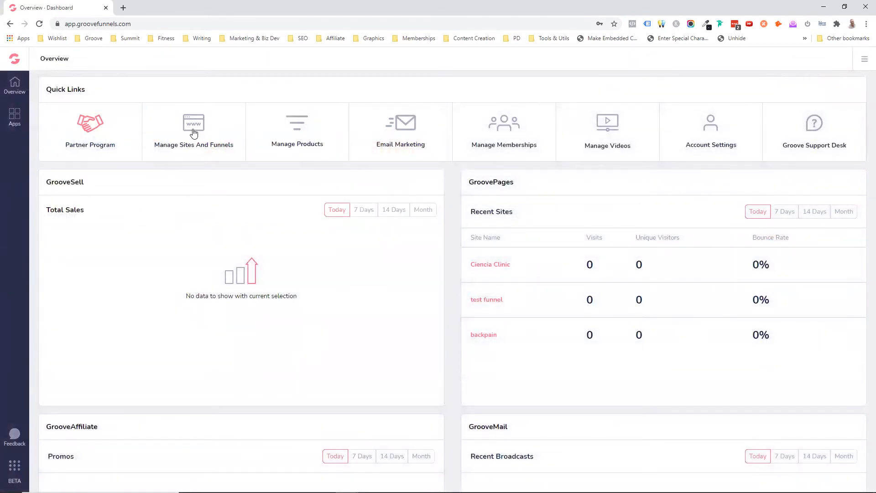
left_click(193, 132)
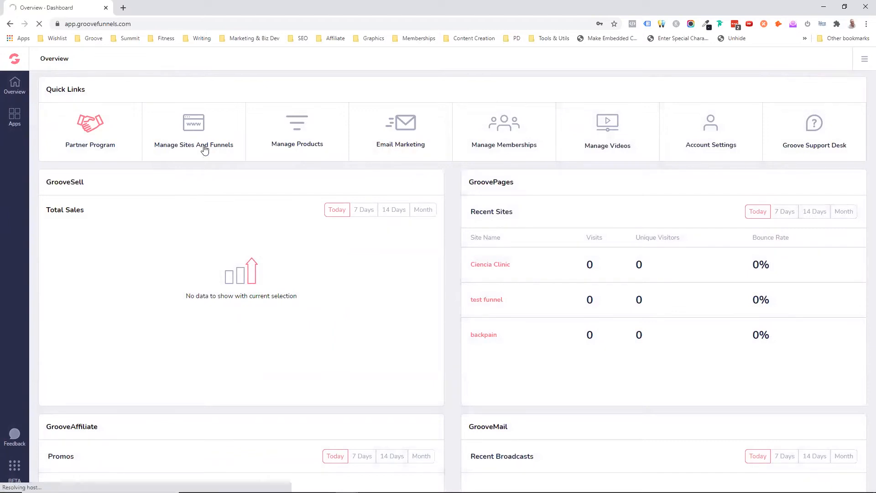
left_click(194, 128)
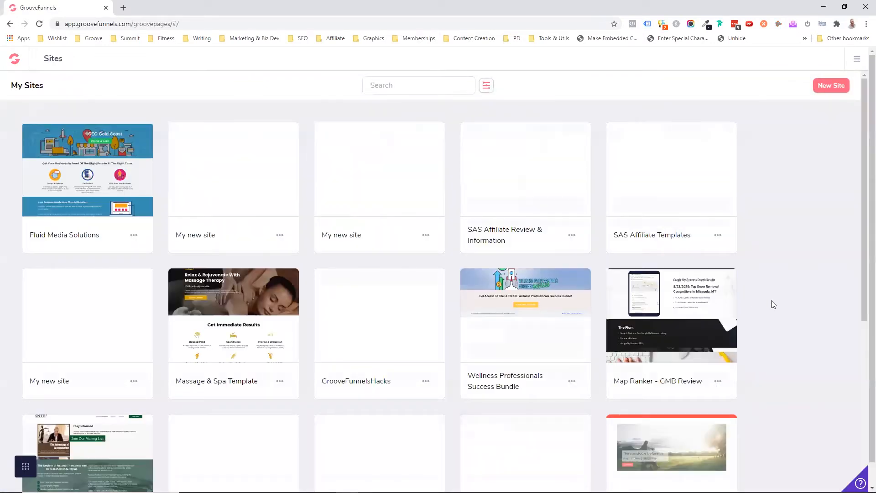
left_click(832, 86)
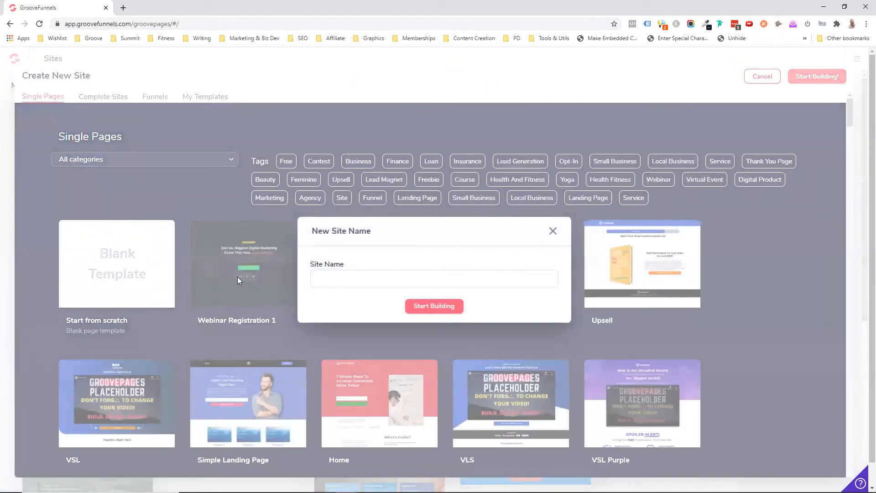
type("z")
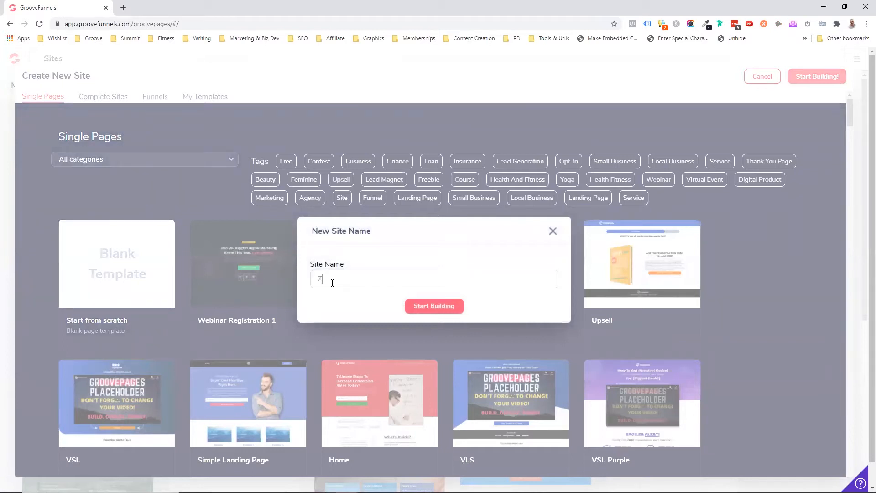
type("apier")
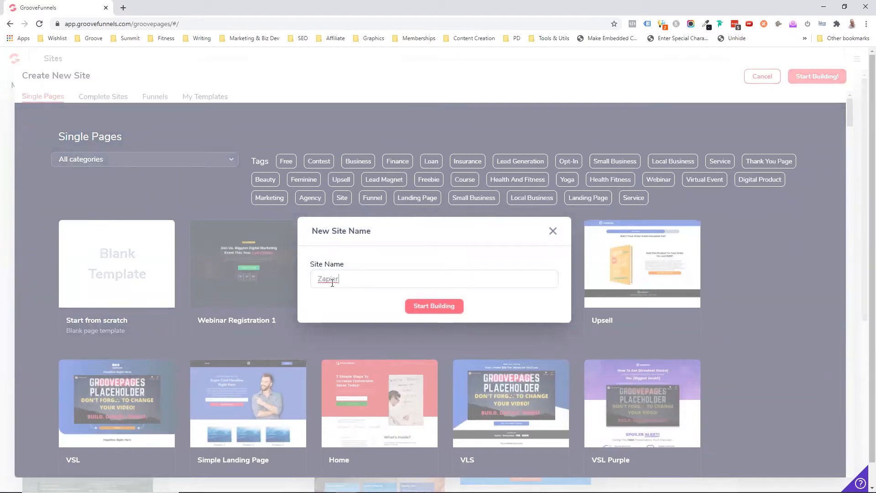
type("Demo")
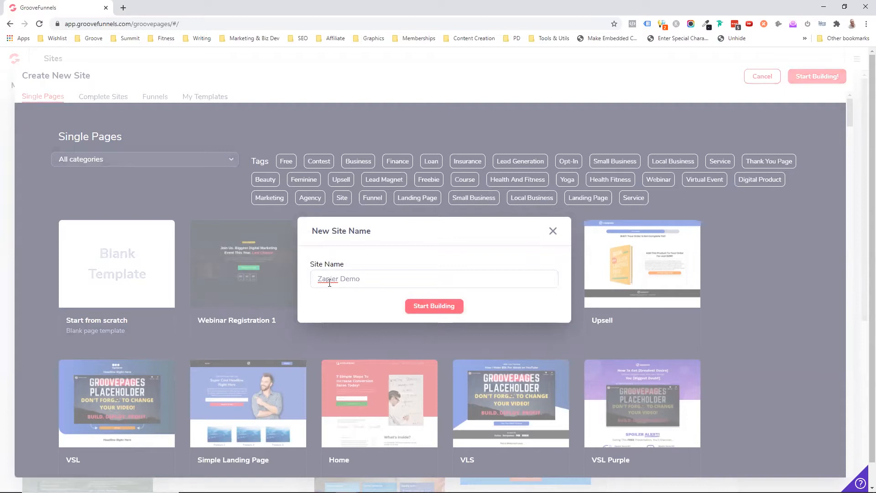
left_click(553, 231)
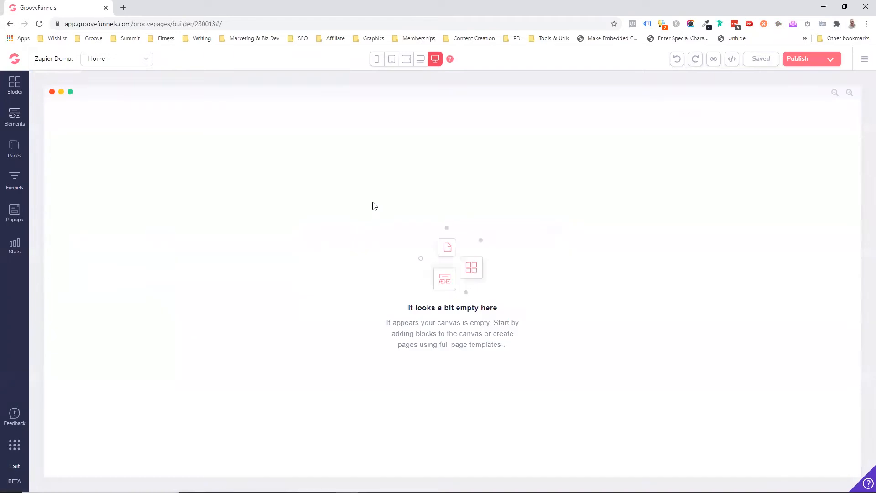
mouse_move(375, 202)
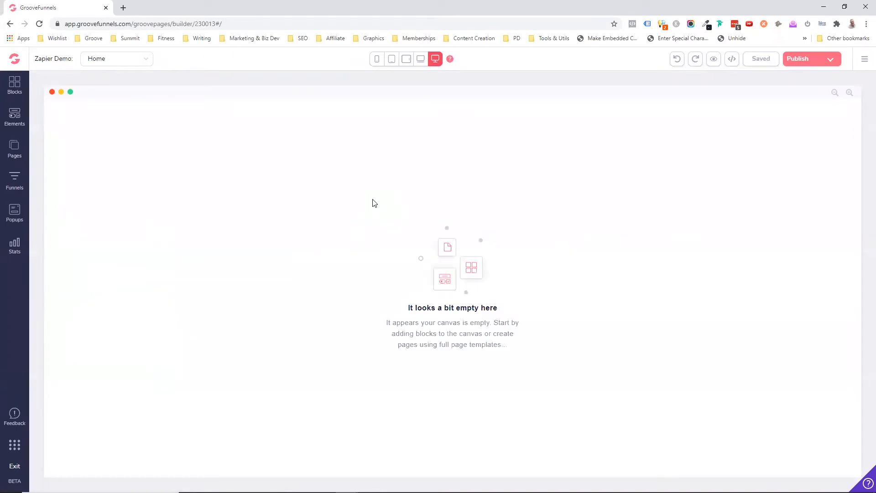
mouse_move(393, 155)
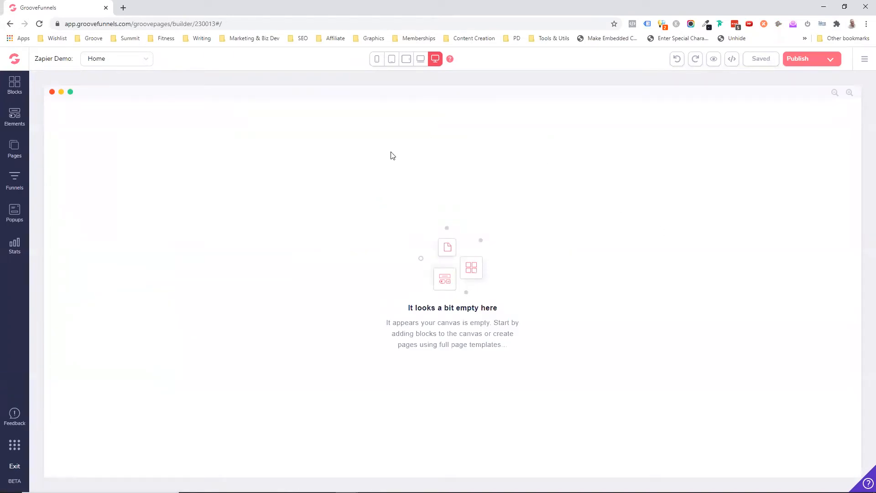
mouse_move(125, 190)
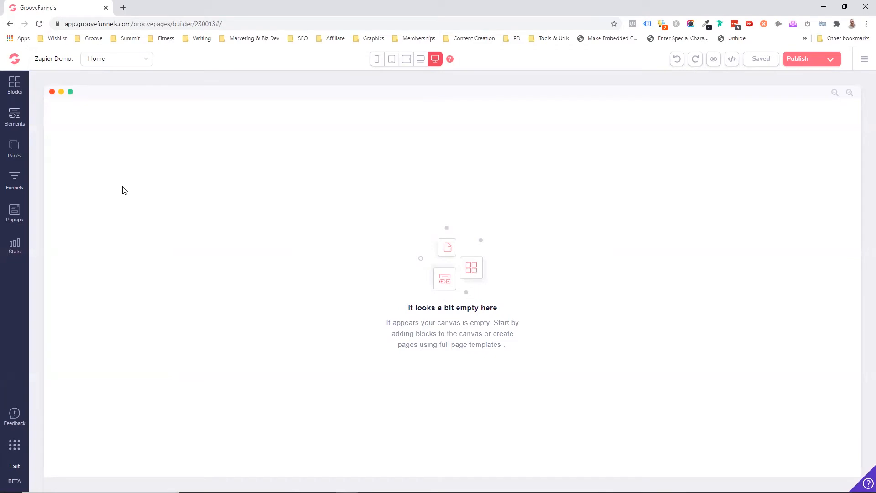
- Add the Empty wireframe container block and drop an Empty Form inside it
left_click(14, 84)
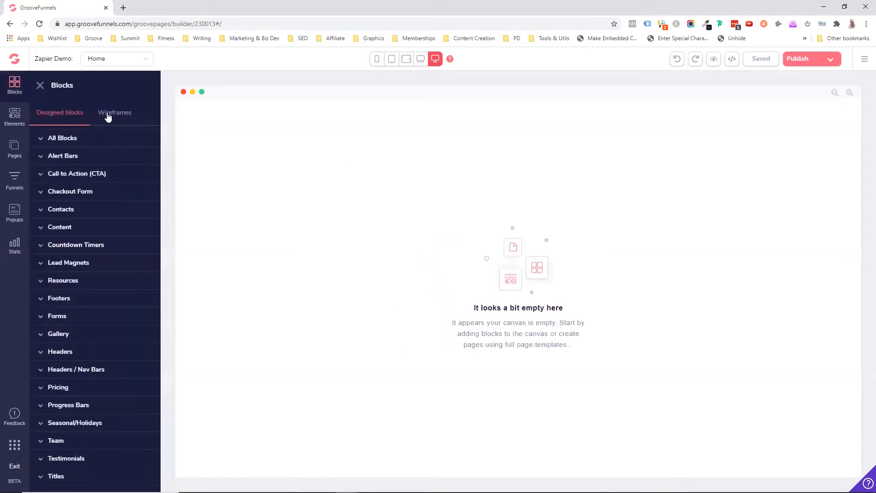
left_click(114, 112)
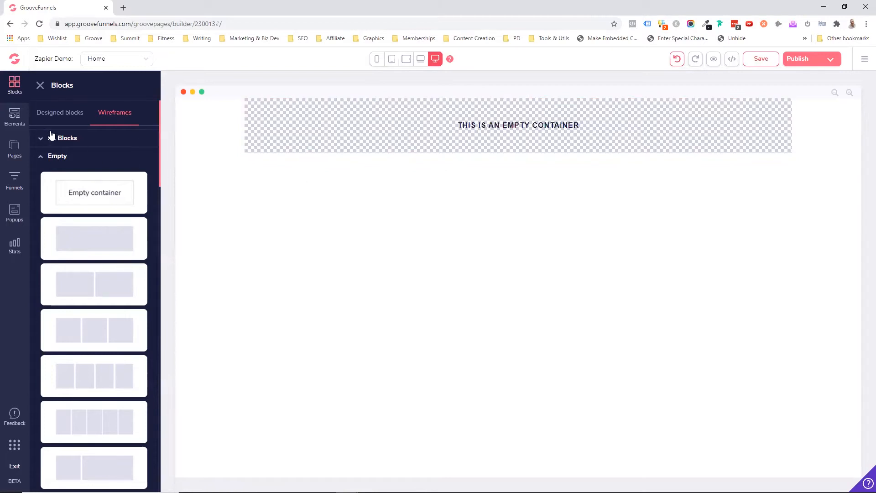
left_click(14, 117)
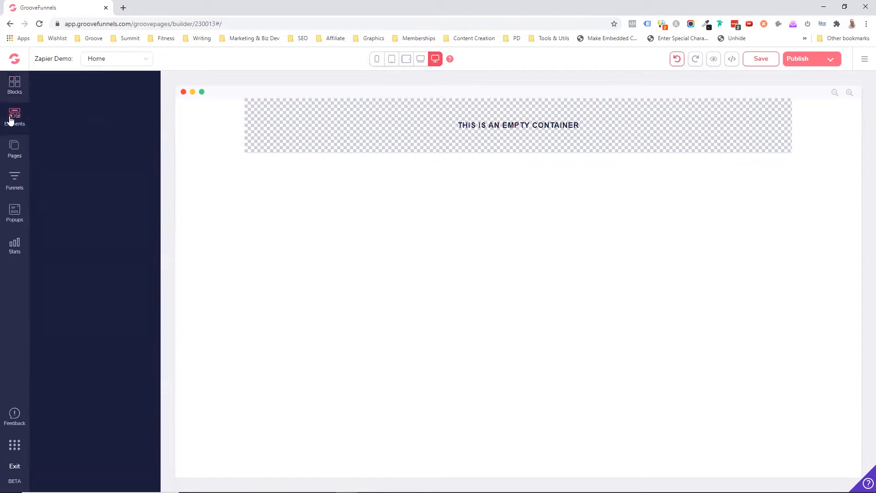
left_click(14, 117)
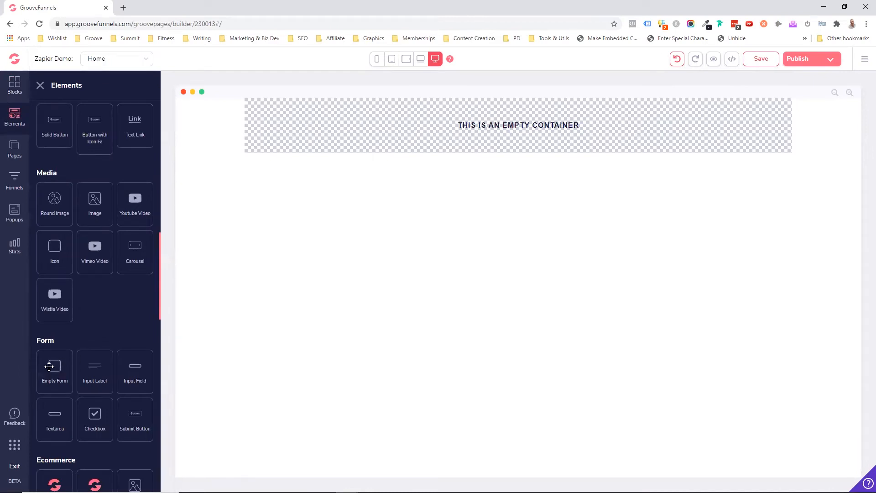
left_click_drag(54, 366, 505, 162)
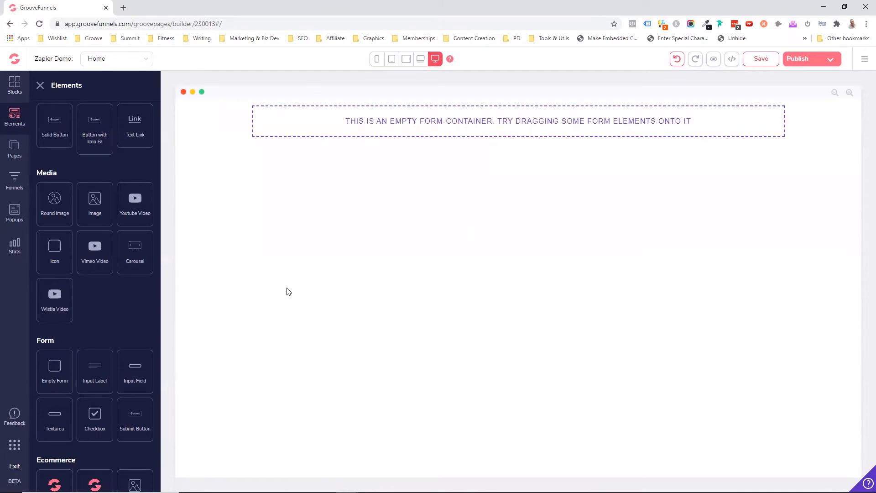
mouse_move(494, 178)
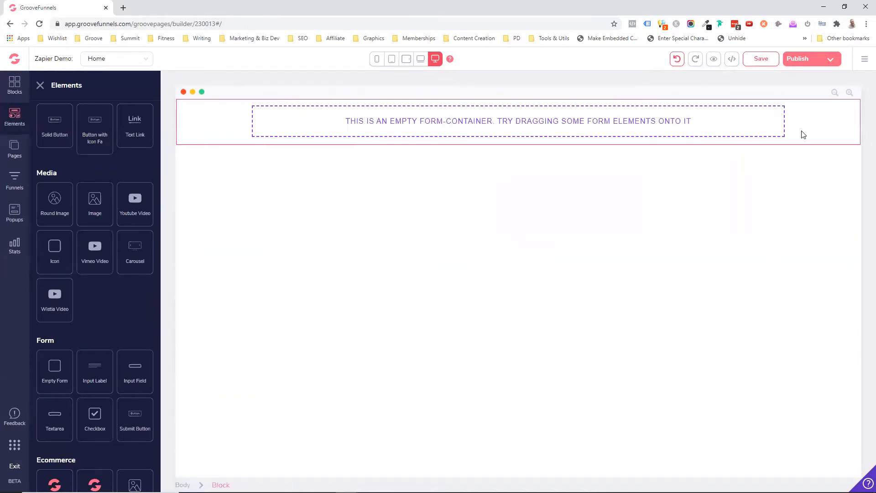
- Reduce the form container's width to about 50% in its Size settings
left_click(535, 121)
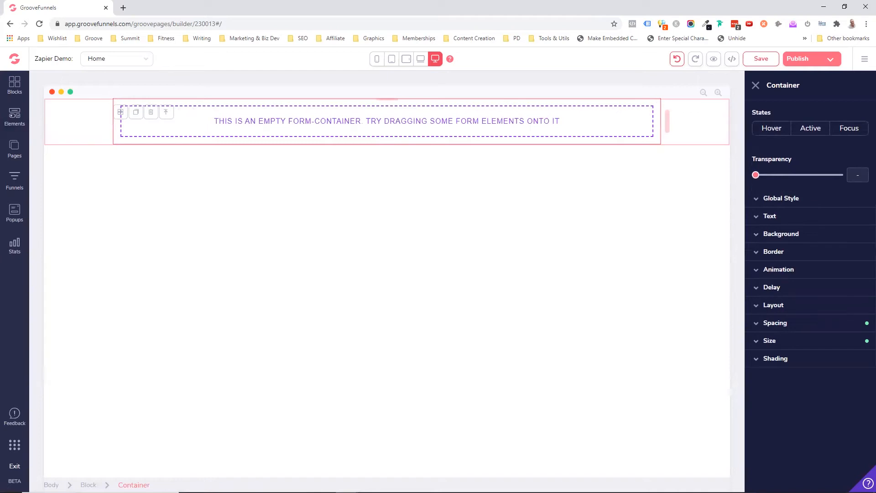
left_click(775, 323)
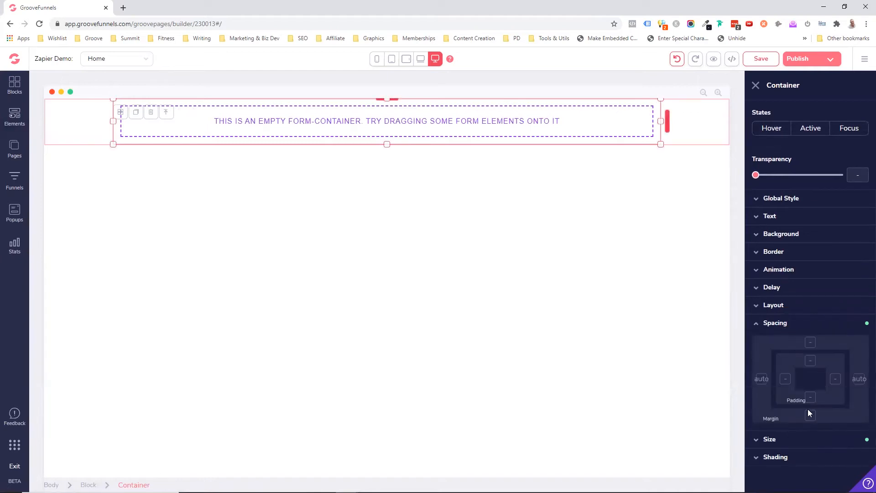
left_click(775, 323)
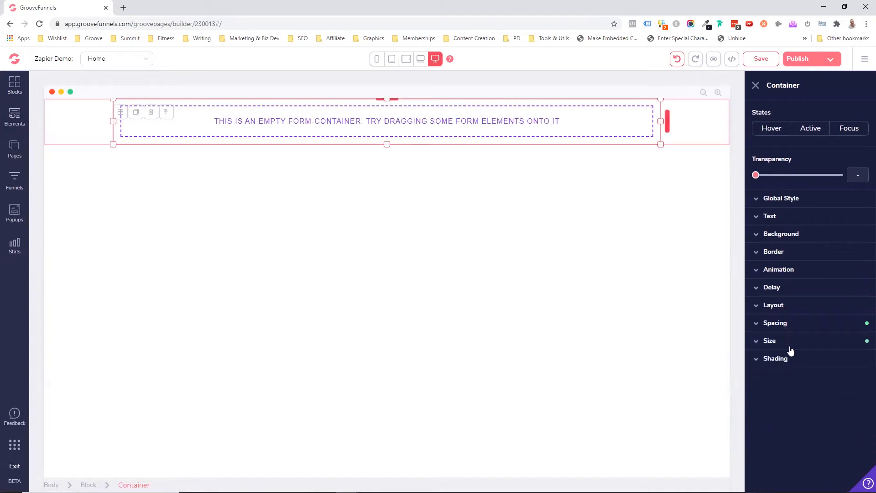
left_click(770, 341)
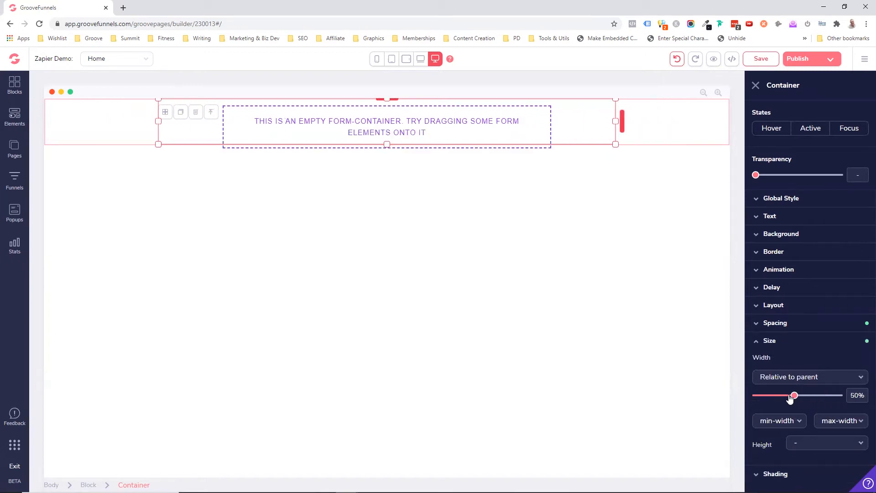
left_click_drag(795, 395, 788, 396)
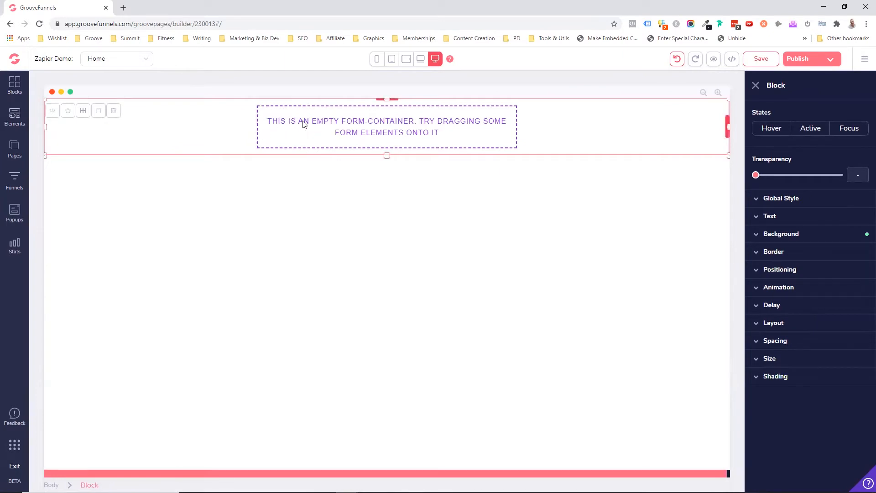
mouse_move(353, 124)
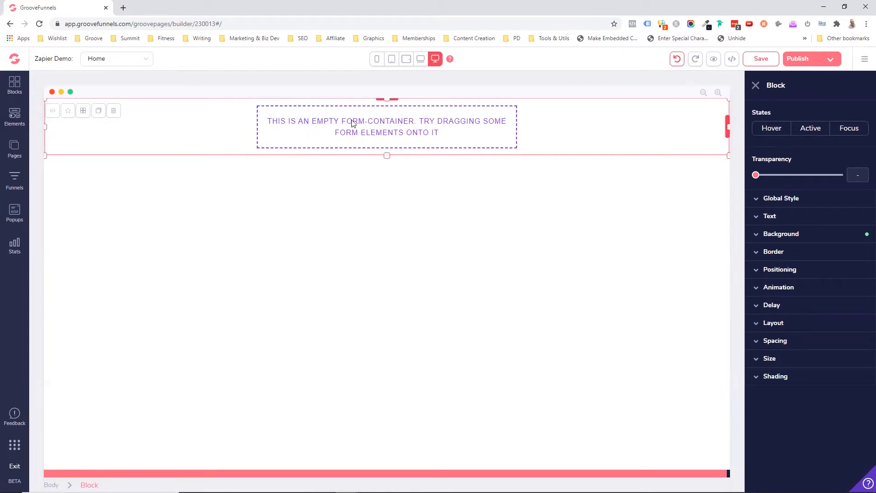
mouse_move(17, 105)
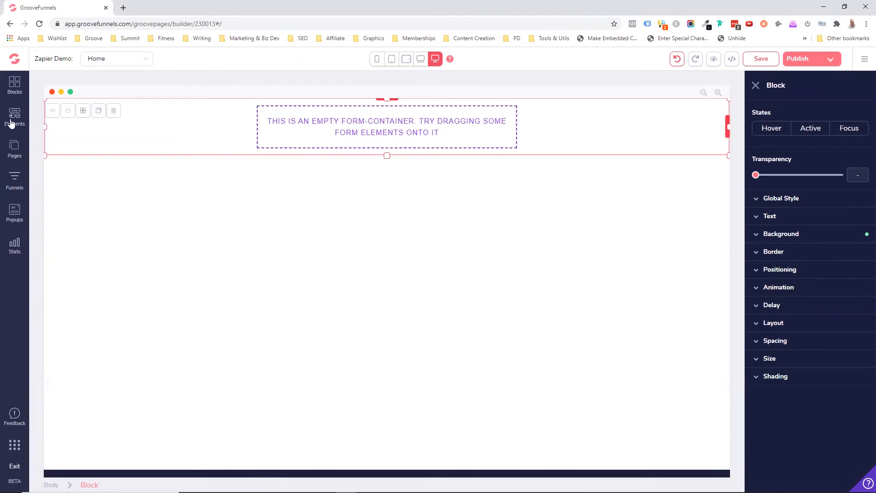
- Drag Input Field and Submit Button elements from the Form elements into the empty form
left_click(14, 117)
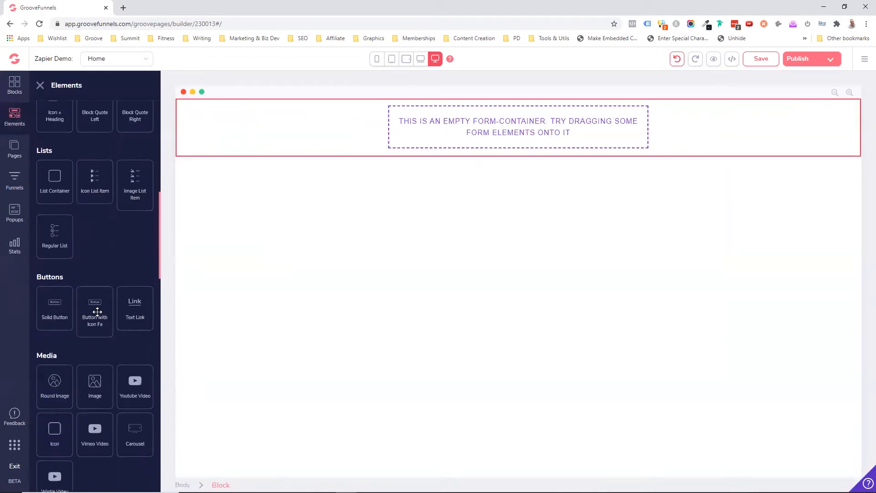
scroll("down", 3)
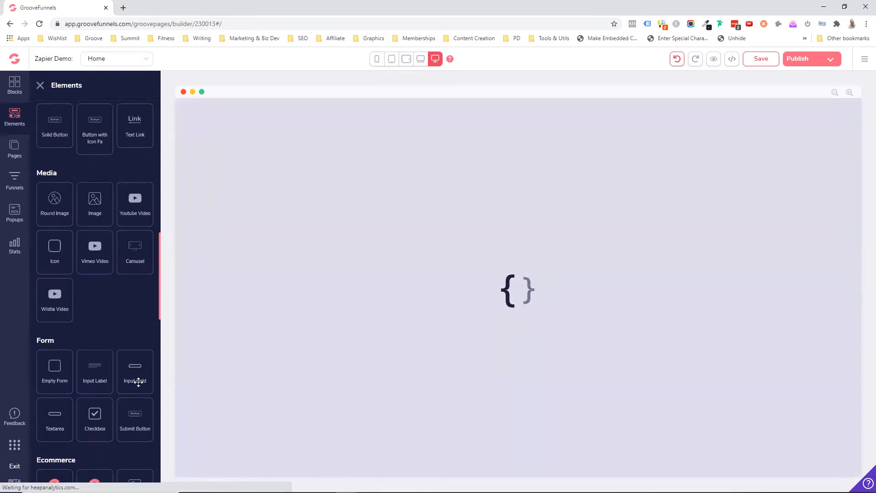
left_click_drag(134, 369, 421, 137)
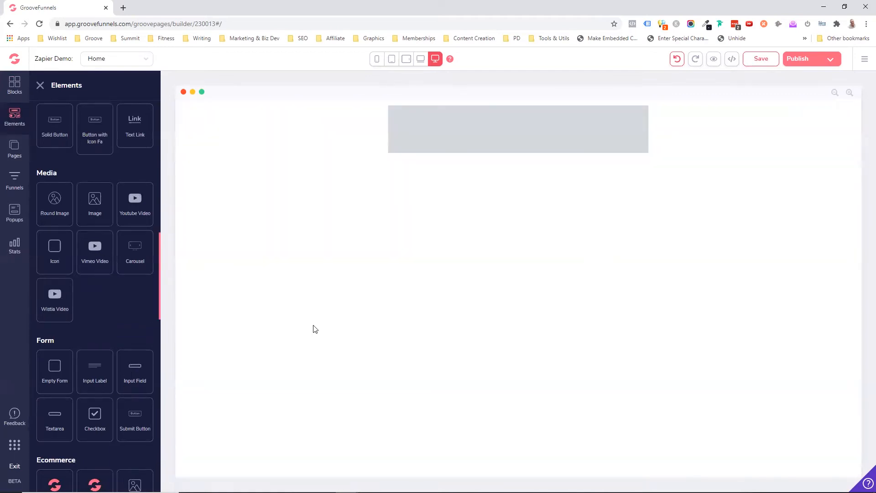
left_click(458, 118)
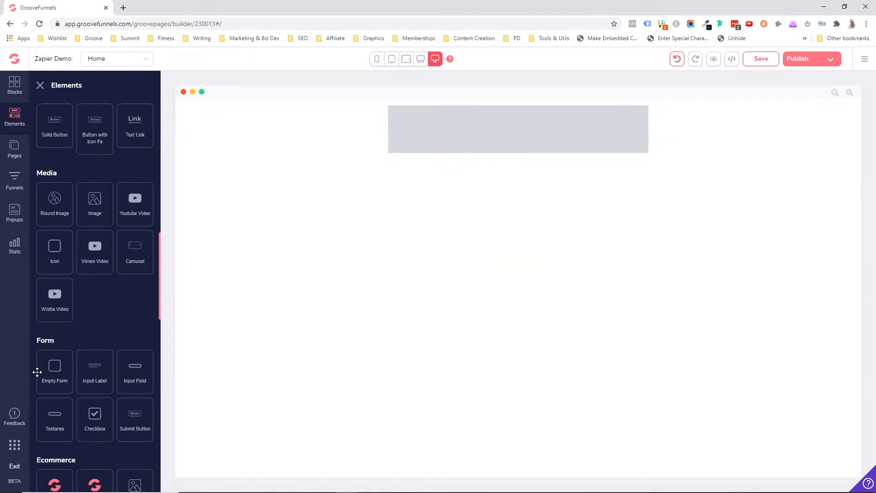
mouse_move(95, 375)
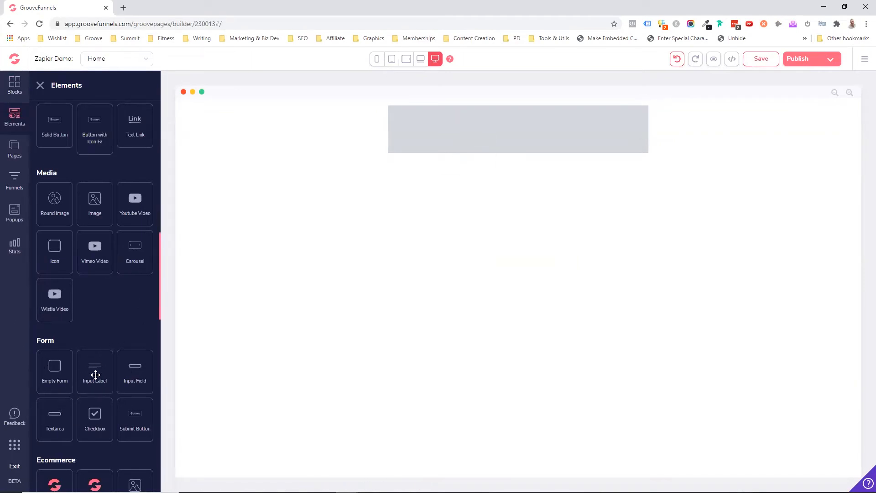
left_click_drag(135, 416, 411, 174)
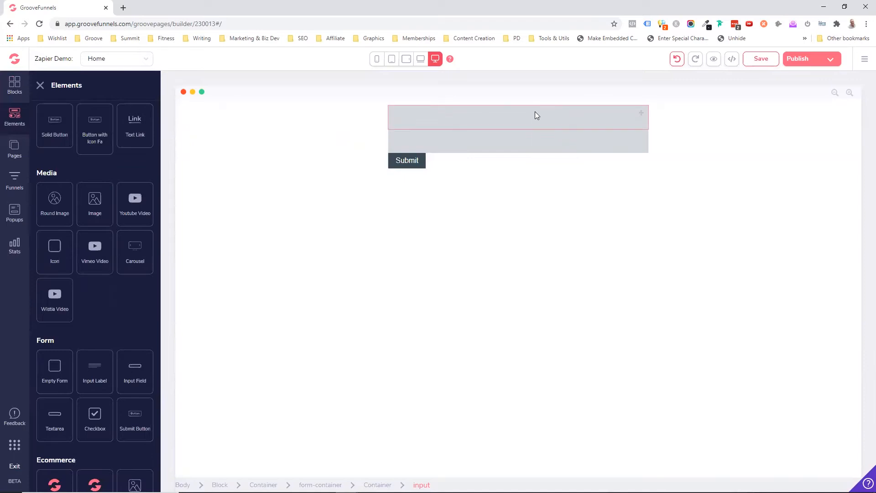
- Adjust the input fields' margin sliders to space the two fields apart
left_click(535, 115)
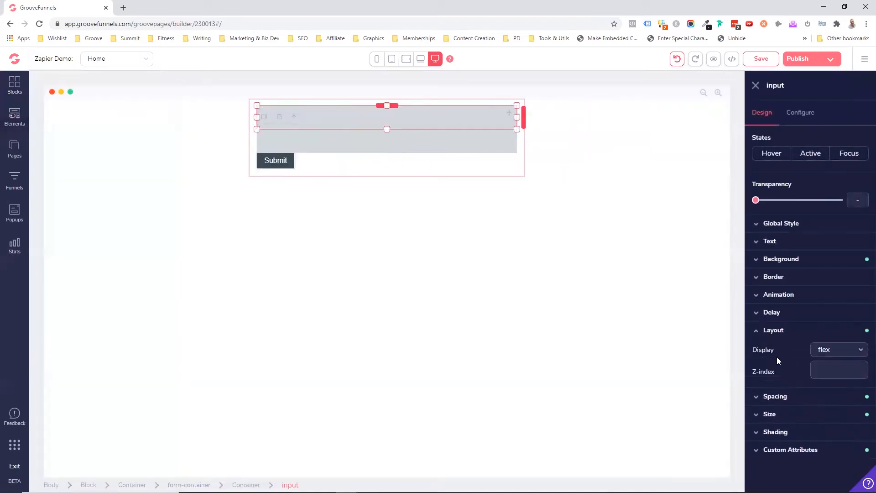
left_click(775, 396)
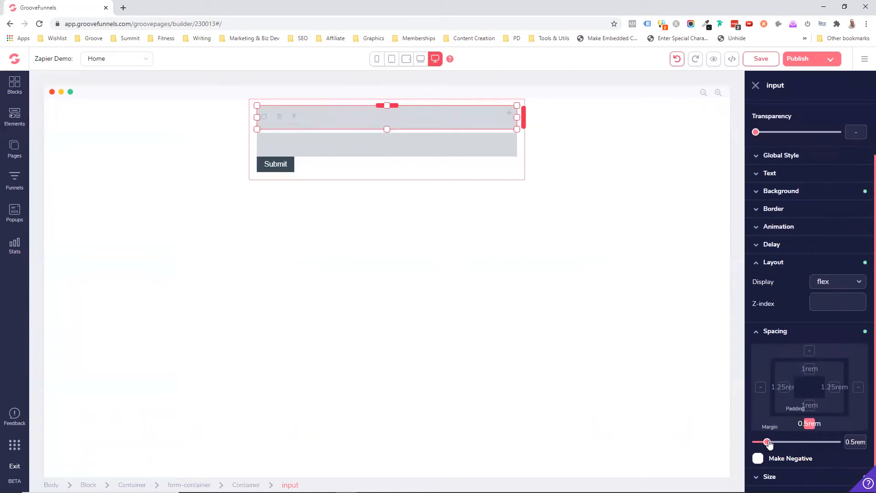
left_click_drag(767, 443, 773, 442)
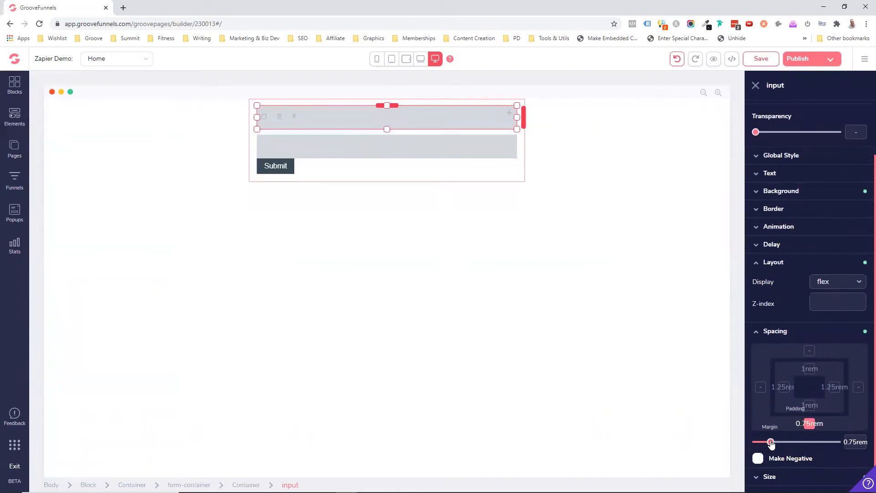
left_click_drag(772, 441, 764, 458)
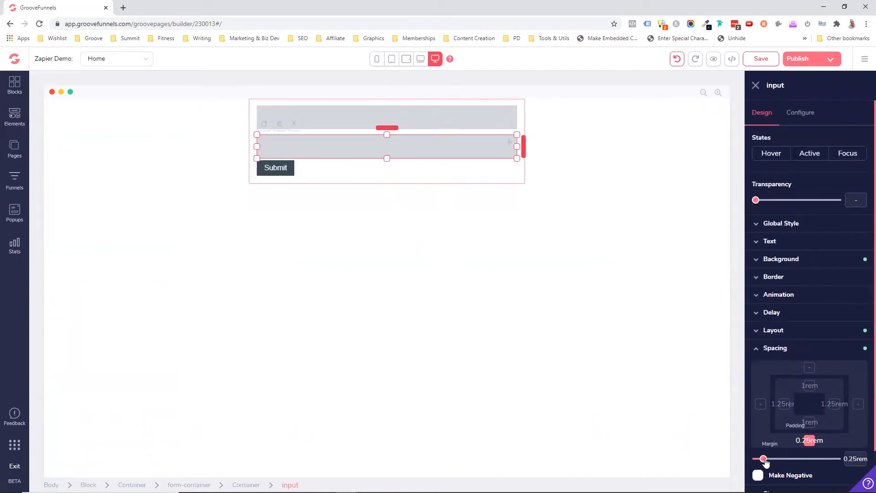
left_click_drag(765, 459, 771, 459)
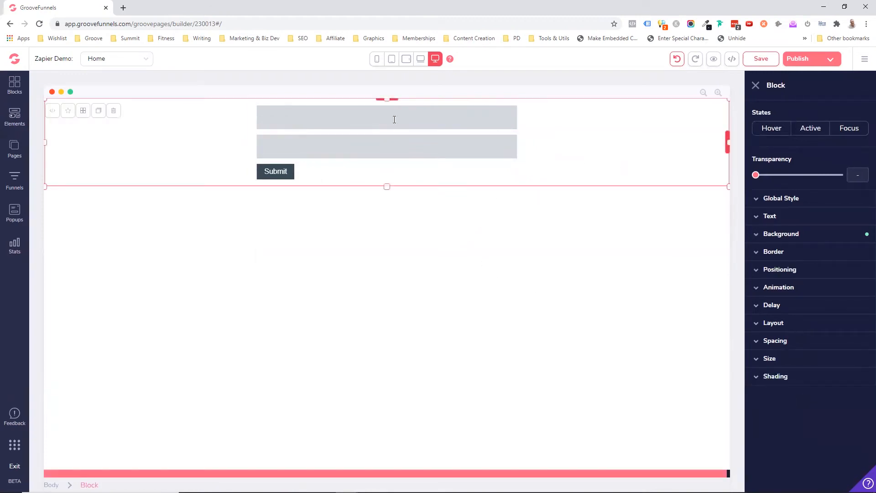
mouse_move(334, 143)
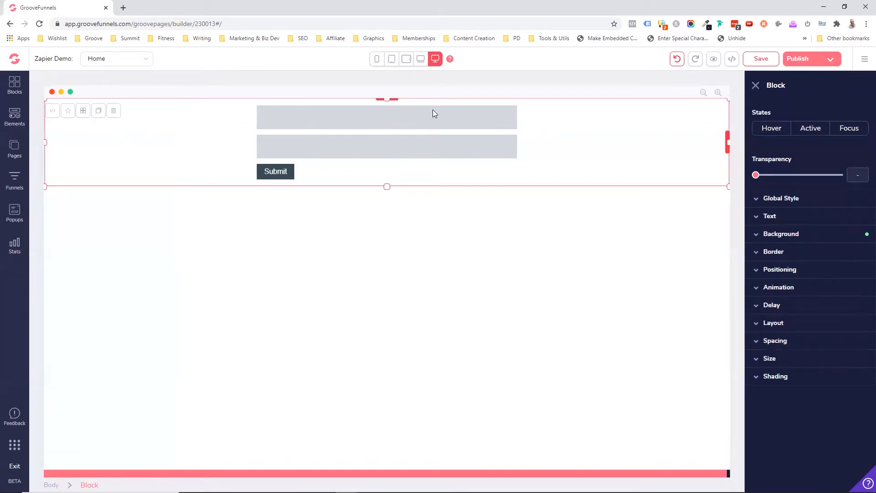
mouse_move(458, 127)
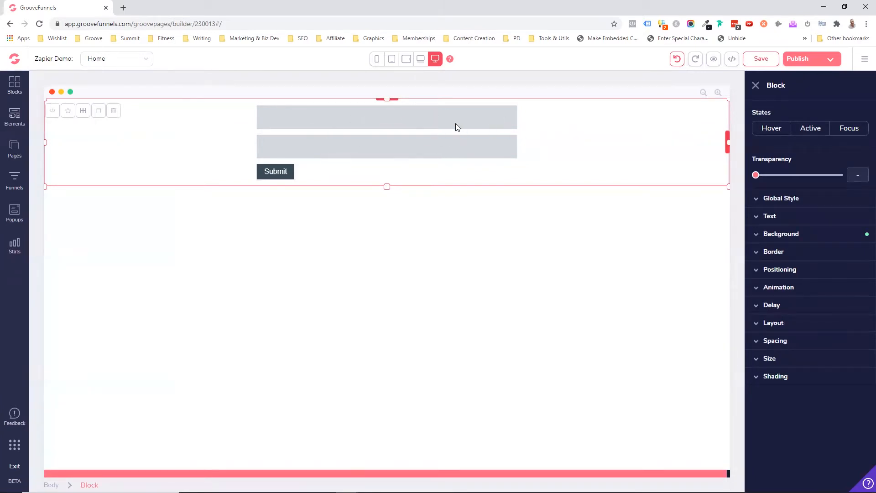
- Give the top field ID and name 'fname' with a 'First Name' placeholder
left_click(386, 116)
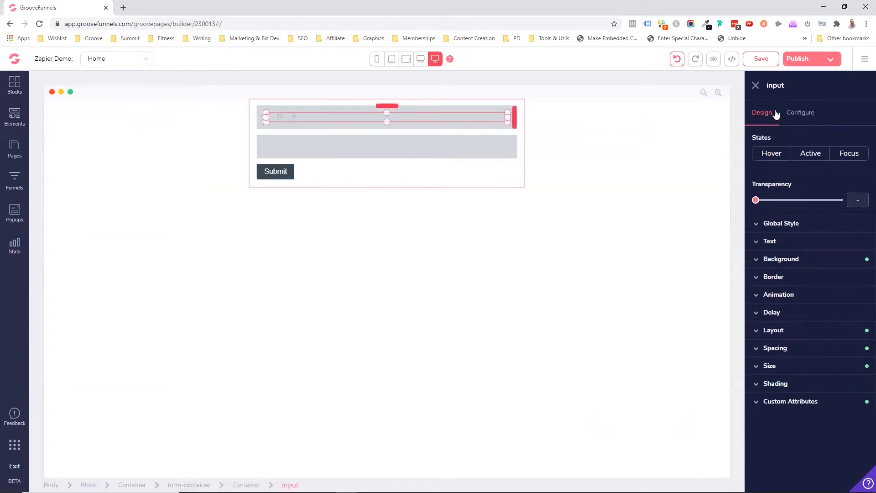
left_click(801, 113)
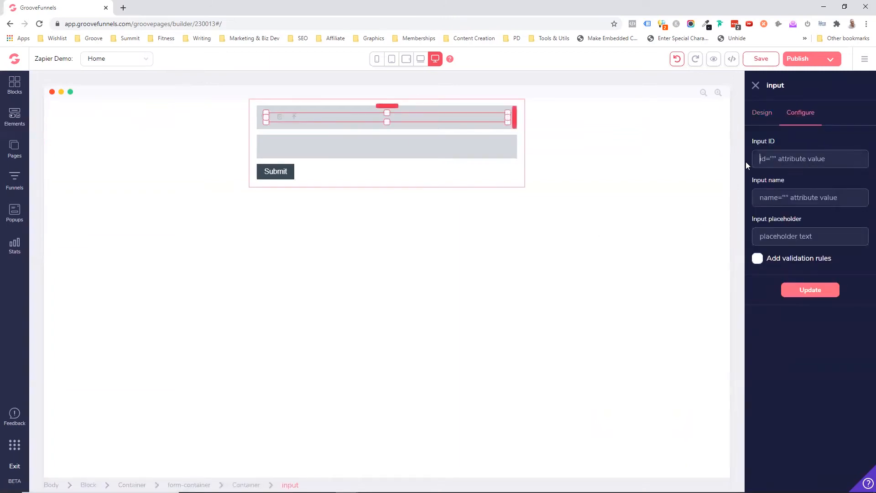
type("fname")
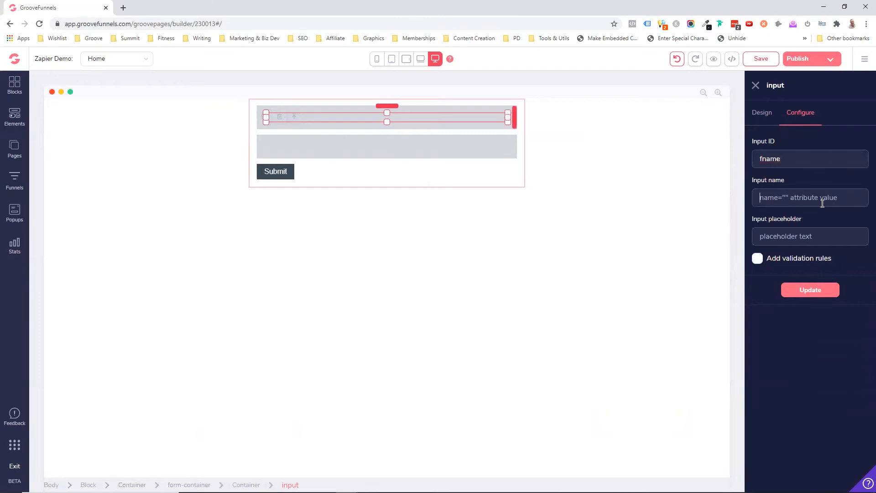
type("fname")
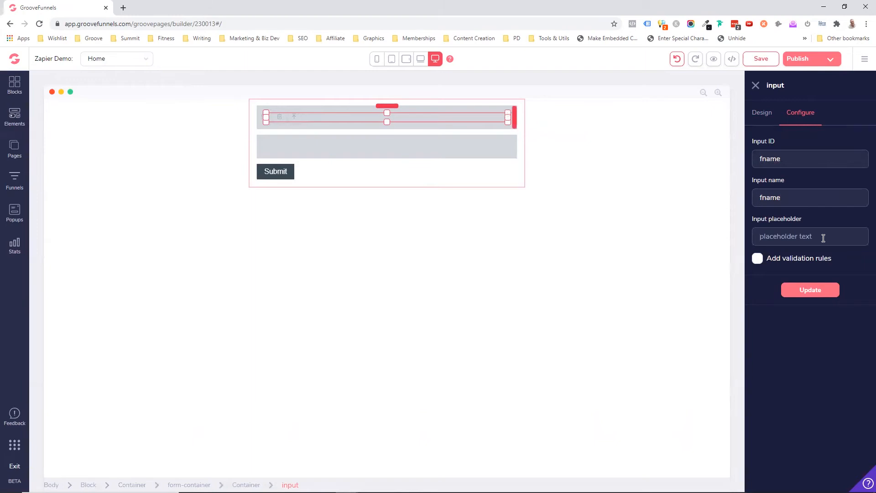
type("First Name")
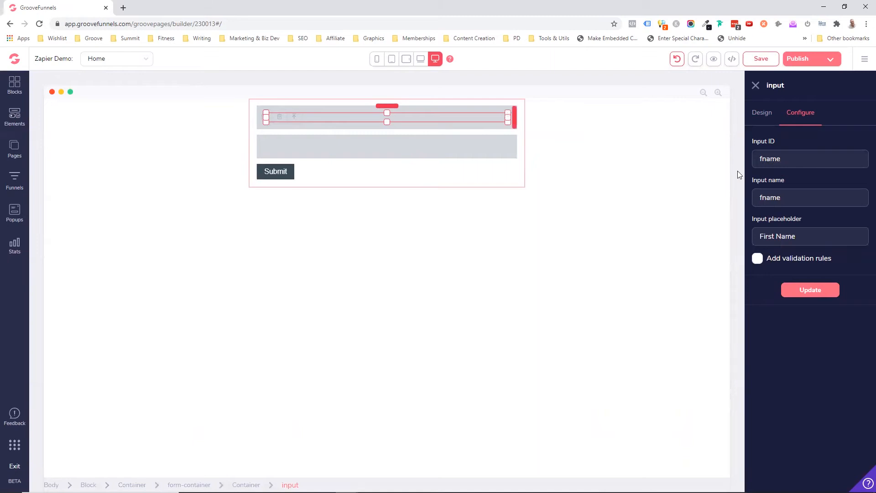
mouse_move(758, 188)
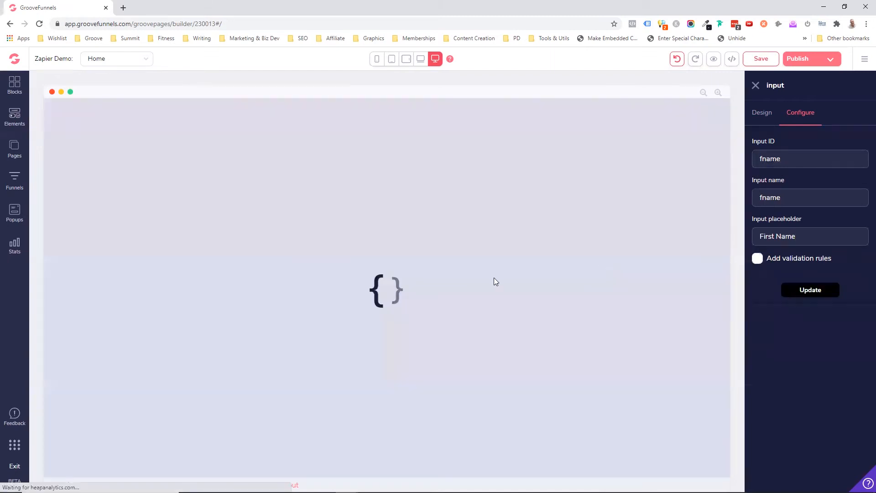
left_click(810, 290)
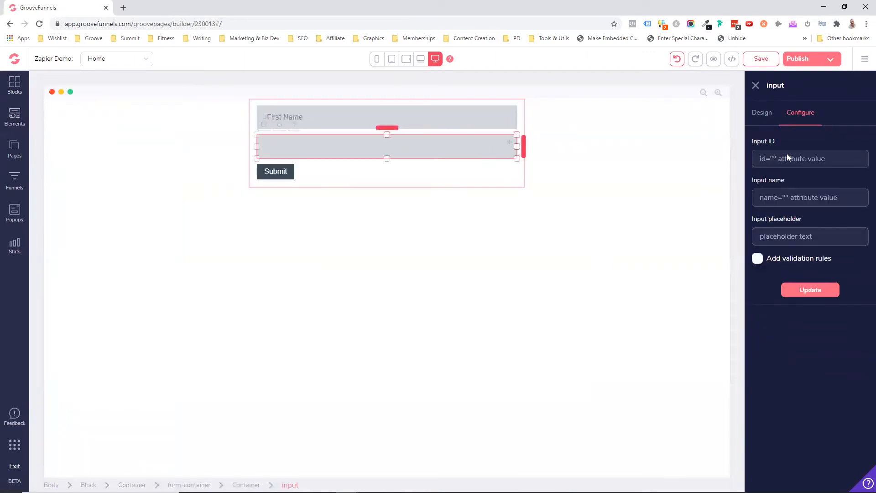
- Give the second field ID and name 'email', an 'Email Address' placeholder, and required email validation
type("email")
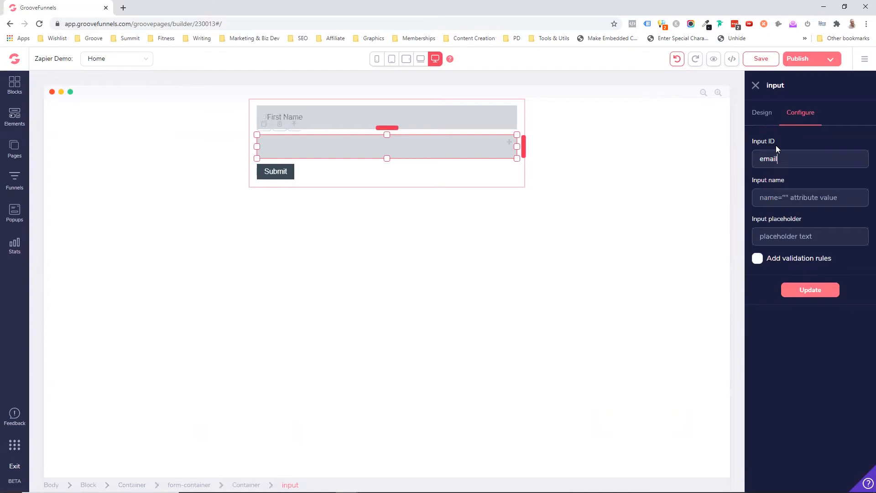
type("email")
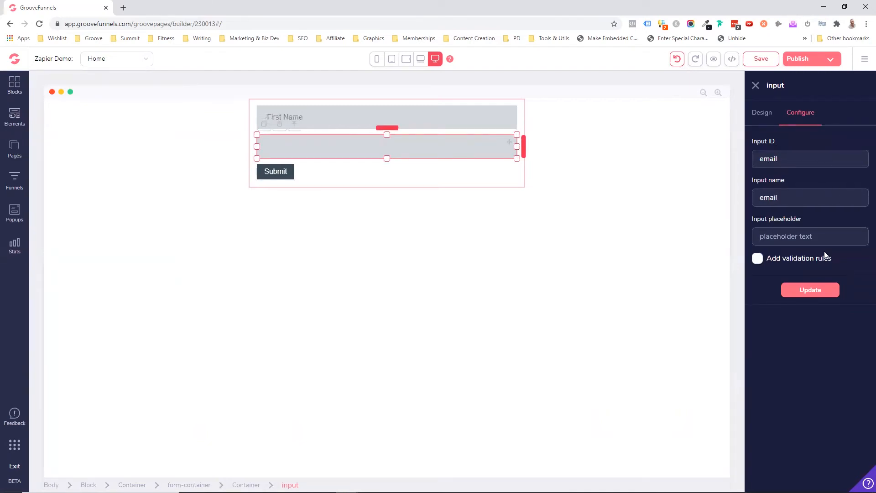
type("Email Address")
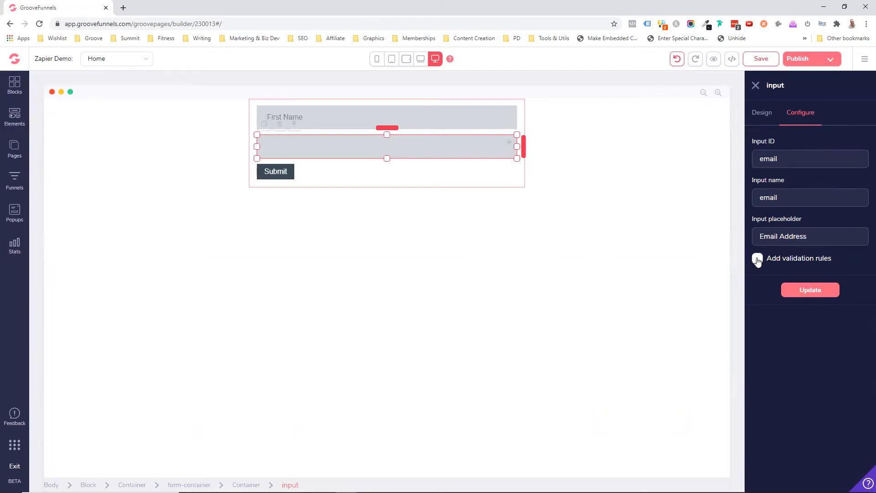
left_click(757, 258)
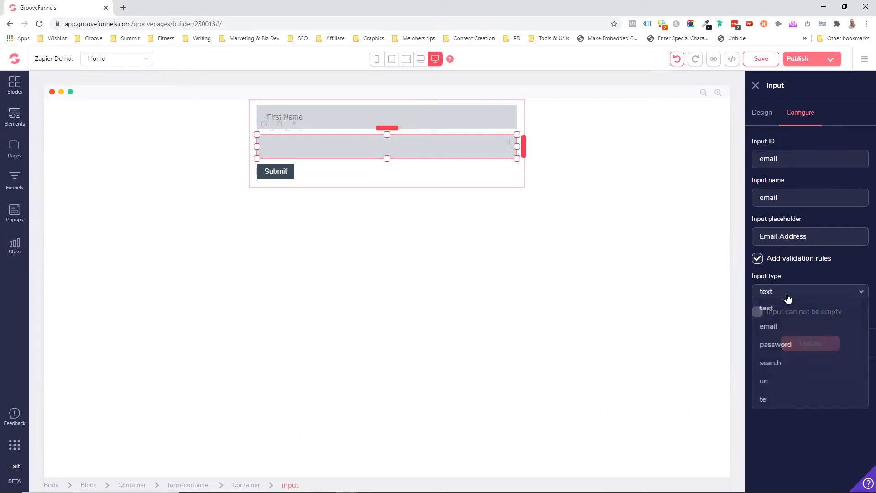
left_click(769, 326)
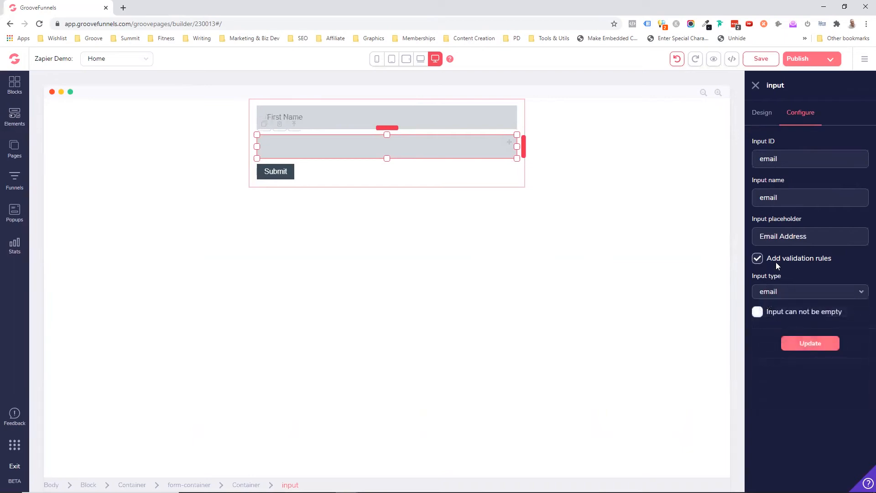
left_click(758, 311)
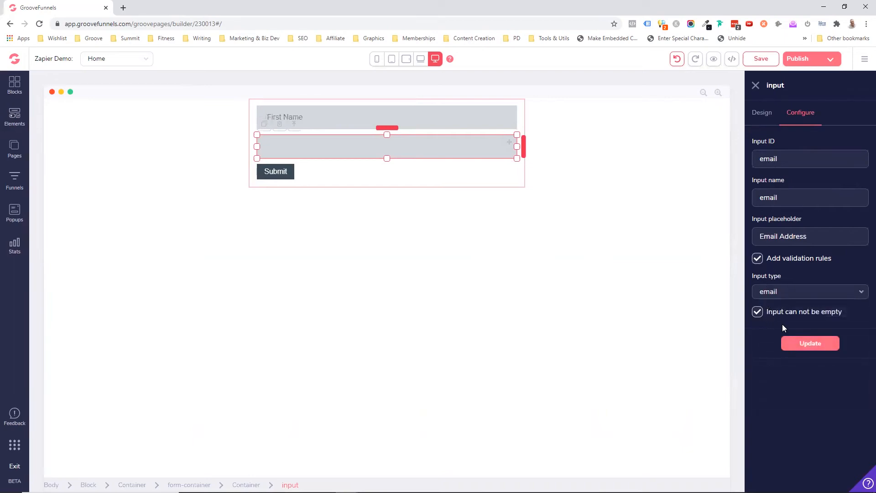
left_click(811, 343)
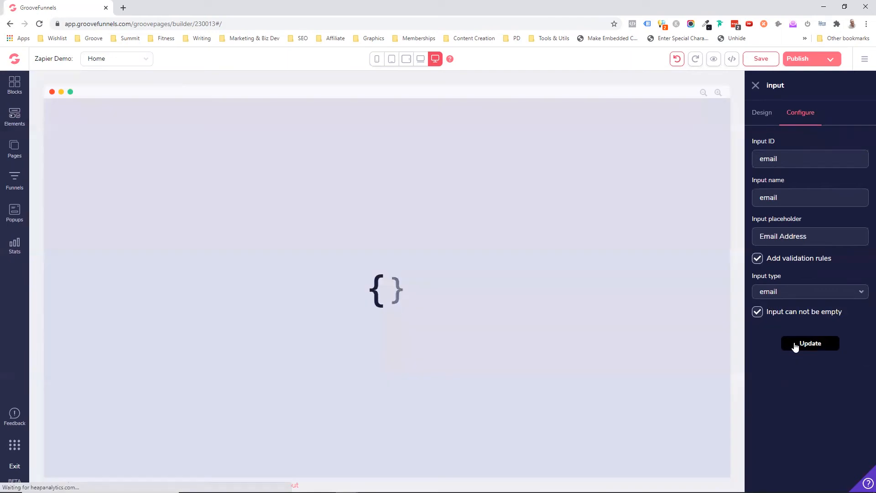
left_click(810, 344)
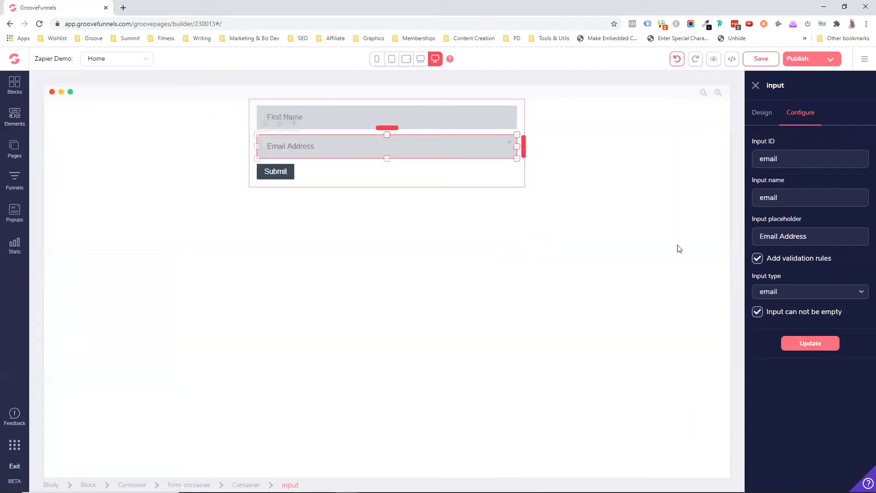
left_click(275, 171)
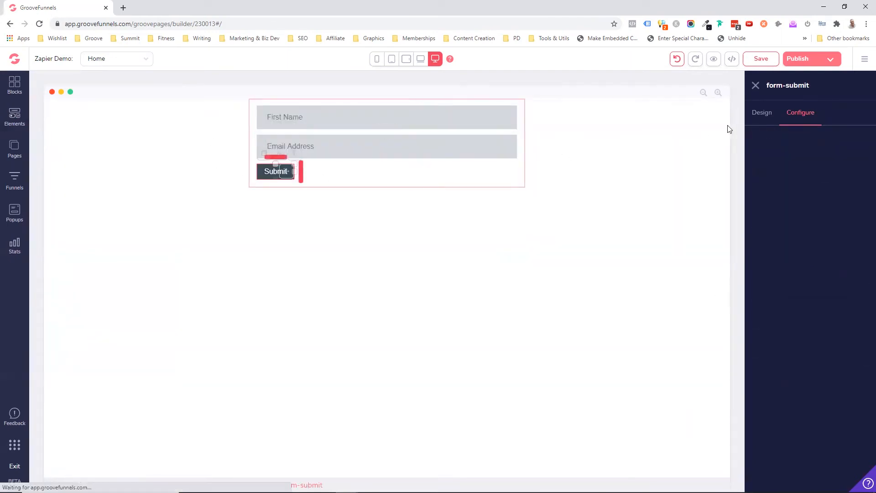
- Change the button text to 'Send' and apply the update
left_click(276, 171)
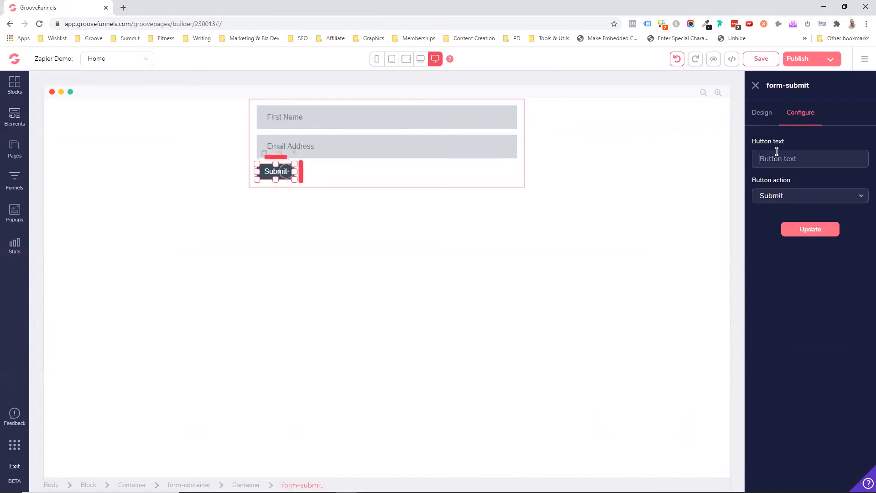
type("Send")
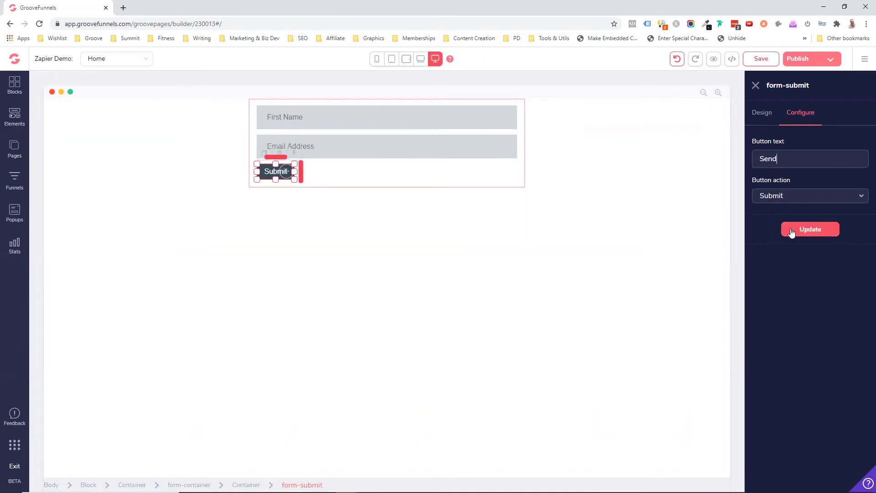
left_click(811, 230)
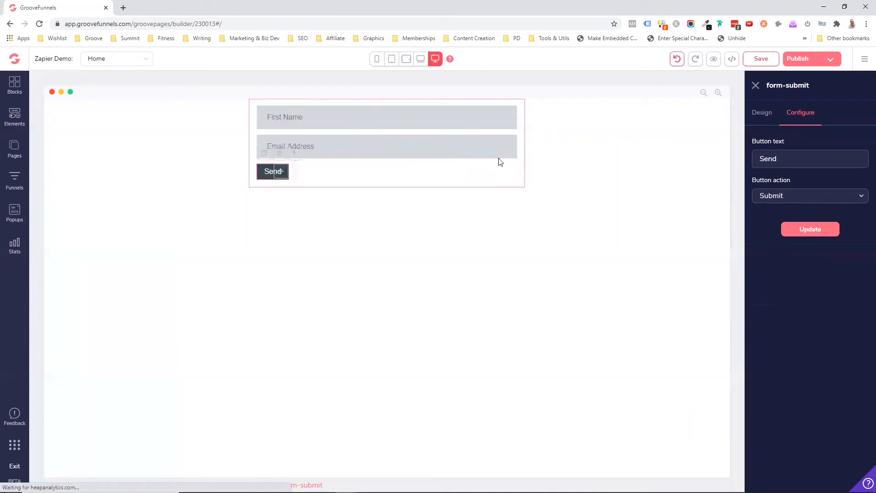
left_click(273, 171)
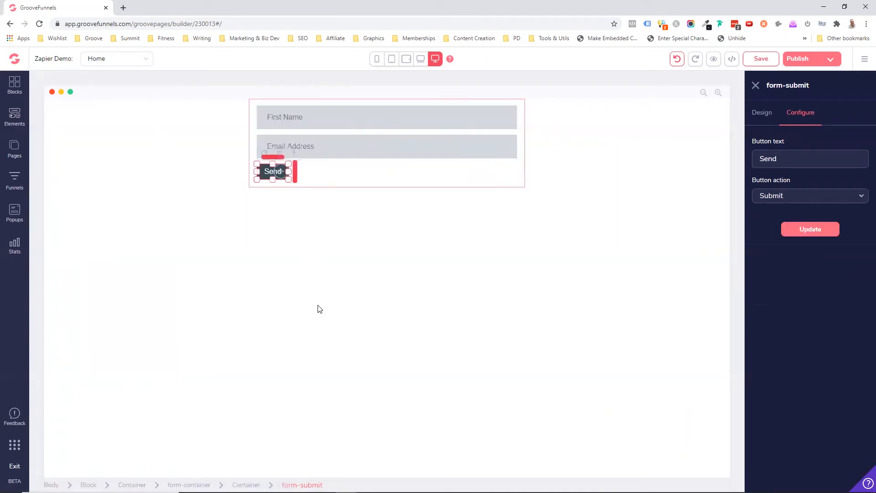
mouse_move(293, 417)
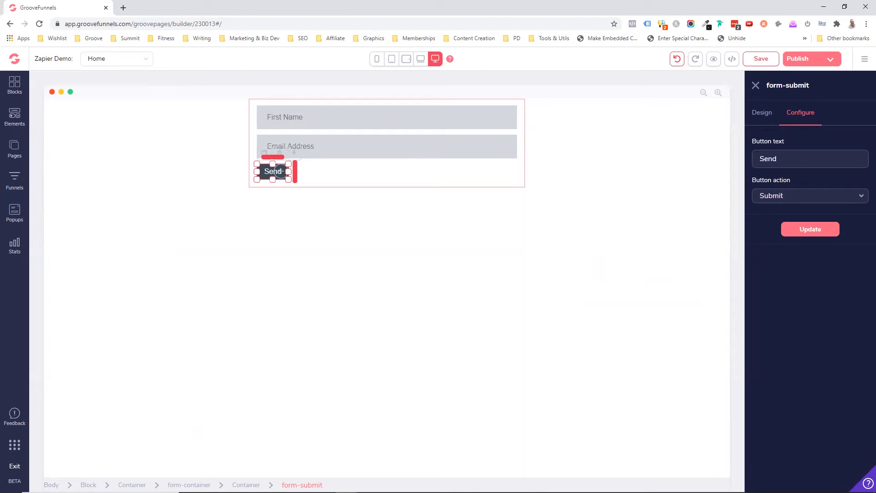
mouse_move(400, 122)
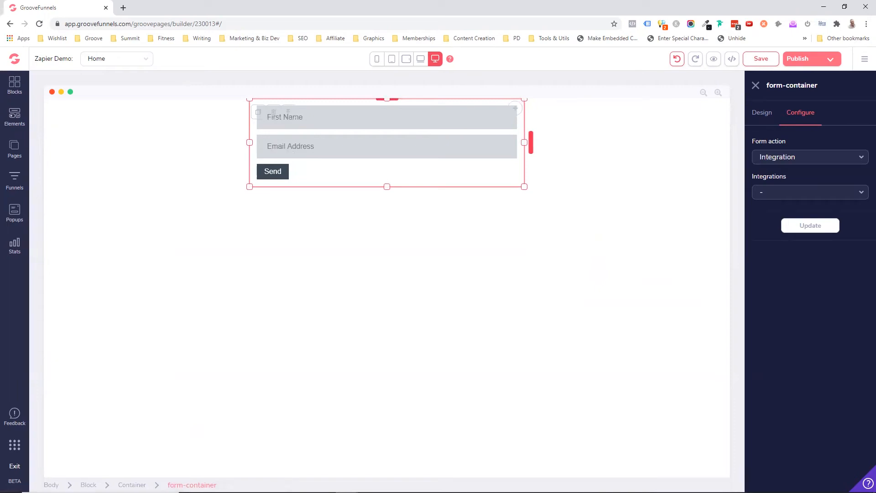
mouse_move(766, 116)
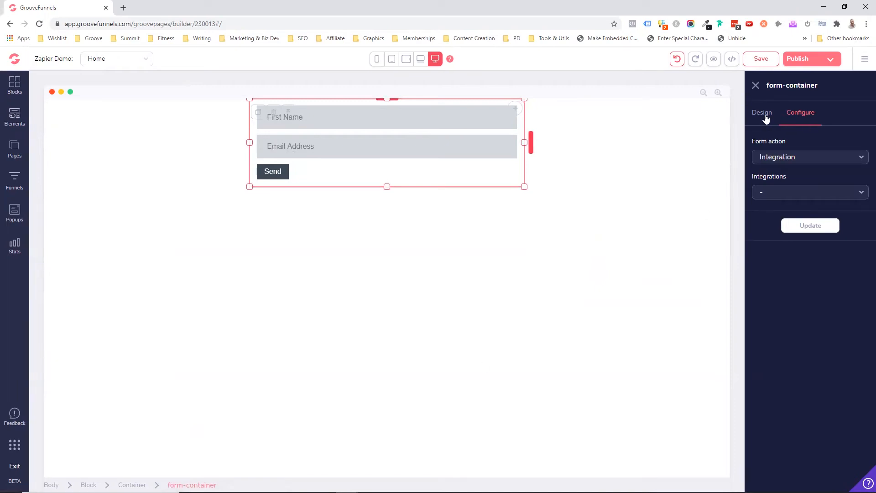
mouse_move(810, 130)
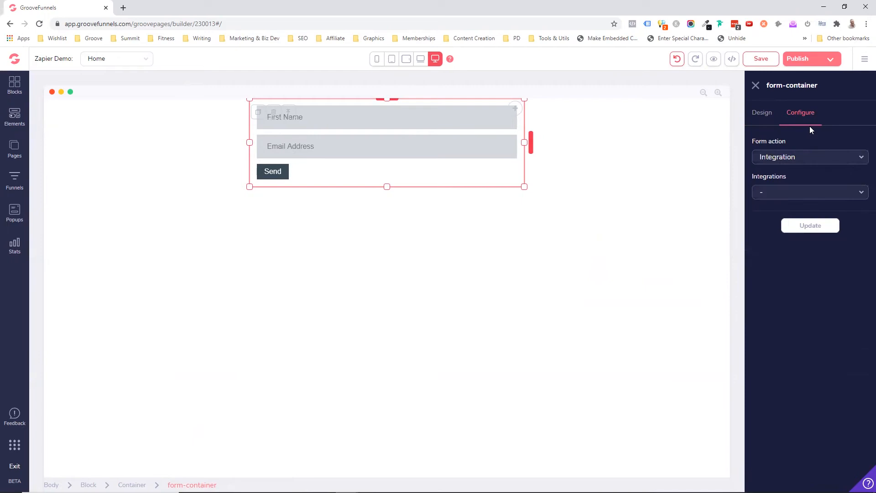
- Set the form action to Integration 'Demo Zap' with no thank-you redirect, and apply it
left_click(810, 157)
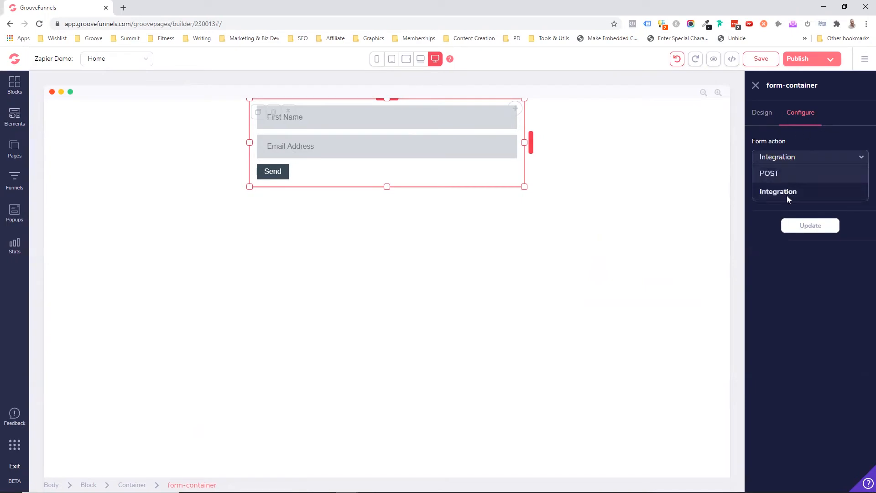
left_click(779, 191)
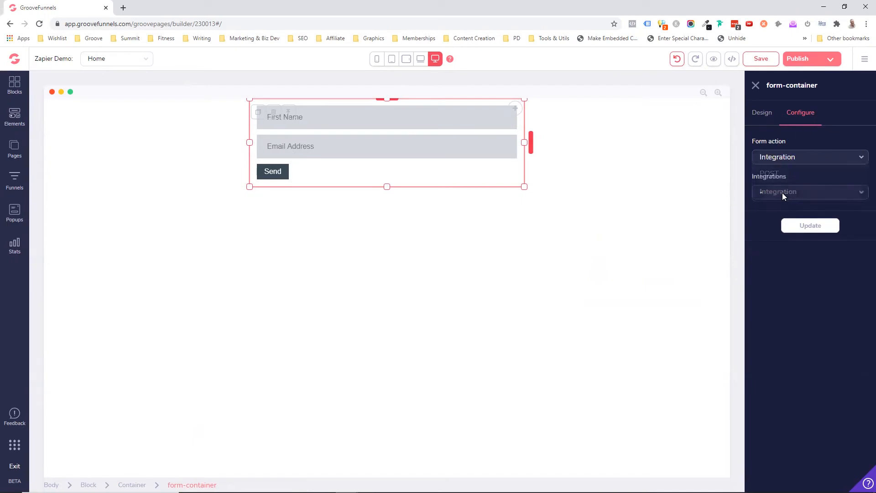
left_click(810, 192)
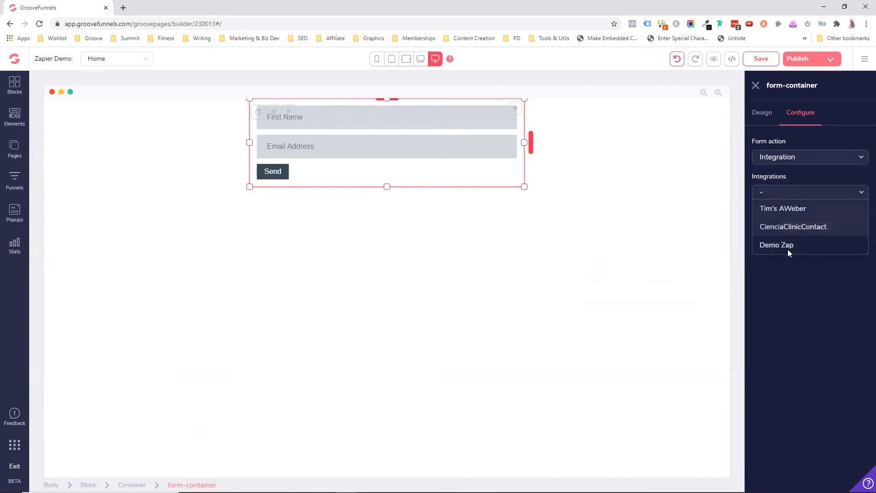
left_click(777, 245)
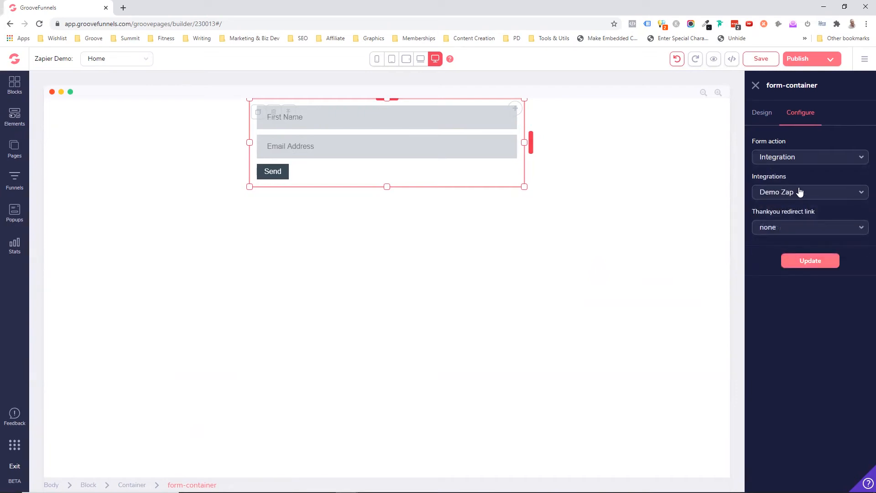
mouse_move(790, 246)
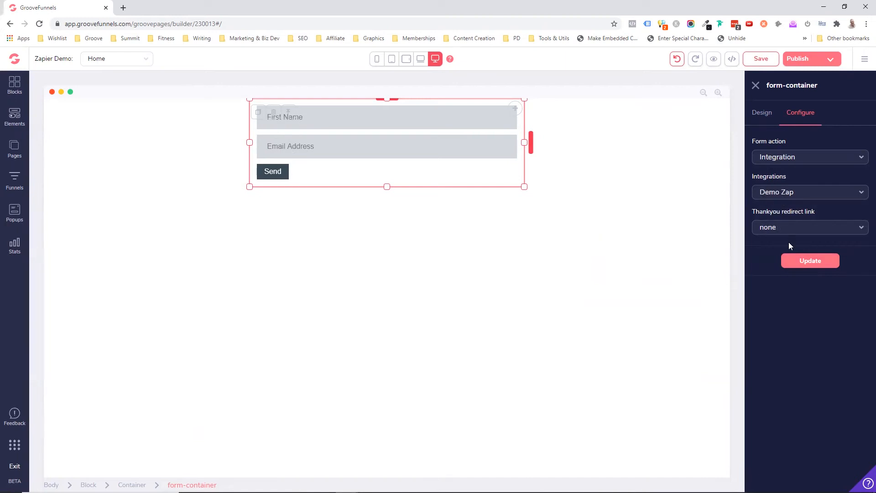
left_click(810, 227)
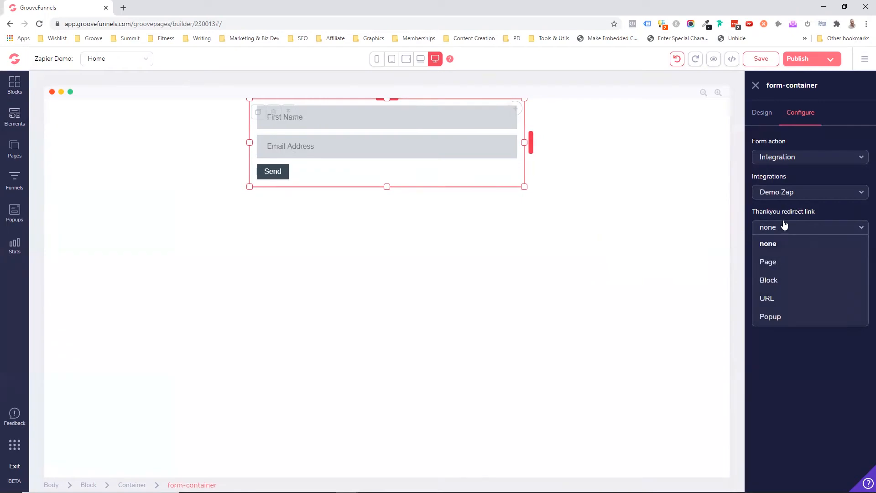
mouse_move(770, 214)
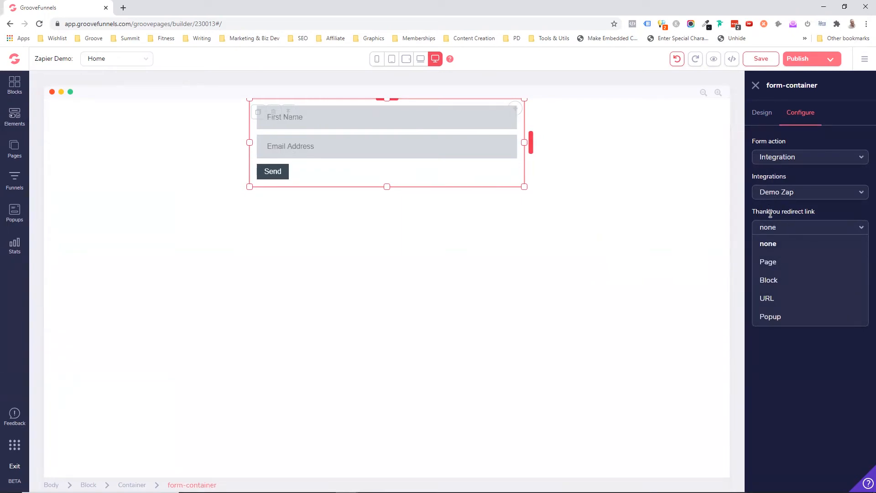
mouse_move(778, 269)
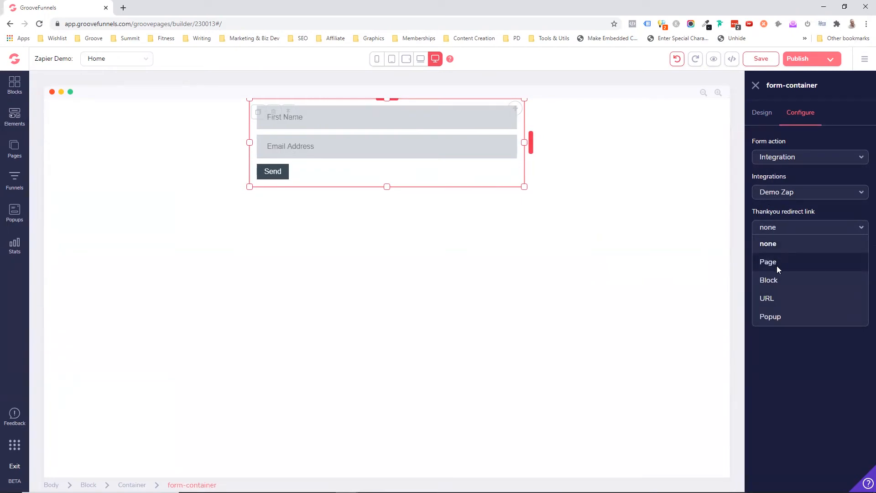
mouse_move(783, 286)
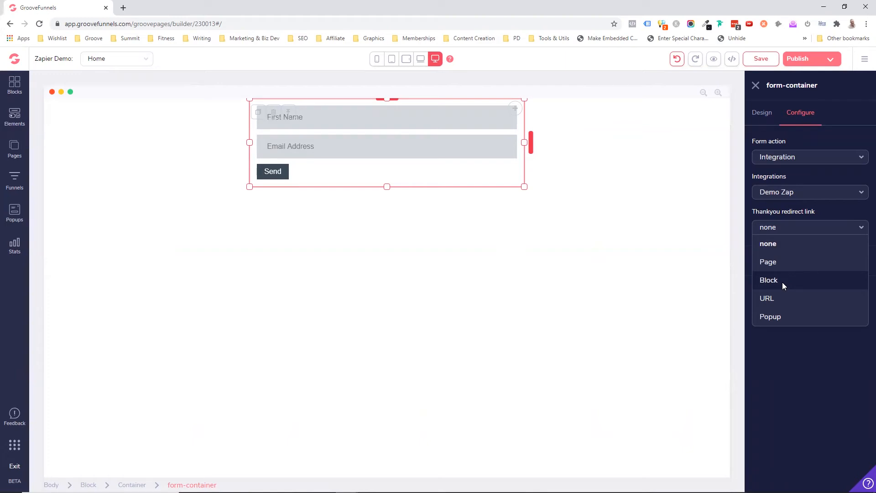
mouse_move(767, 299)
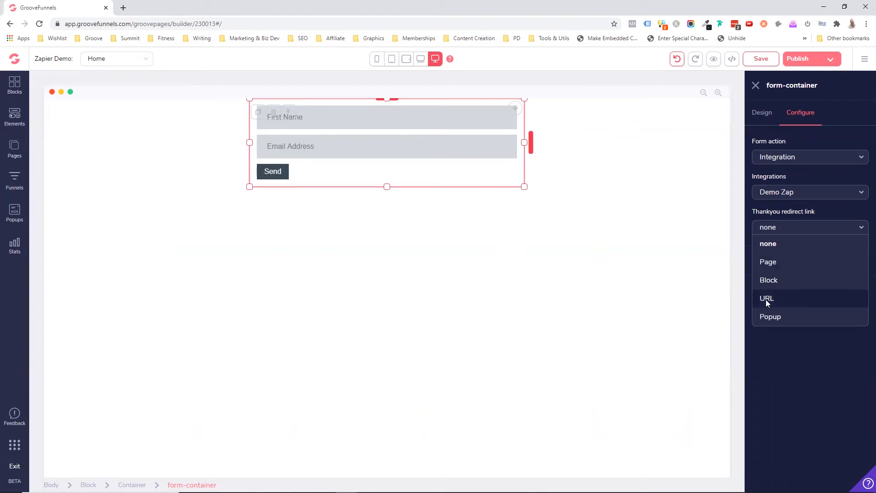
mouse_move(790, 246)
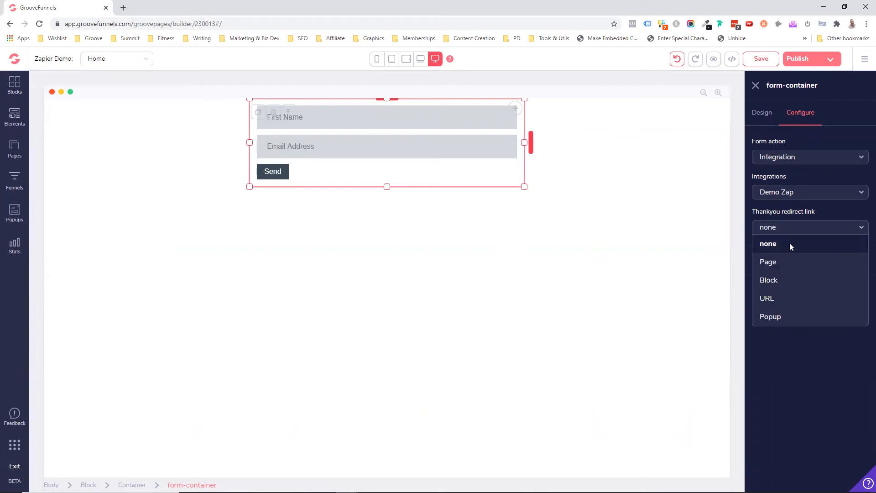
left_click(768, 244)
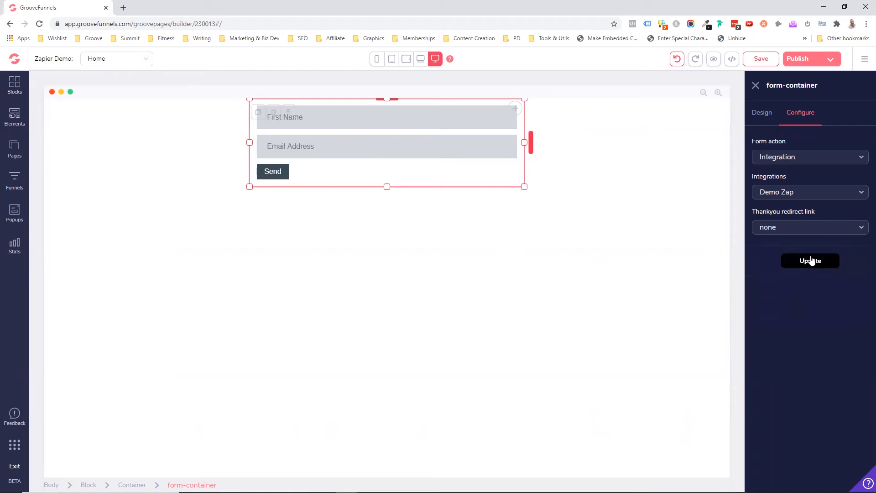
left_click(811, 261)
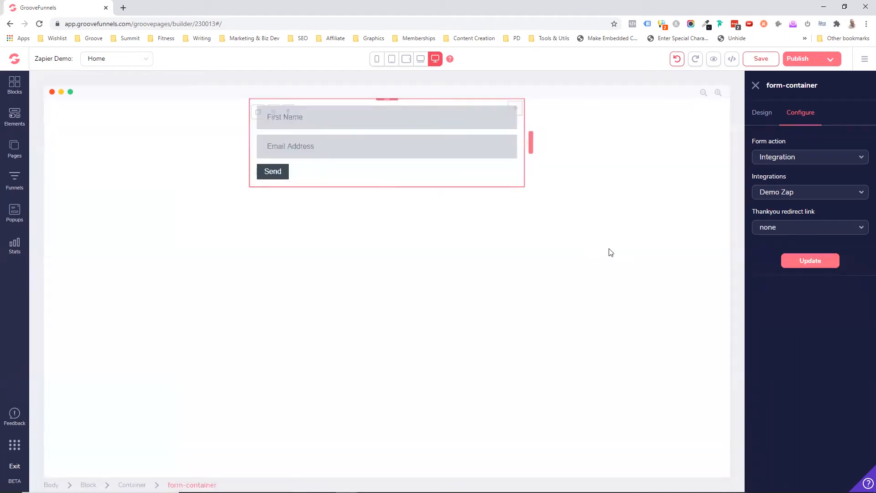
- Host the site with GrooveFunnels under the name 'zapdemo' and publish it
left_click(865, 59)
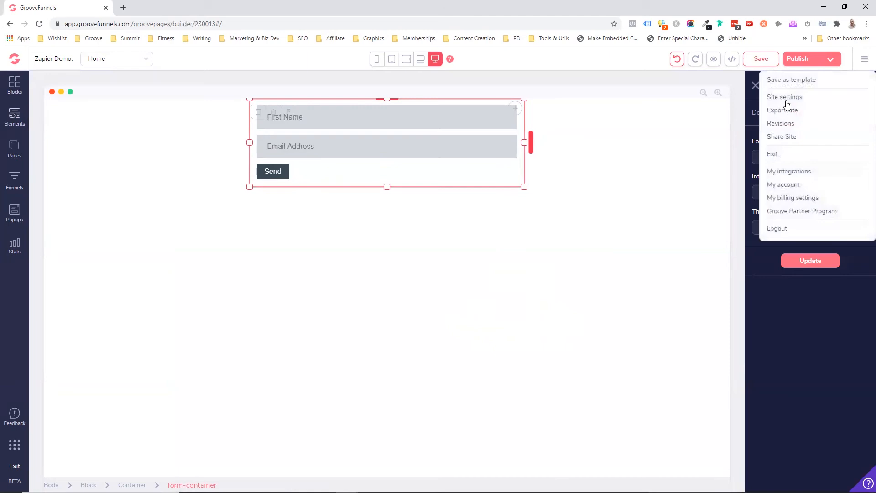
left_click(784, 97)
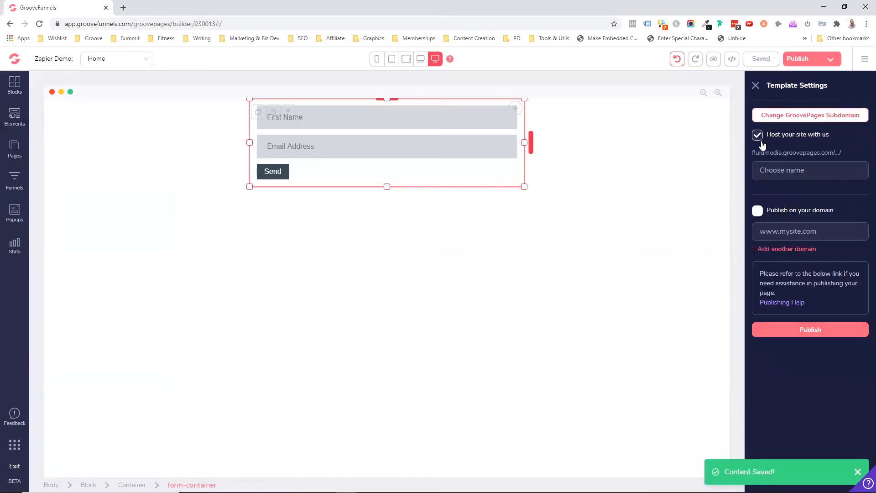
type("zapdemo")
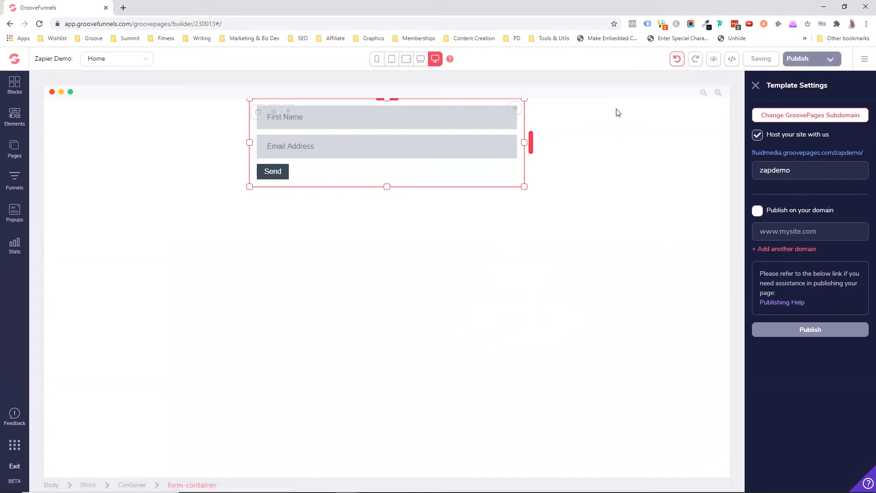
mouse_move(638, 168)
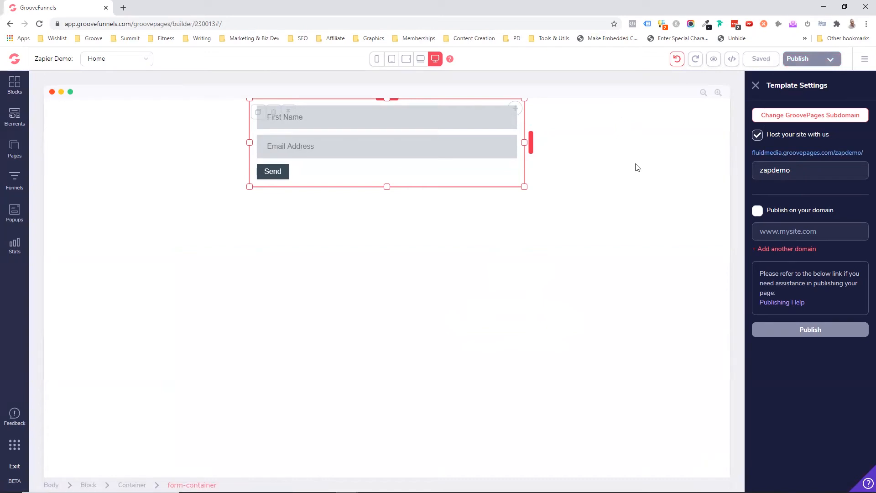
left_click(810, 330)
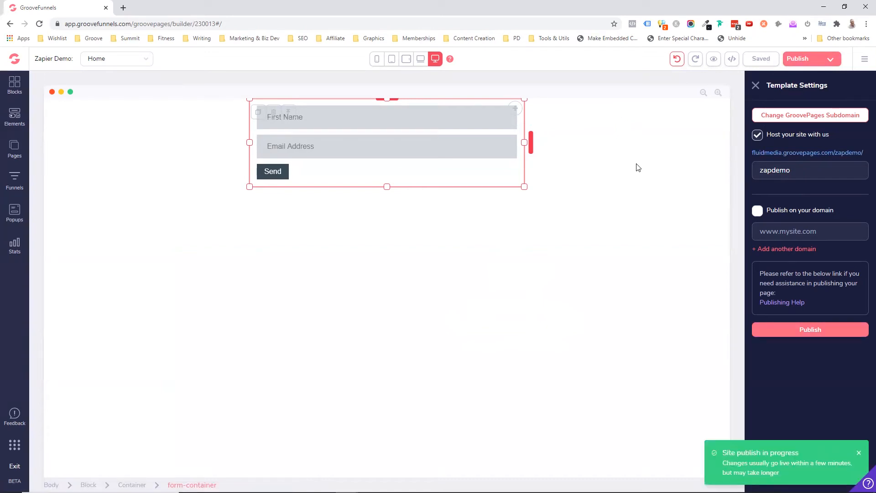
mouse_move(690, 228)
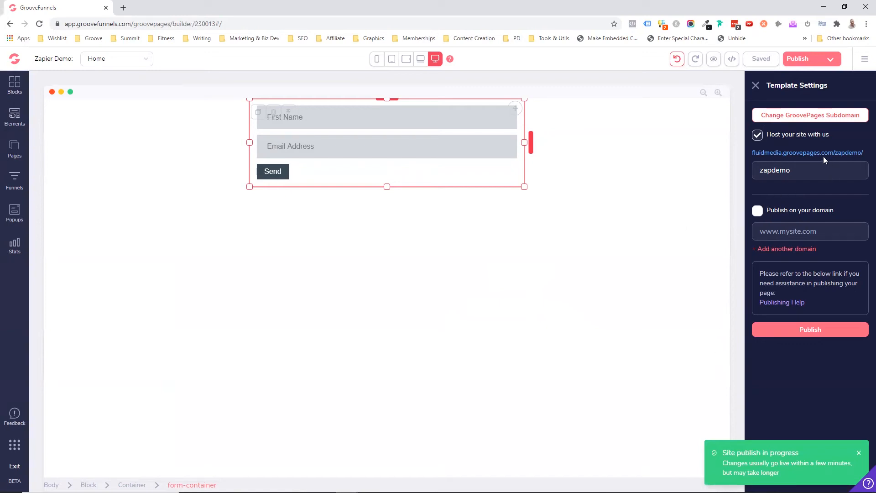
mouse_move(823, 157)
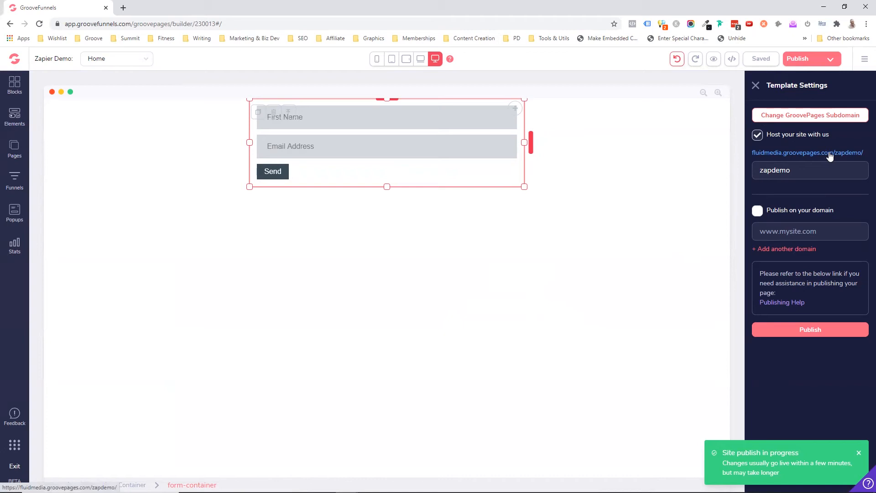
- Open the live zapdemo form page and enter 'Tim' as the first name
left_click(807, 152)
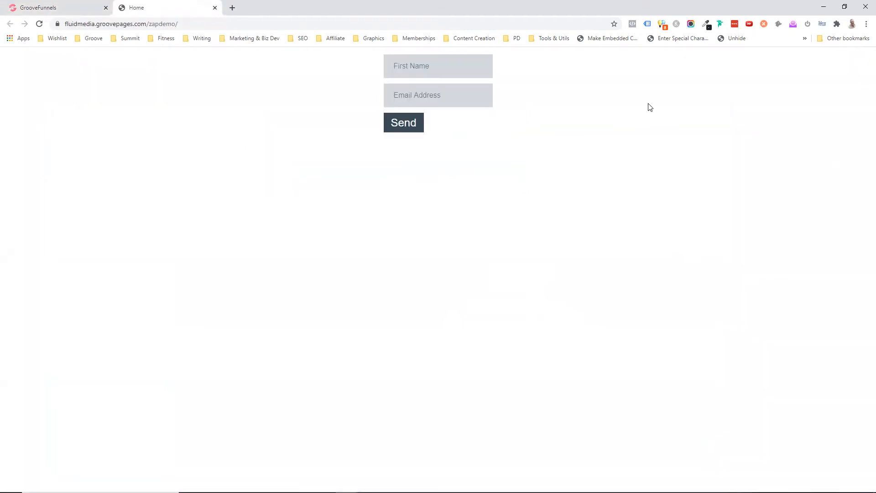
type("Tim")
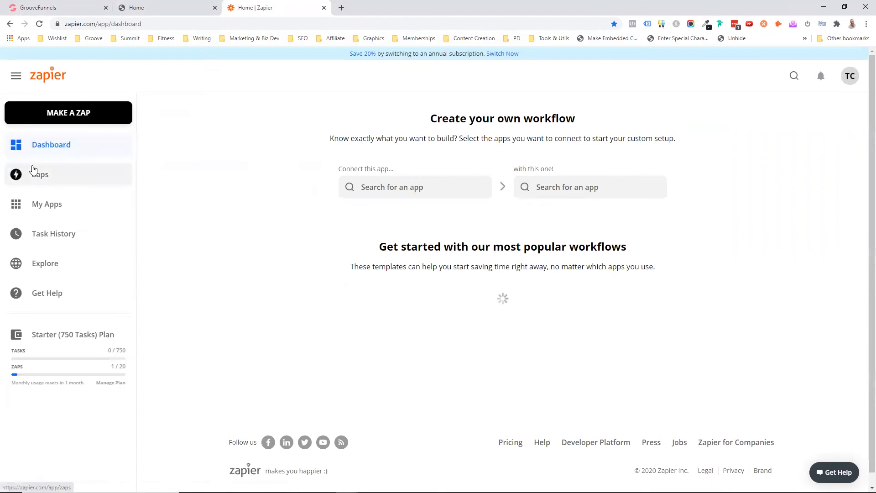
- Create a zap with GrooveFunnels 'New Form Submission' trigger using the connected GrooveFunnels account
left_click(41, 175)
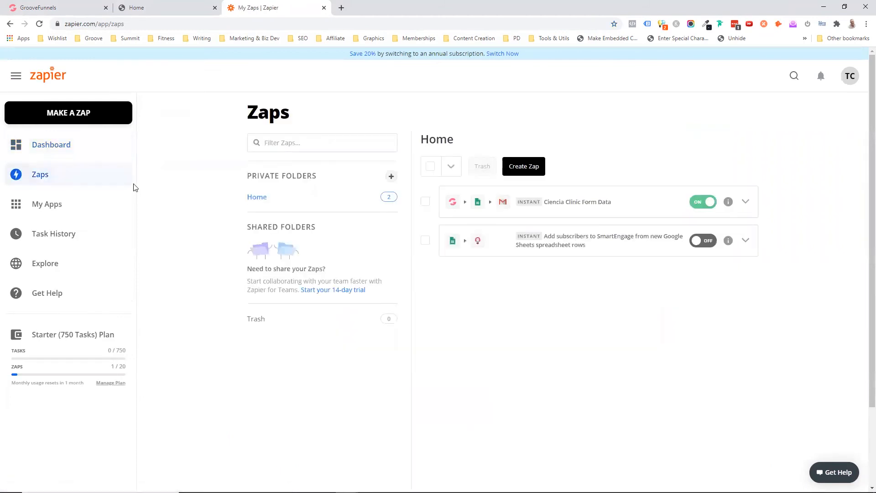
left_click(523, 166)
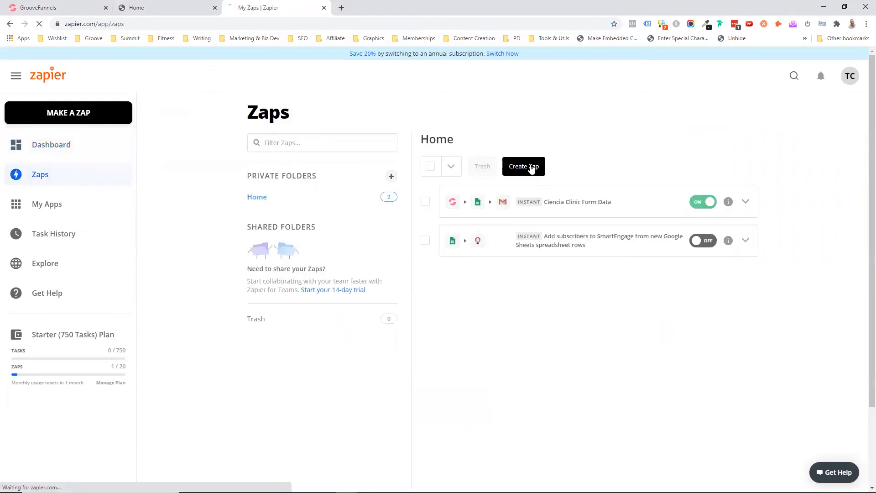
left_click(524, 166)
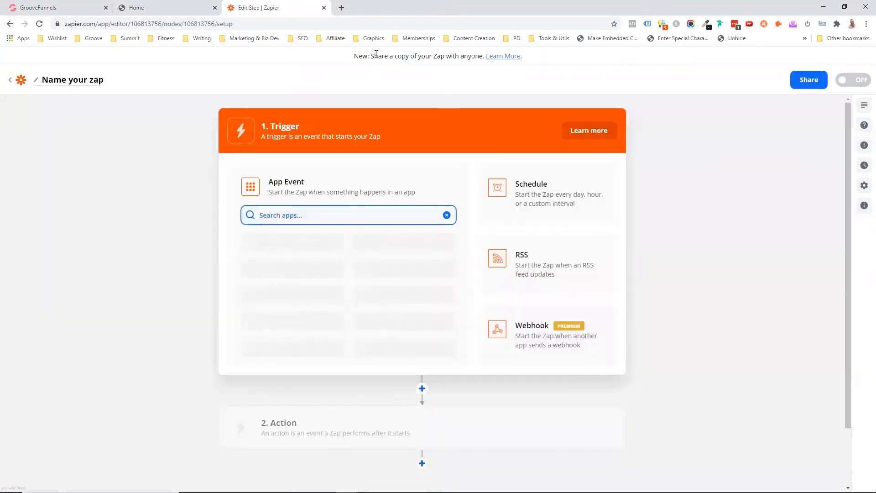
type("groove")
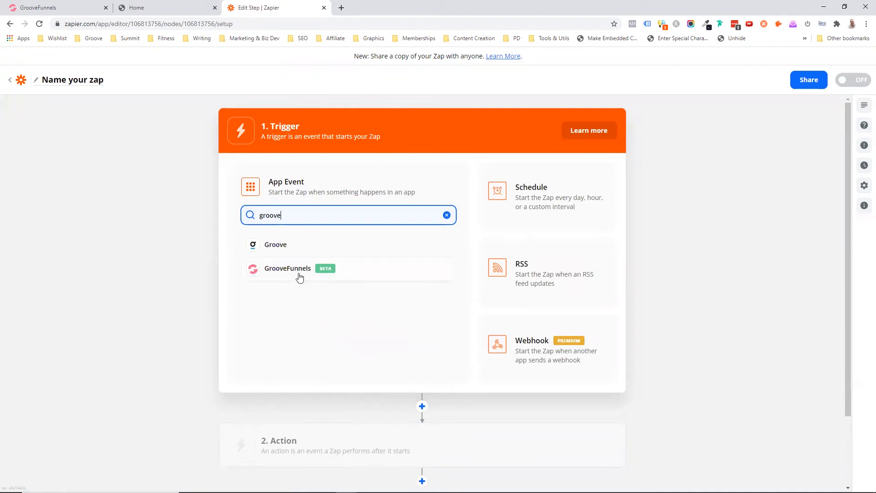
left_click(287, 269)
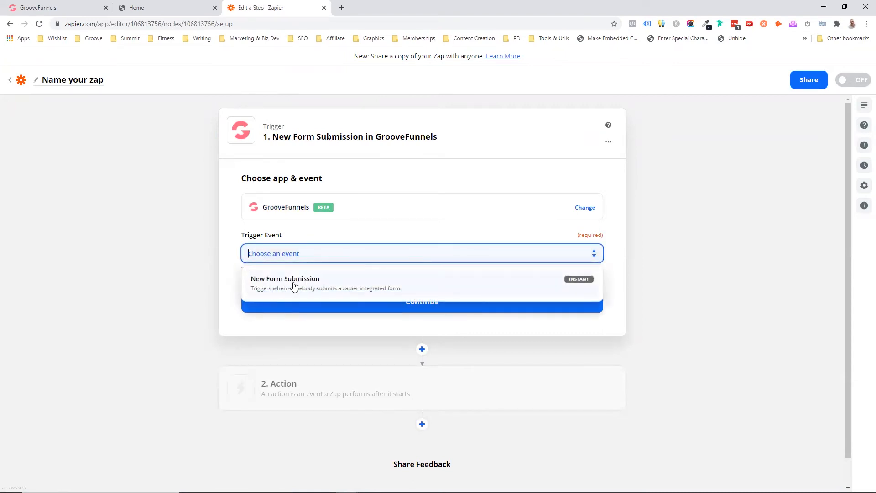
left_click(285, 279)
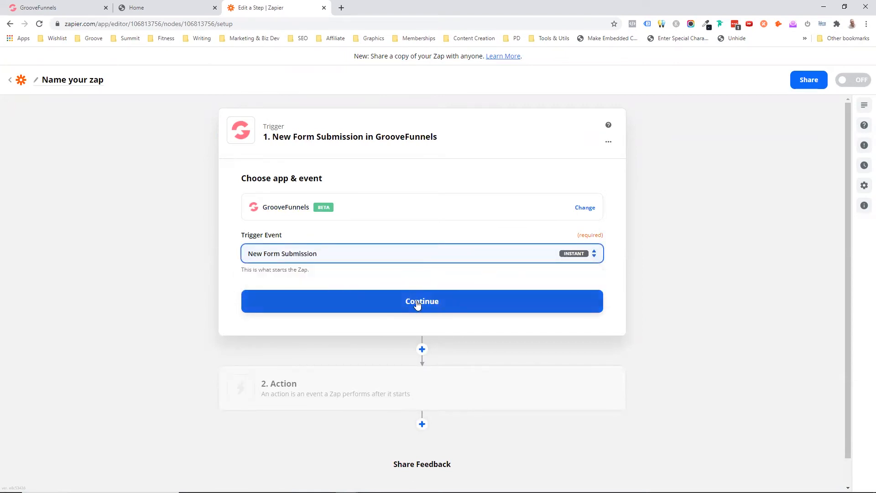
left_click(422, 301)
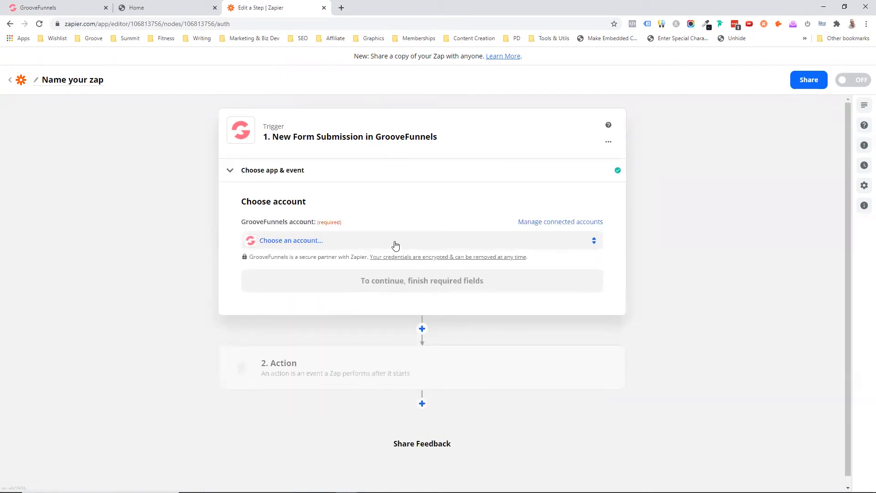
mouse_move(388, 207)
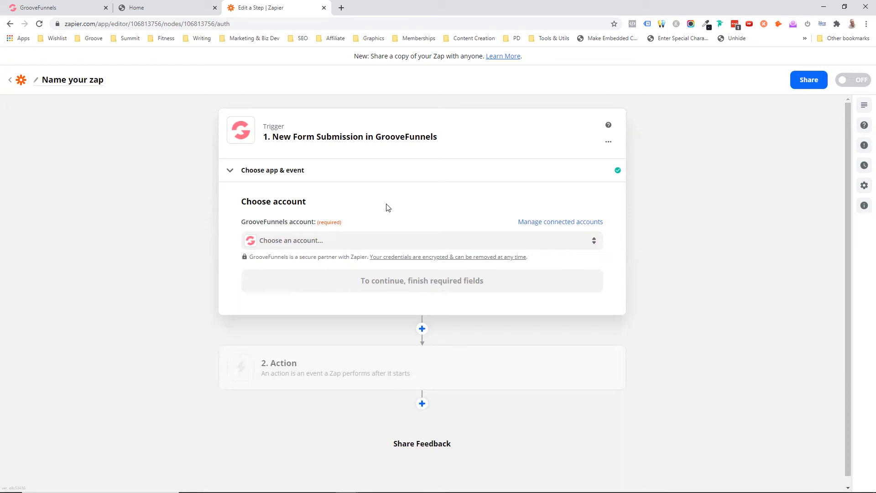
mouse_move(387, 193)
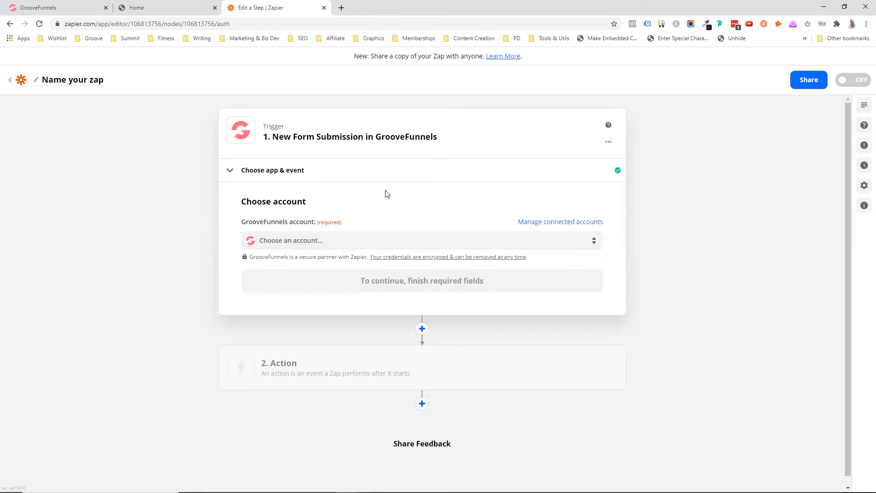
mouse_move(346, 245)
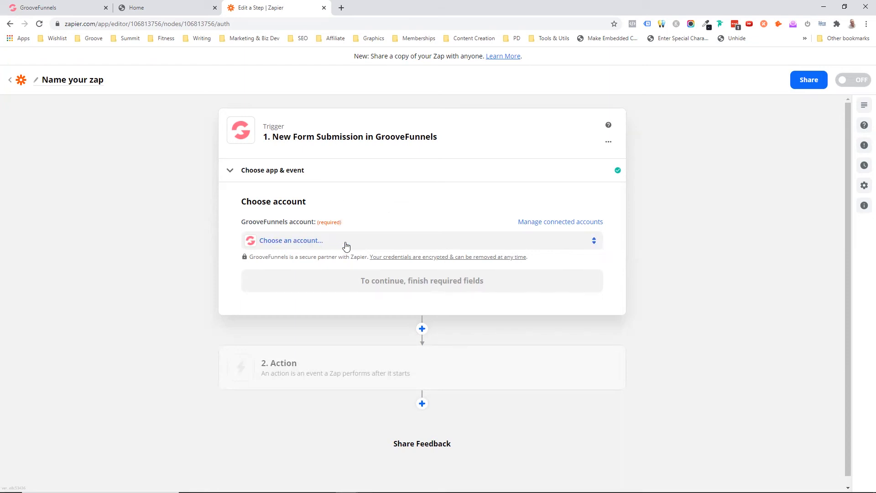
left_click(291, 240)
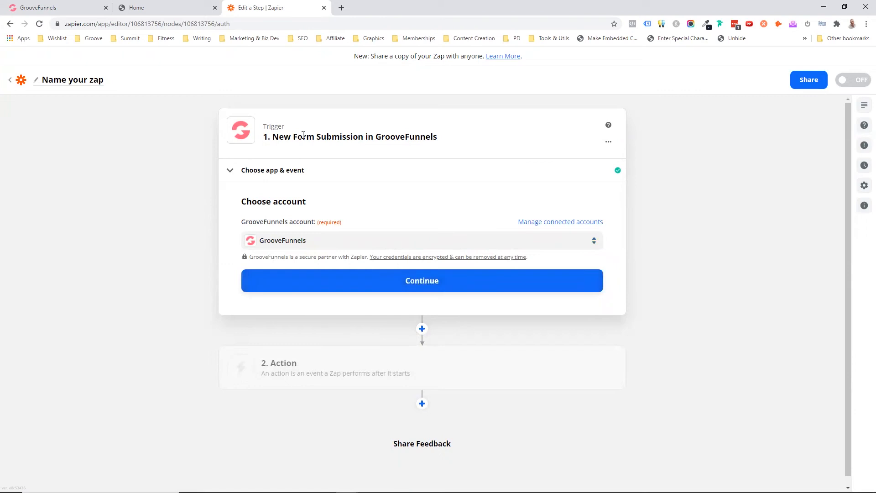
mouse_move(318, 295)
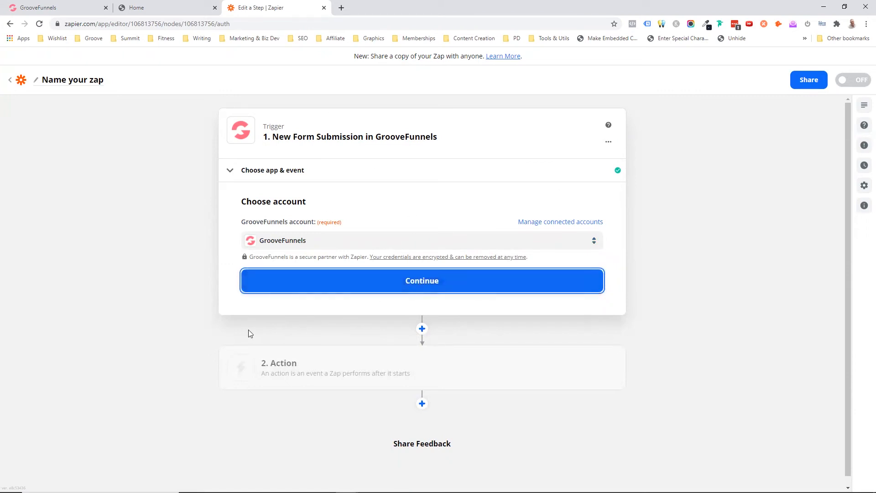
left_click(422, 280)
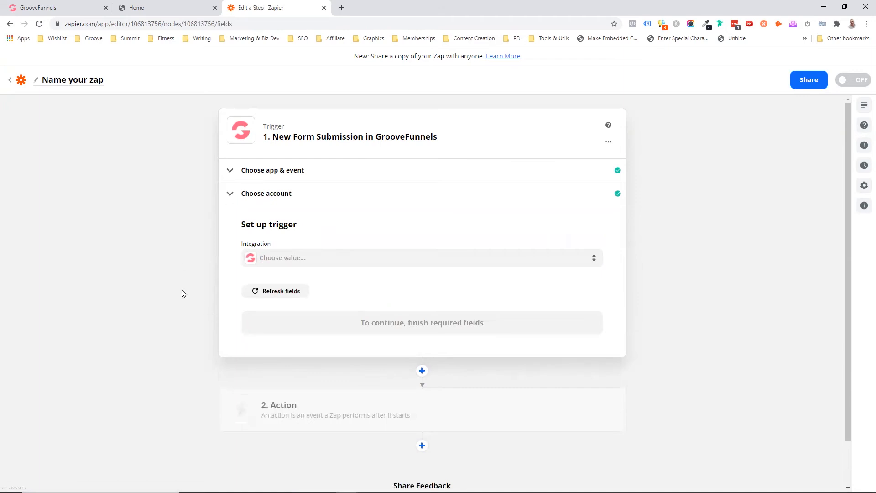
- Set the trigger integration to 'Demo Zap', refresh fields, and test it to fetch sample data
left_click(275, 291)
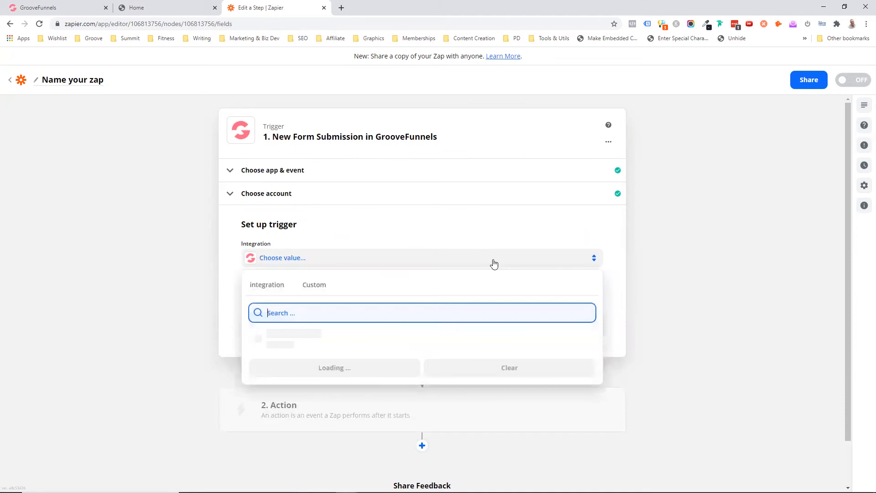
mouse_move(297, 349)
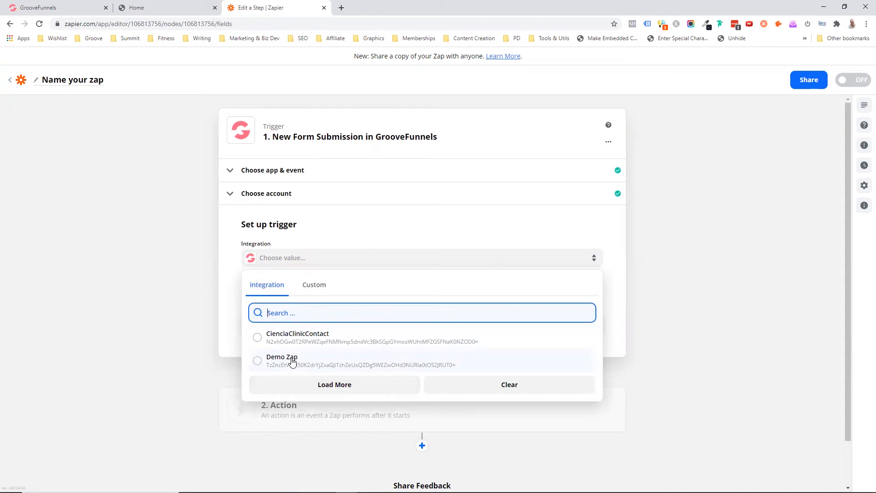
left_click(282, 357)
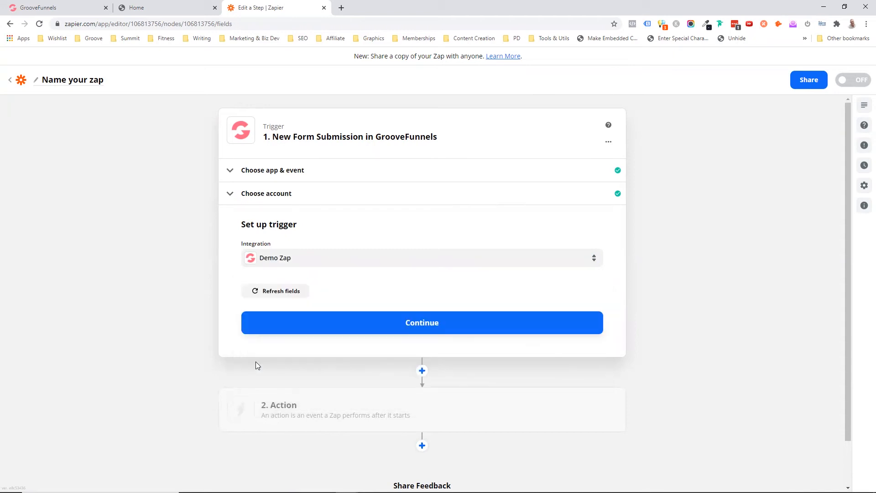
mouse_move(374, 299)
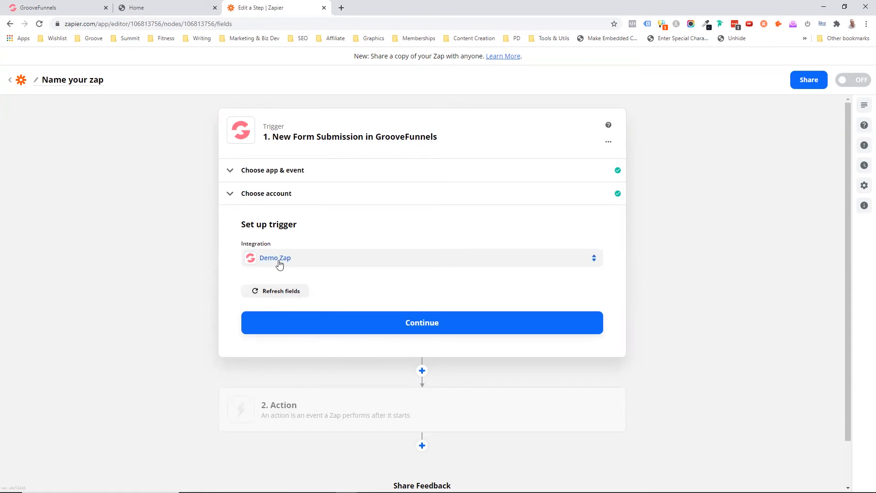
left_click(282, 291)
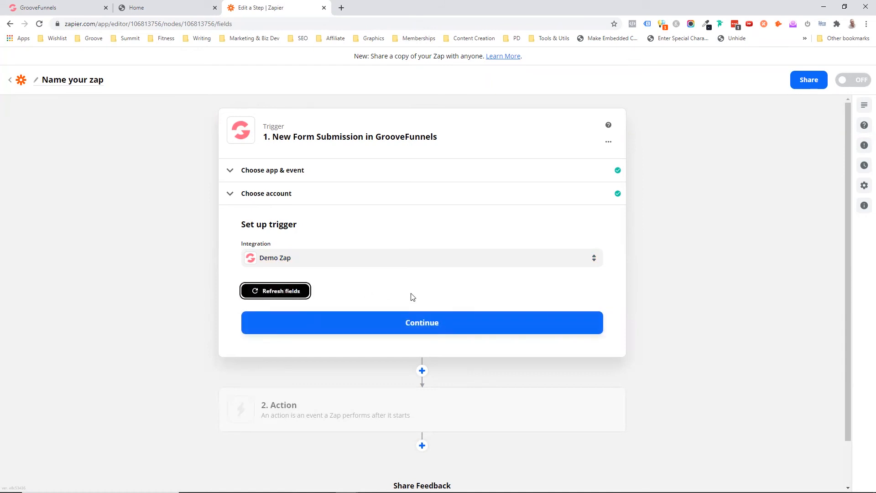
mouse_move(411, 296)
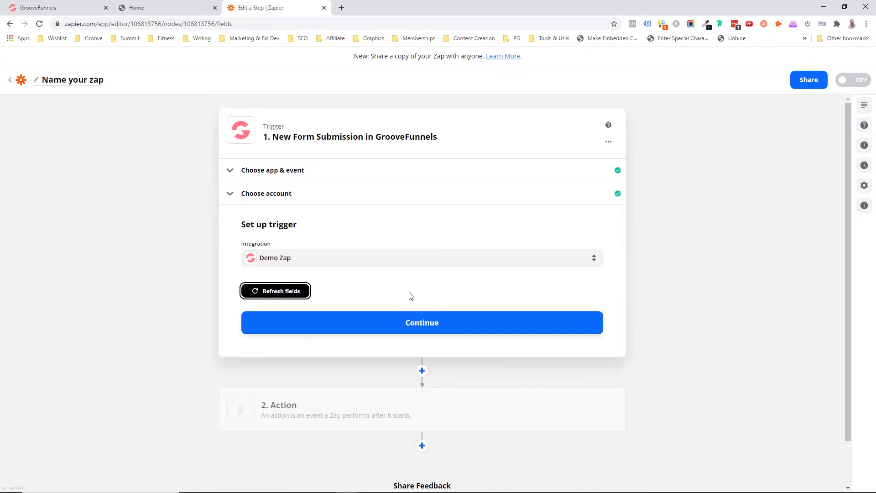
left_click(276, 290)
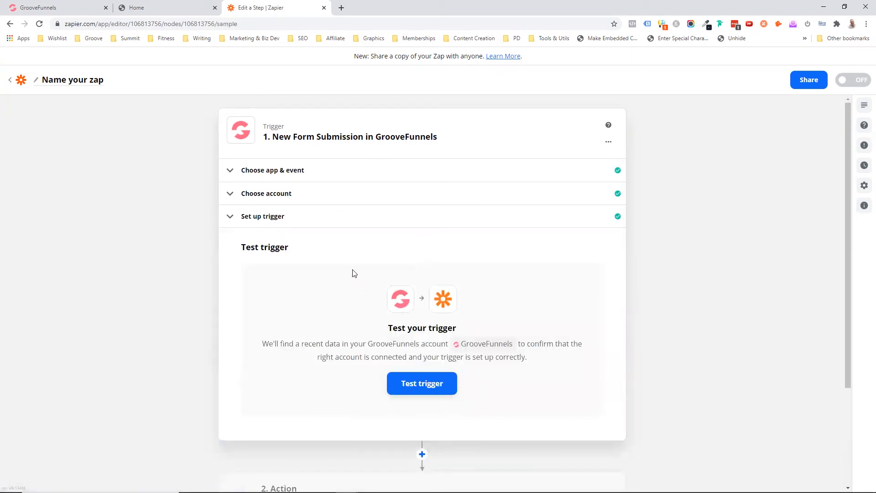
mouse_move(285, 285)
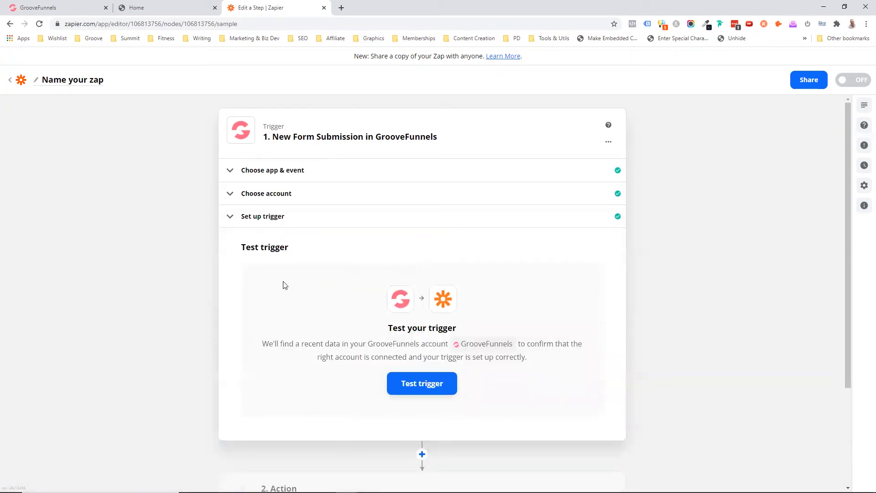
mouse_move(409, 384)
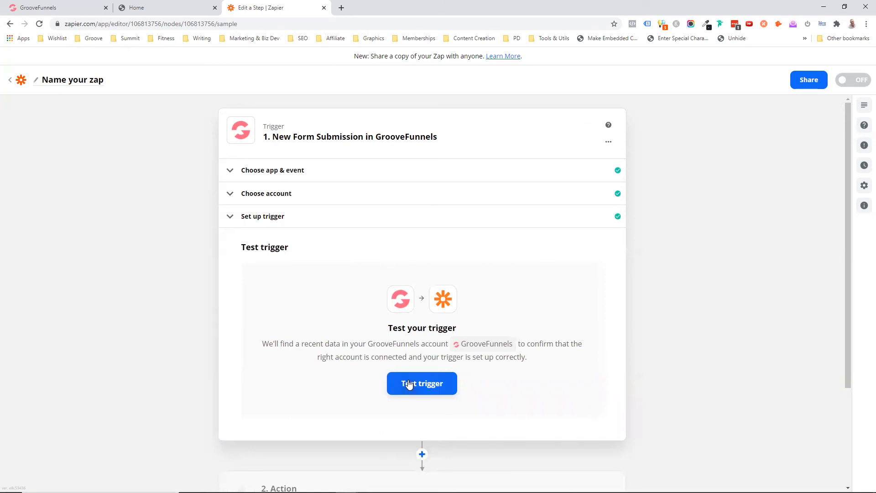
left_click(422, 383)
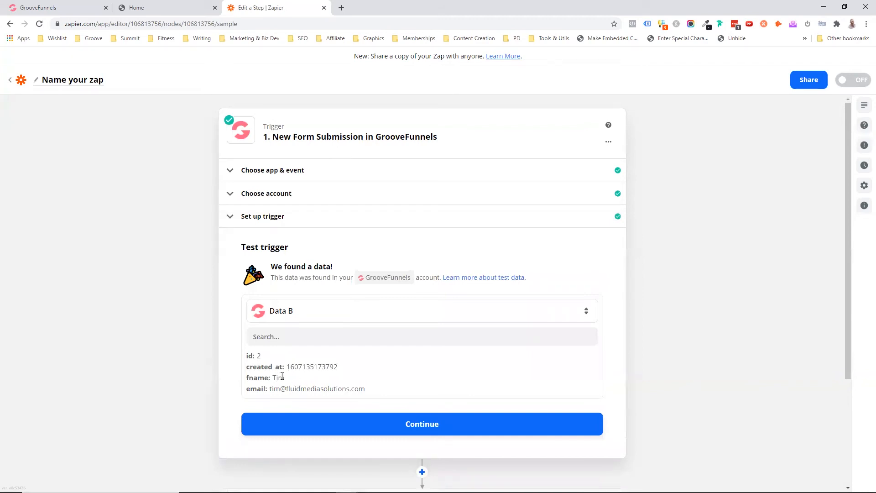
mouse_move(405, 308)
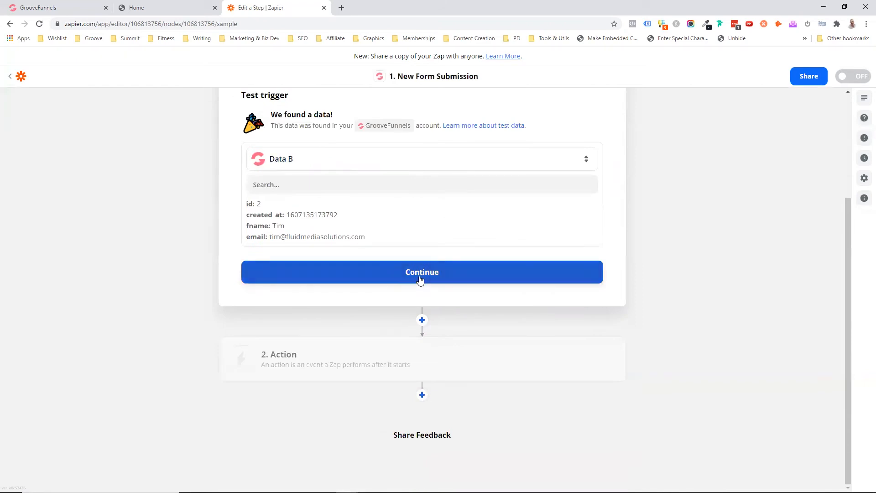
left_click(422, 272)
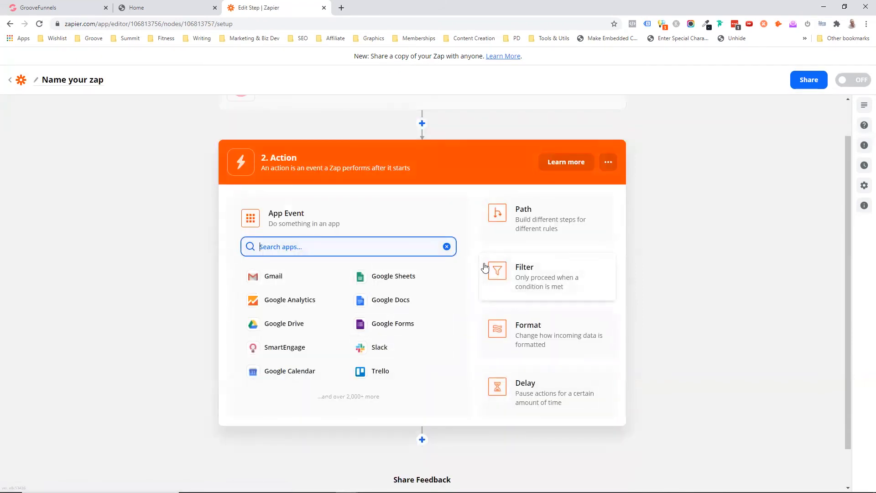
mouse_move(487, 273)
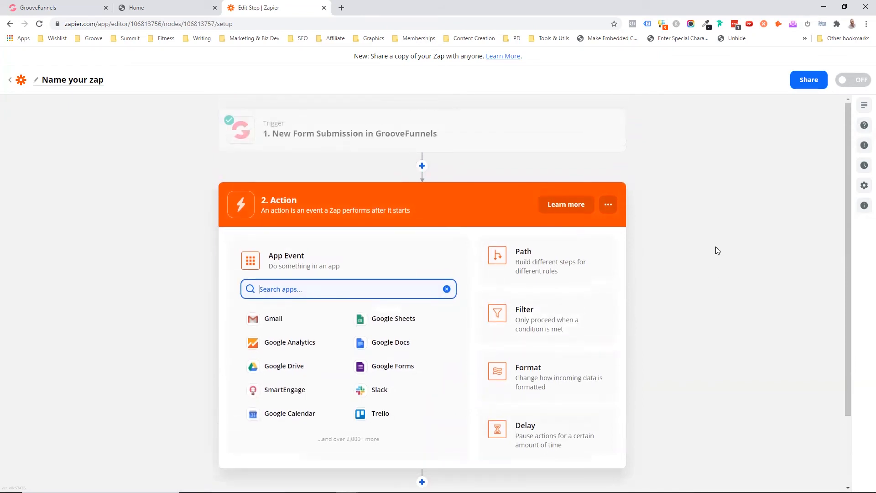
mouse_move(722, 248)
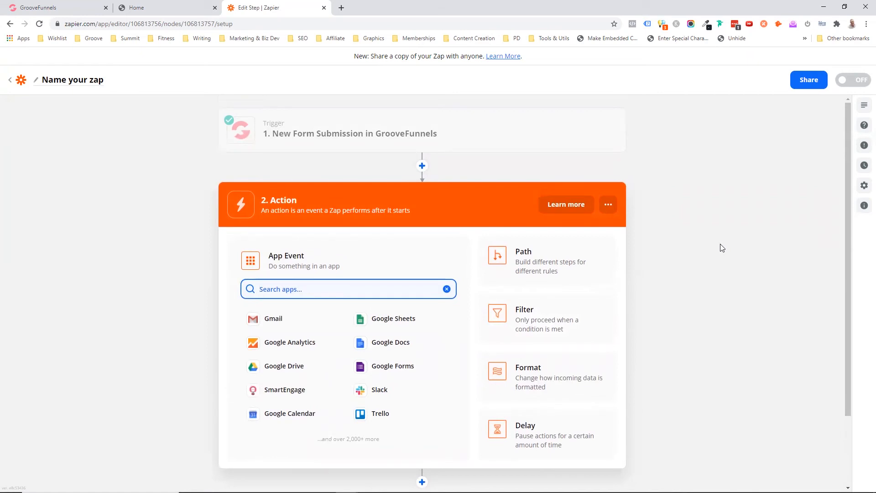
mouse_move(708, 250)
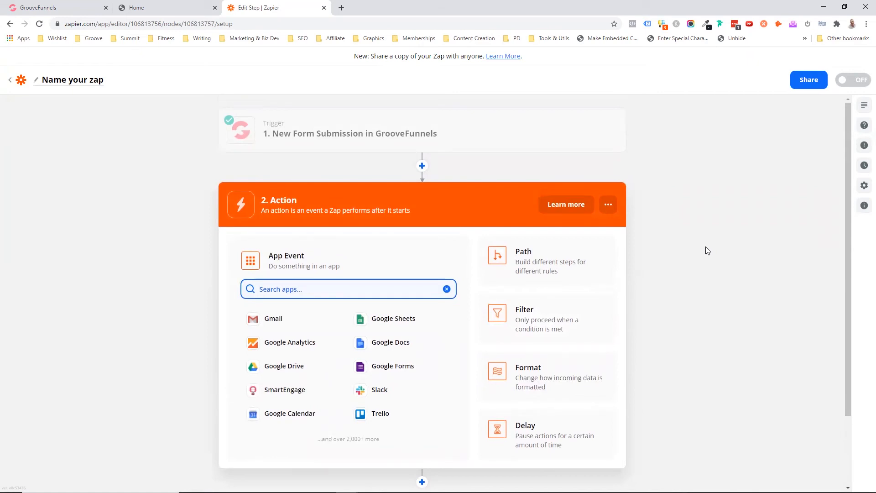
mouse_move(704, 253)
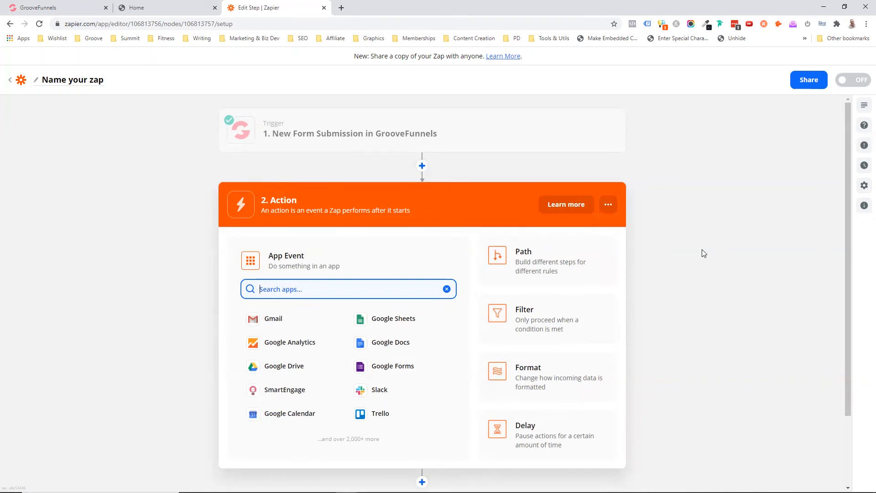
mouse_move(711, 258)
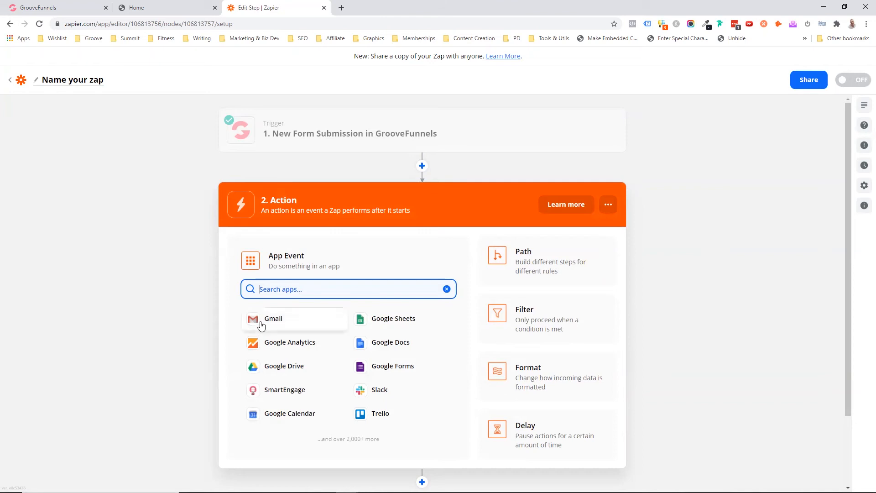
- Use Gmail 'Send Email' as the action with a newly authorized Google account selected
left_click(273, 318)
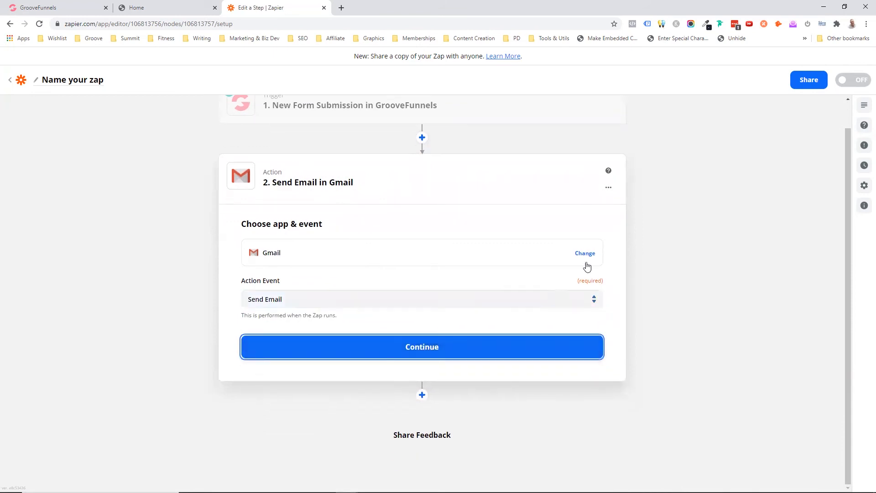
left_click(422, 347)
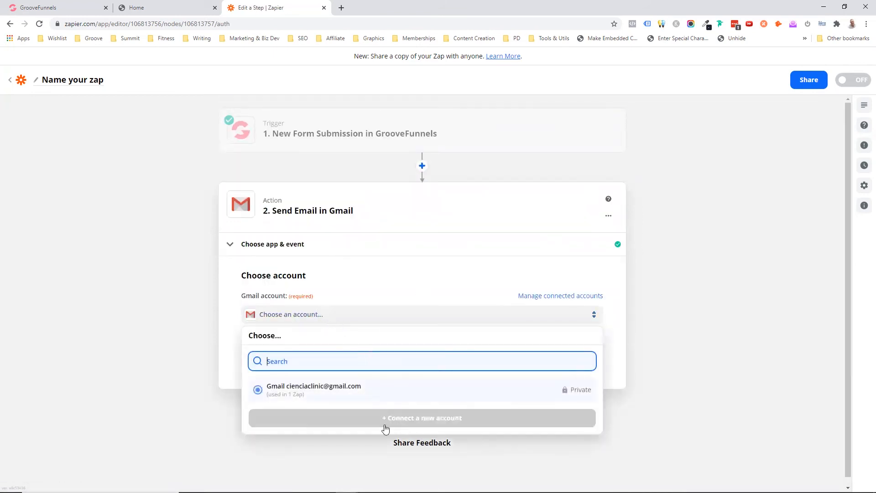
left_click(422, 418)
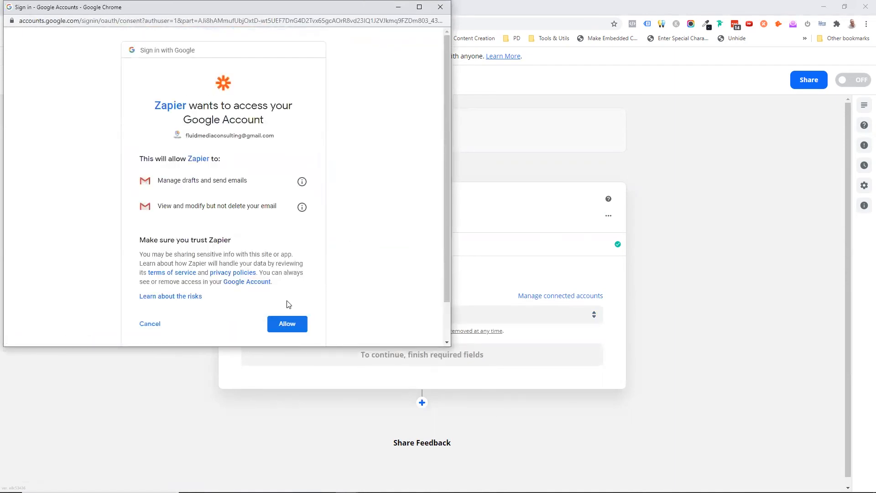
left_click(287, 323)
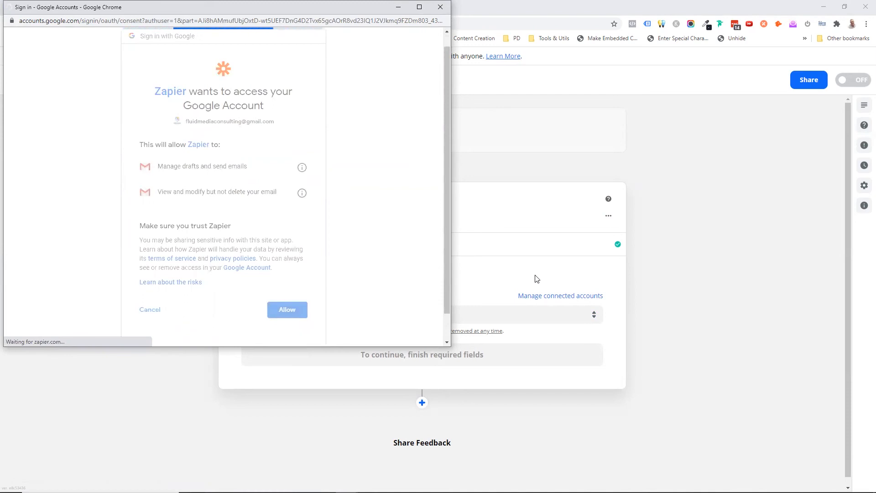
left_click(287, 309)
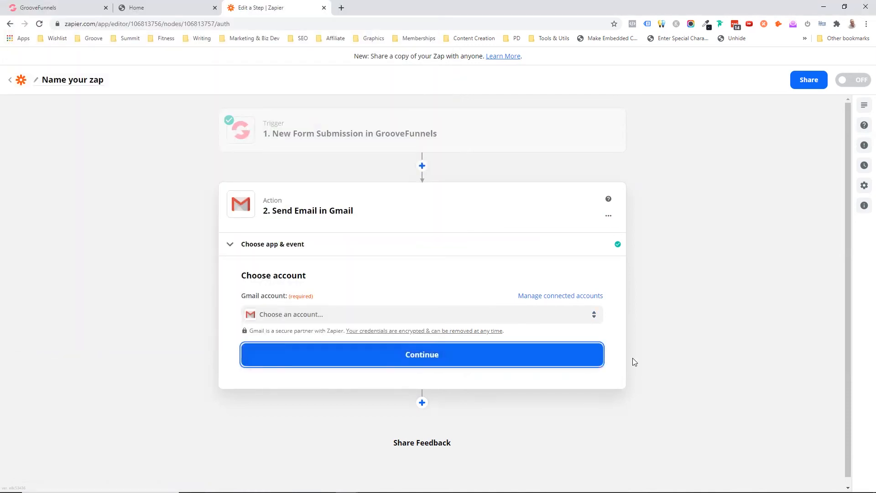
left_click(422, 354)
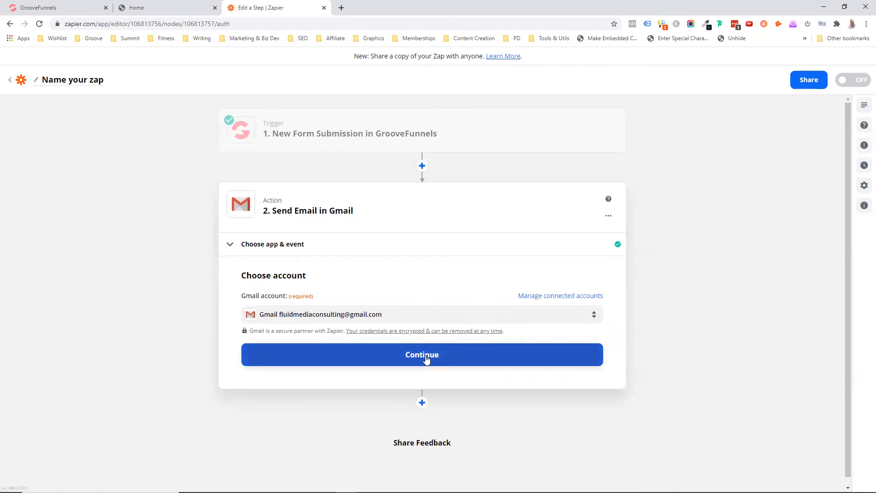
left_click(422, 355)
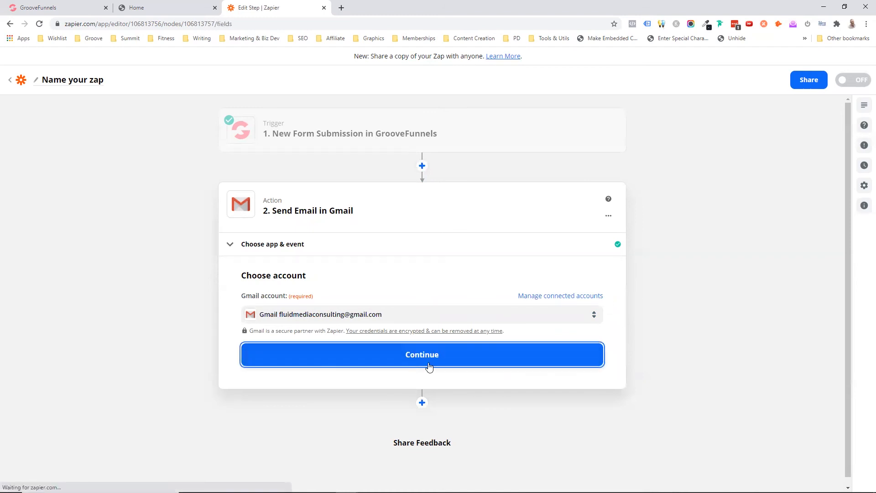
- Send the email to the submitter's form Email field
left_click(422, 355)
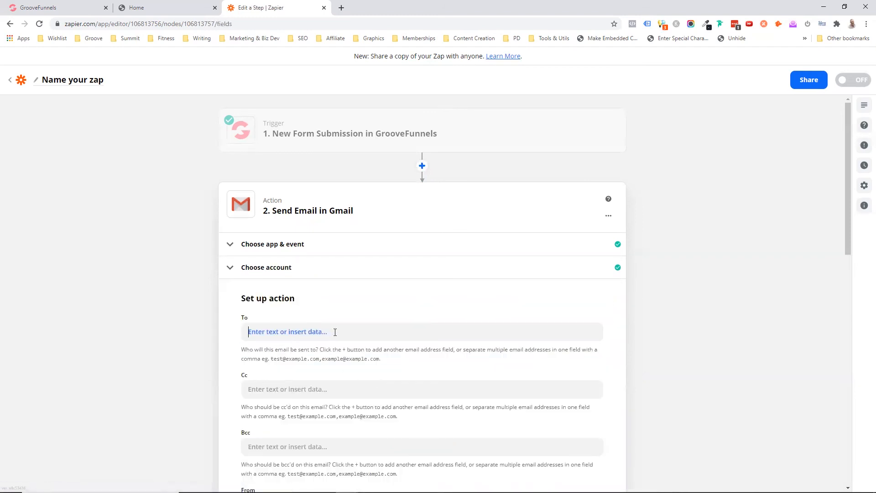
left_click(308, 332)
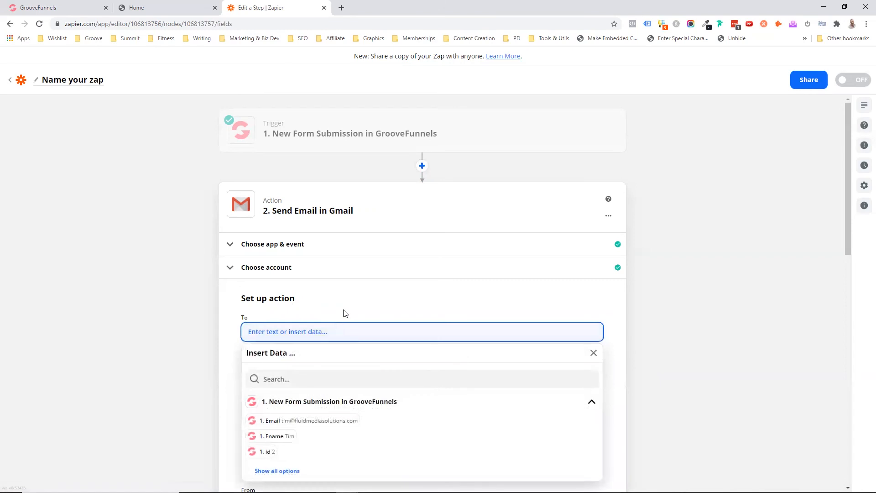
mouse_move(373, 422)
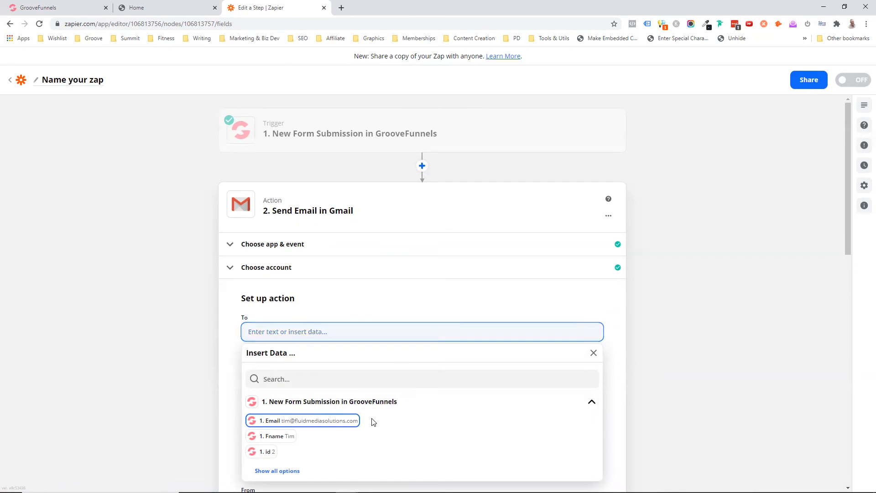
left_click(303, 421)
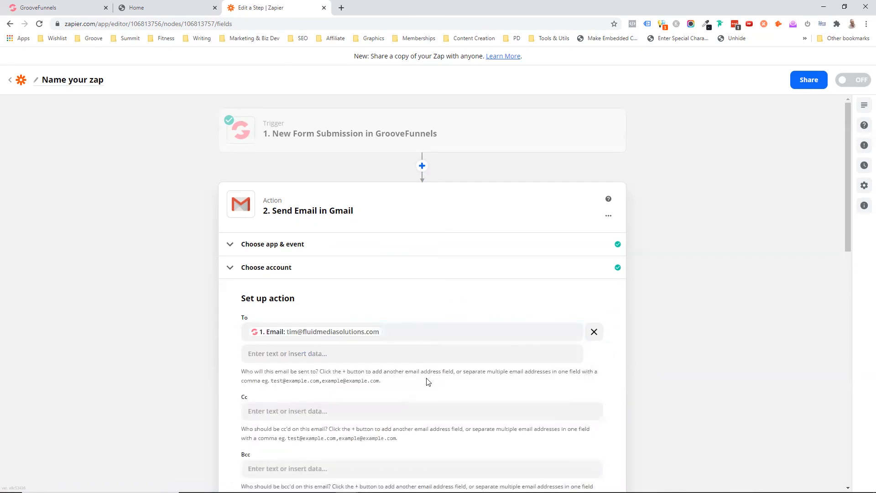
- Enter 'Tim Cooper' as the sender's From Name
scroll("down", 3)
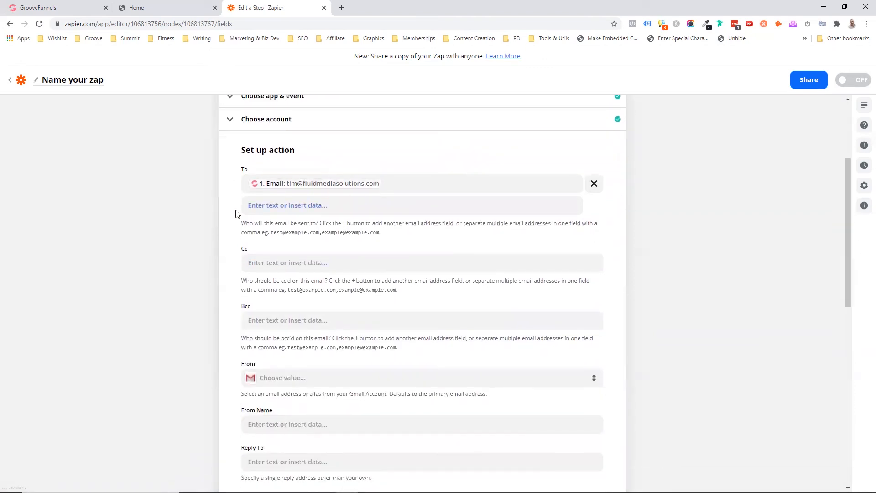
mouse_move(354, 340)
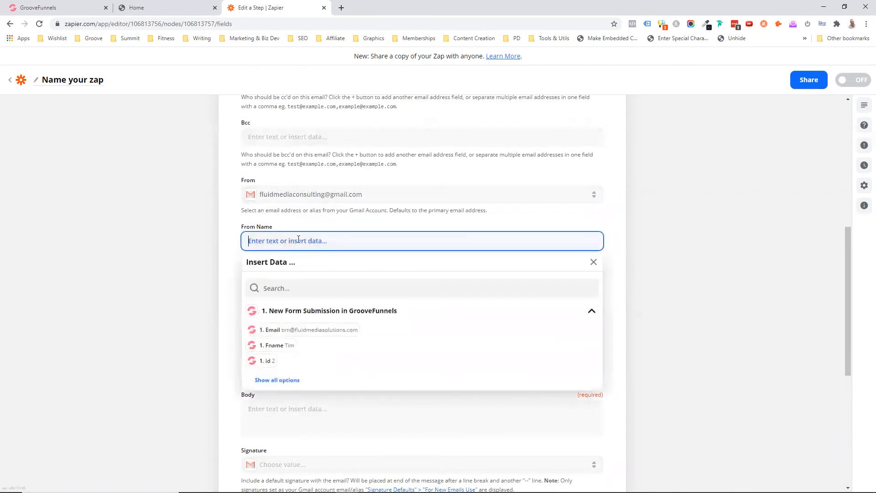
type("Tim Cooper")
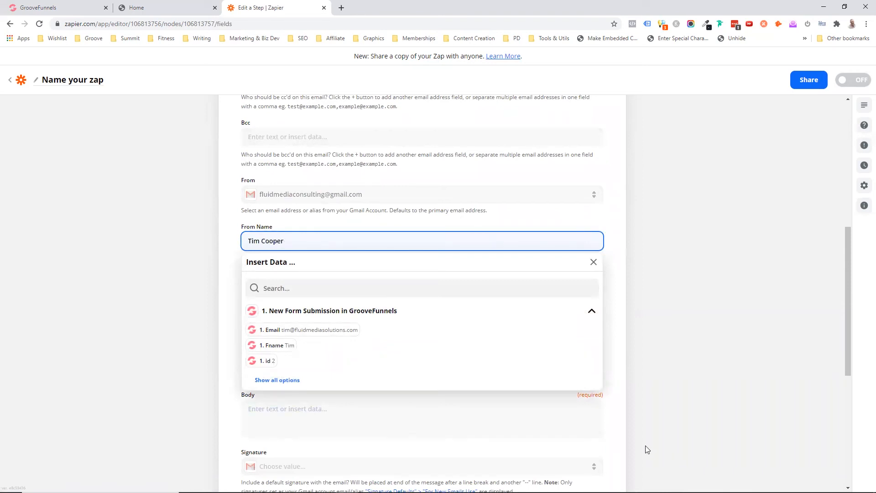
left_click(278, 253)
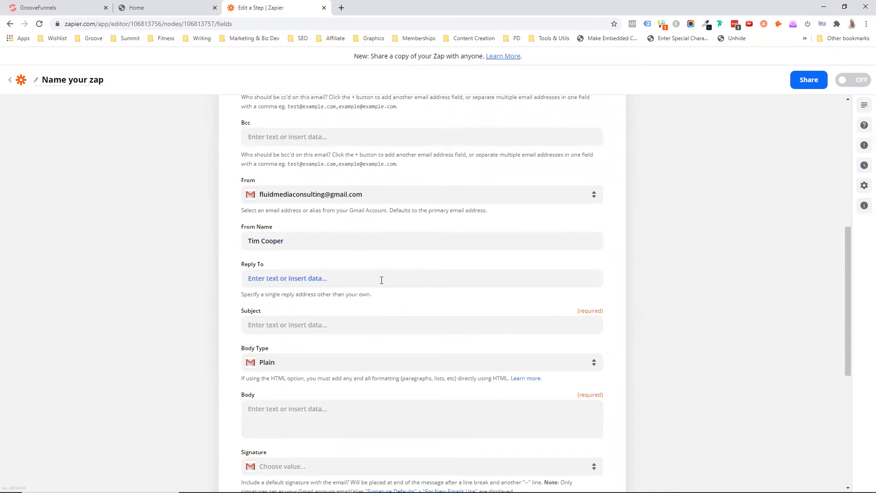
scroll("down", 3)
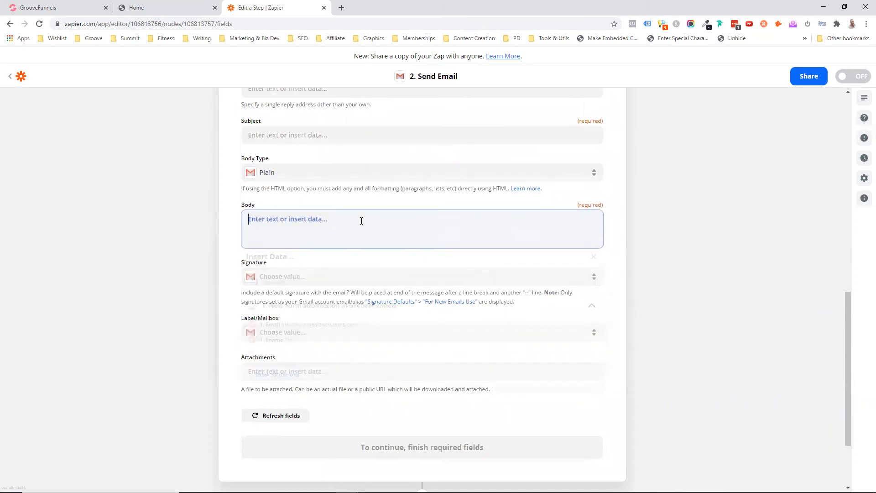
- Begin the body thanking them for their enquiry, listing Name and the inserted Email field
left_click(362, 227)
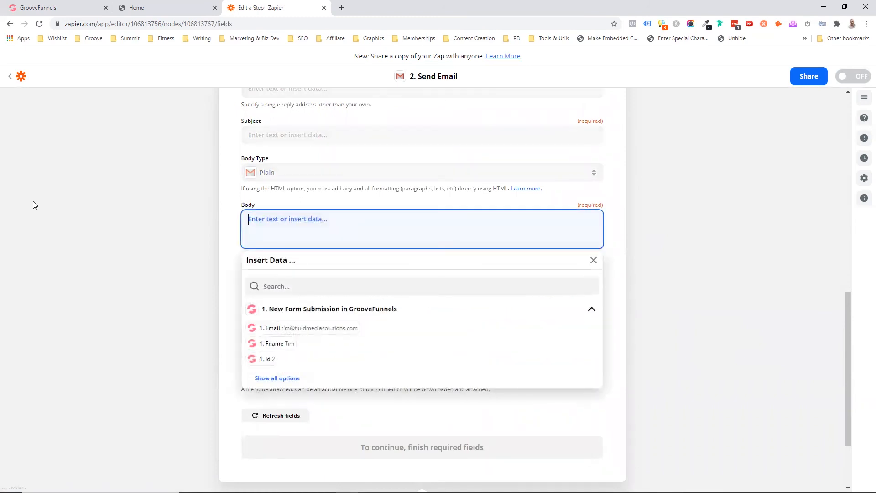
type("Thank you")
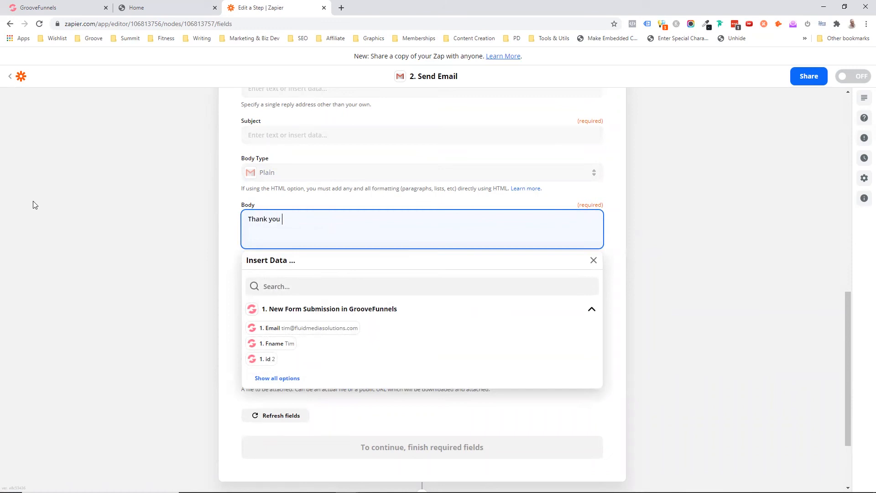
type("for your")
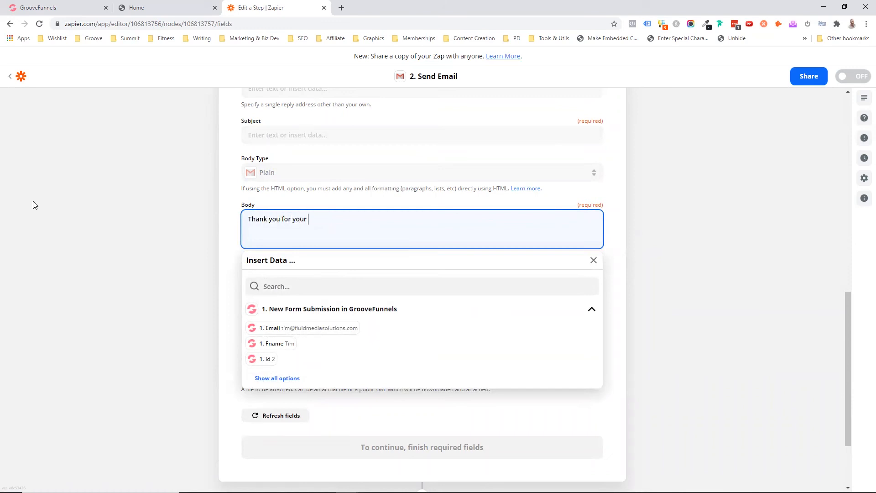
type("en")
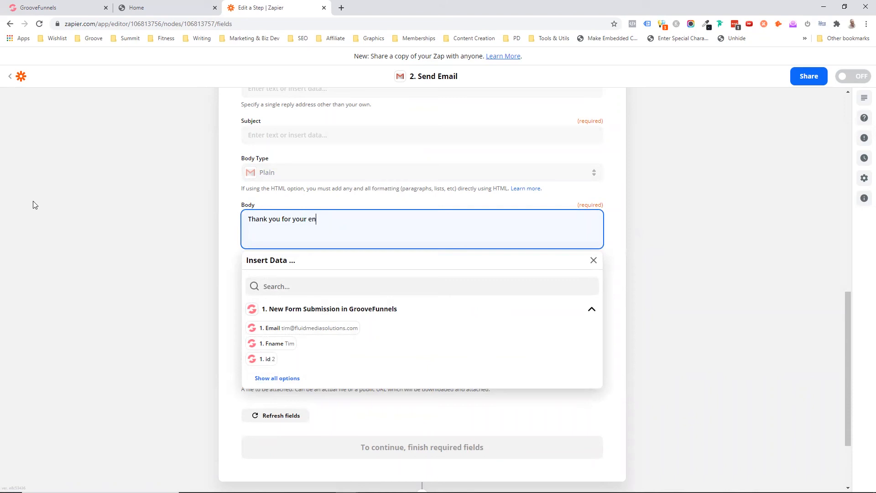
type("quiry. H")
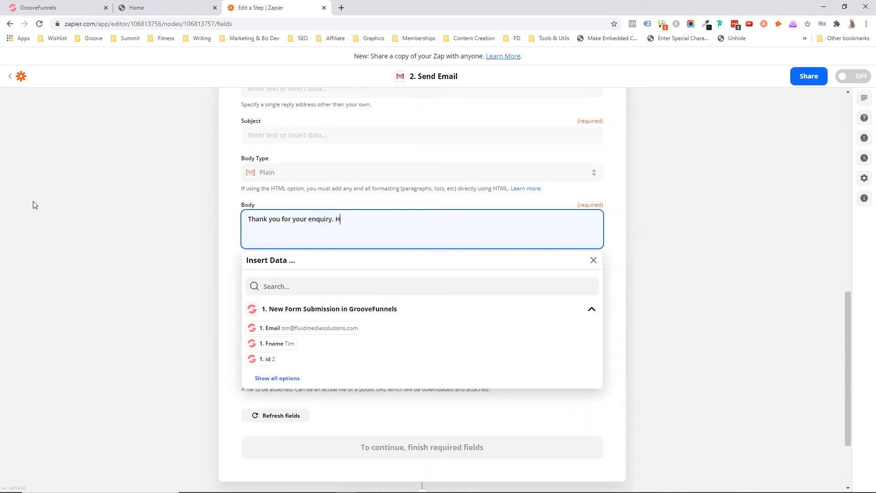
type("ere is the finformation")
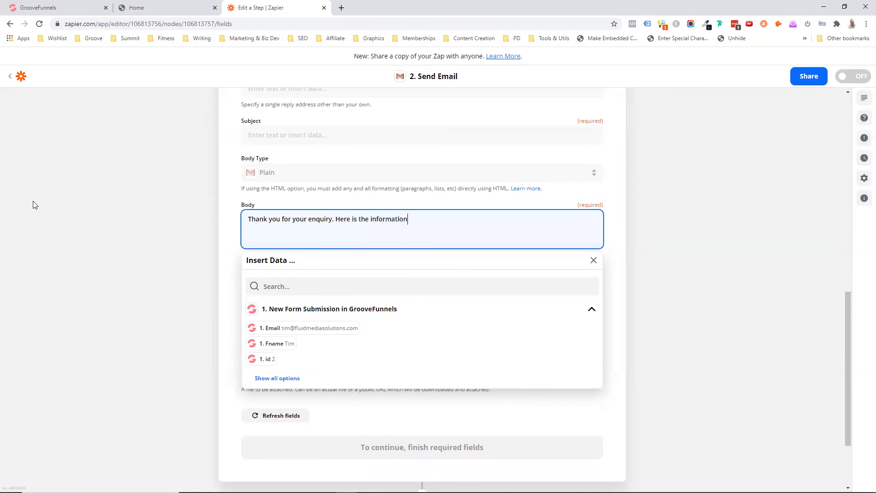
type("you proc")
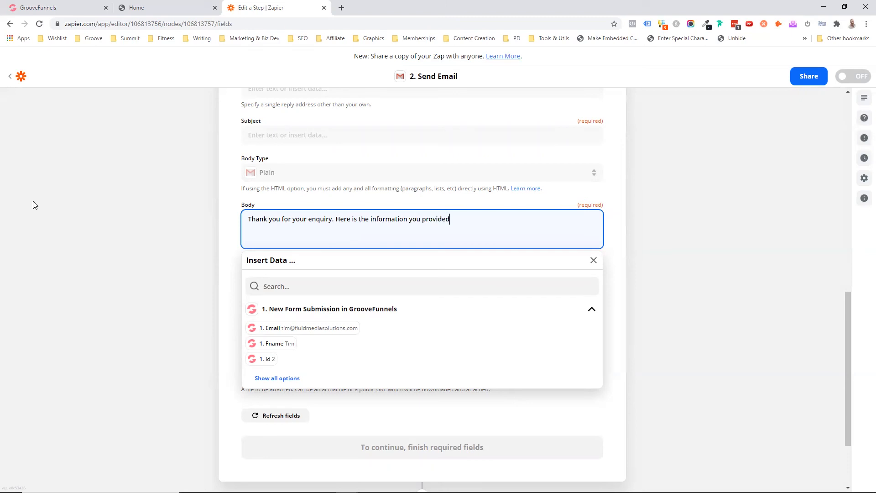
type("Name:")
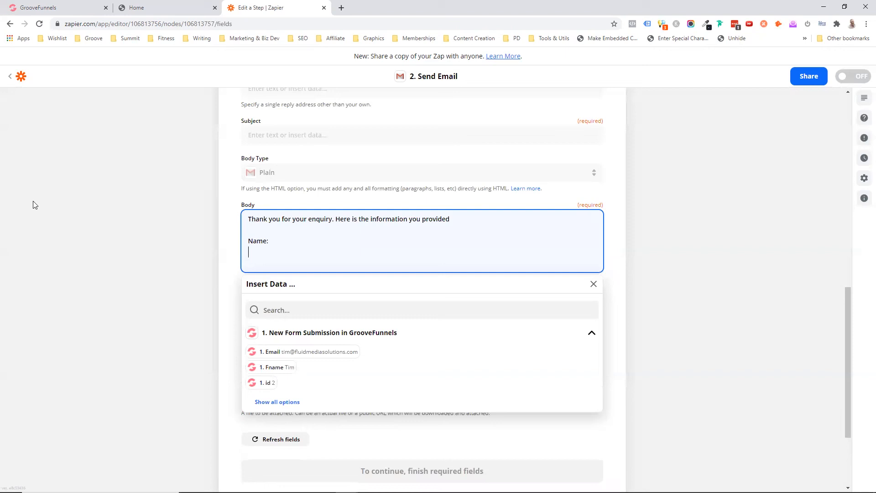
type("Email:")
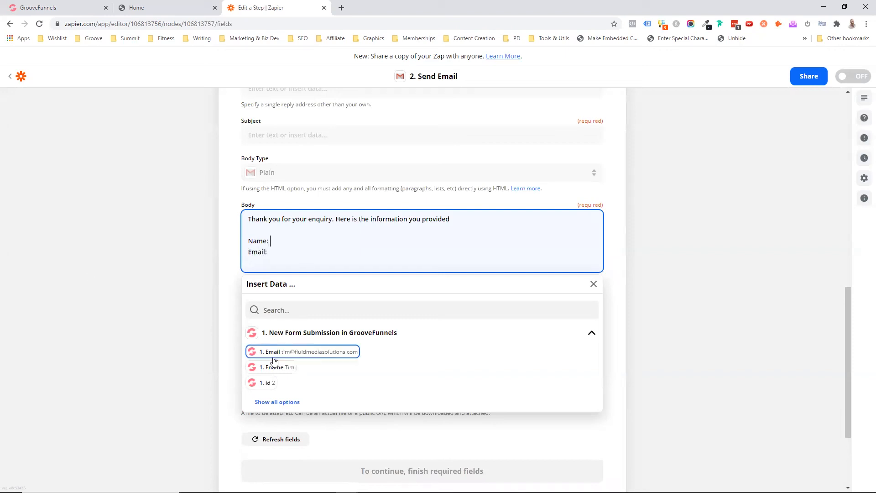
left_click(279, 367)
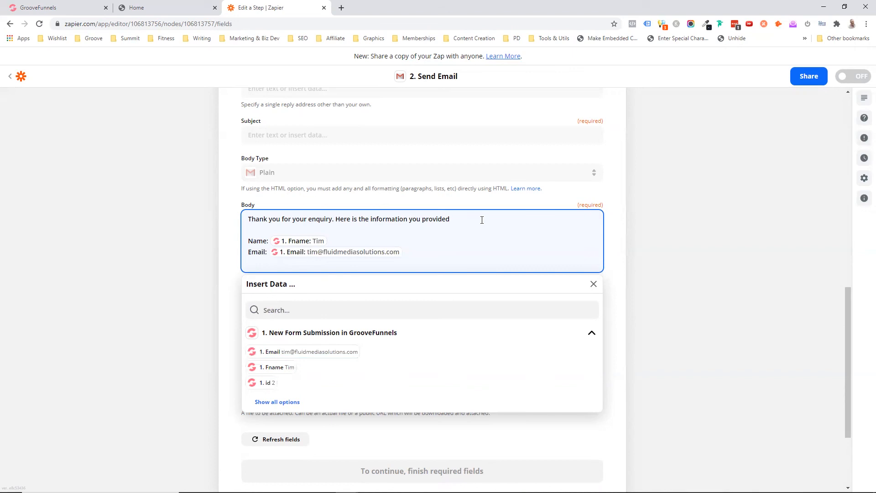
- Close the body with 'Our staff members will be in contact with you shortly. Best regards....'
type("One of our")
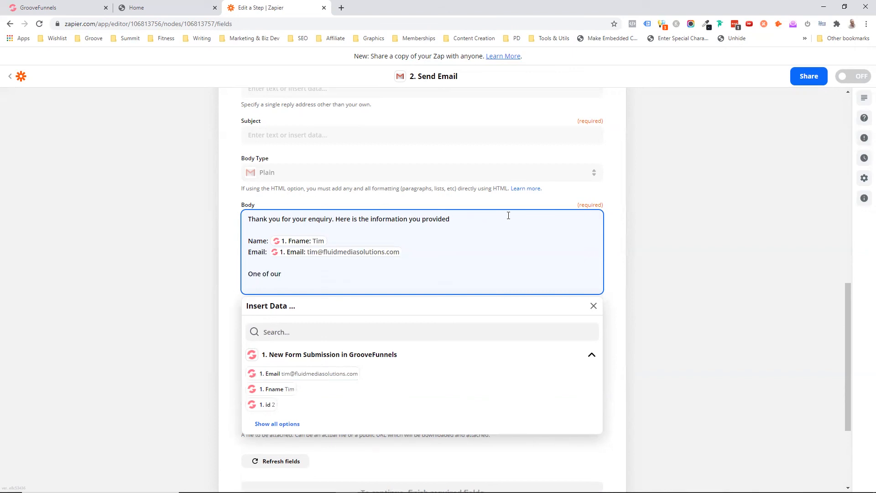
type("staff")
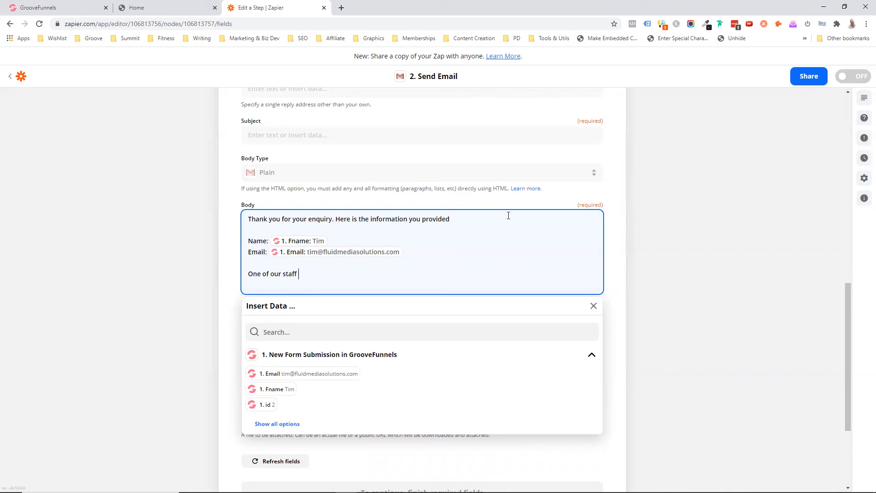
type("members")
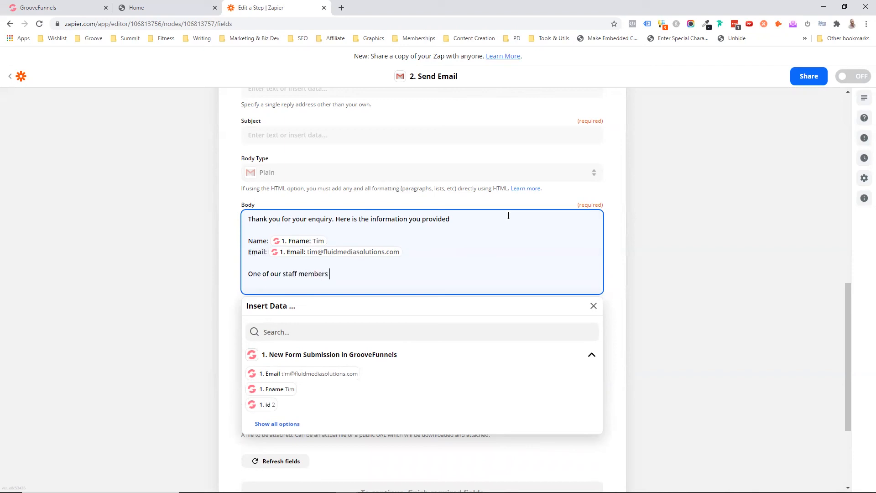
type("will be in")
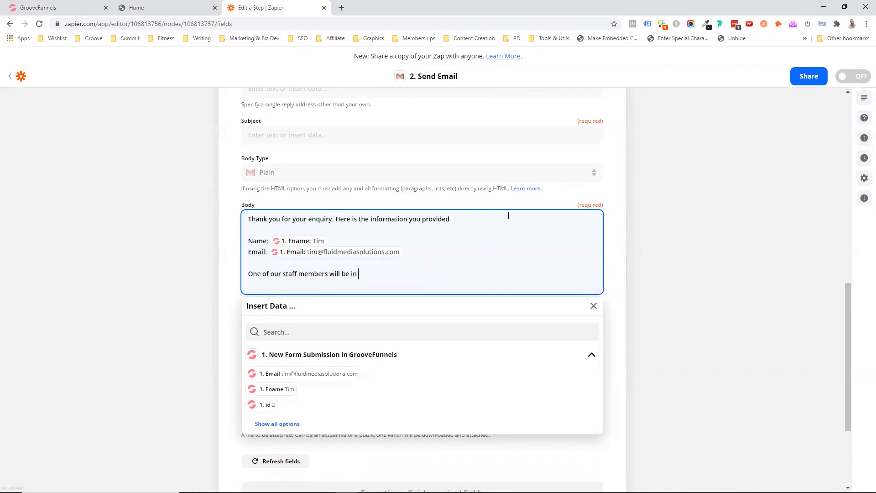
type("contact with")
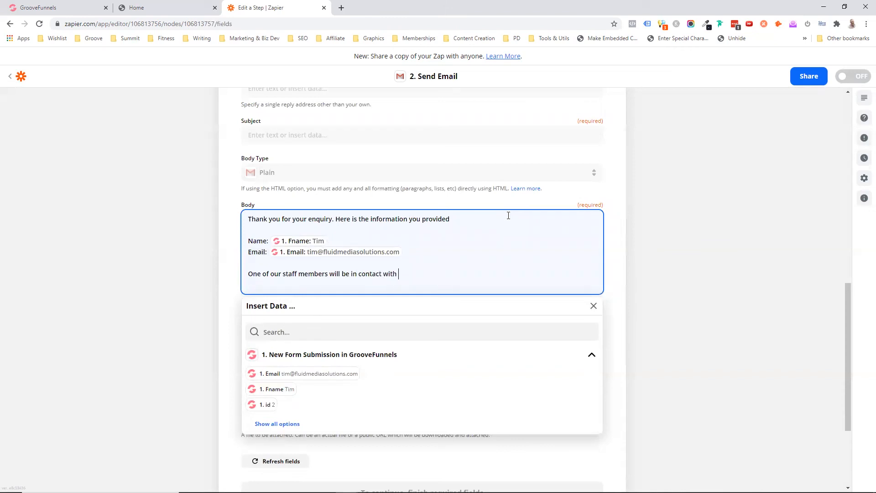
type("you shortly.")
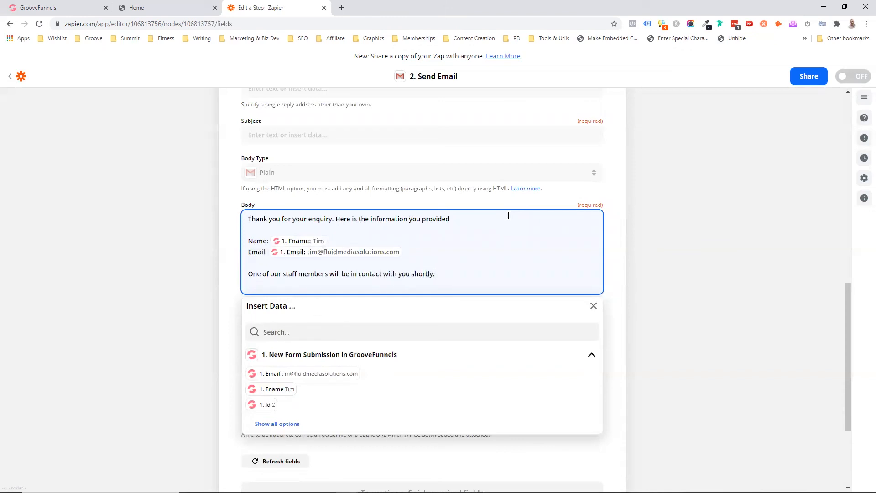
type("Best")
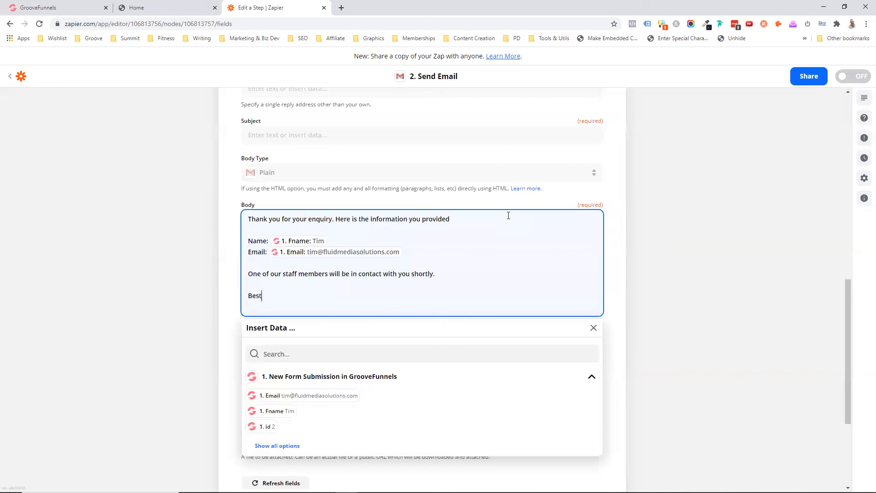
type("egar")
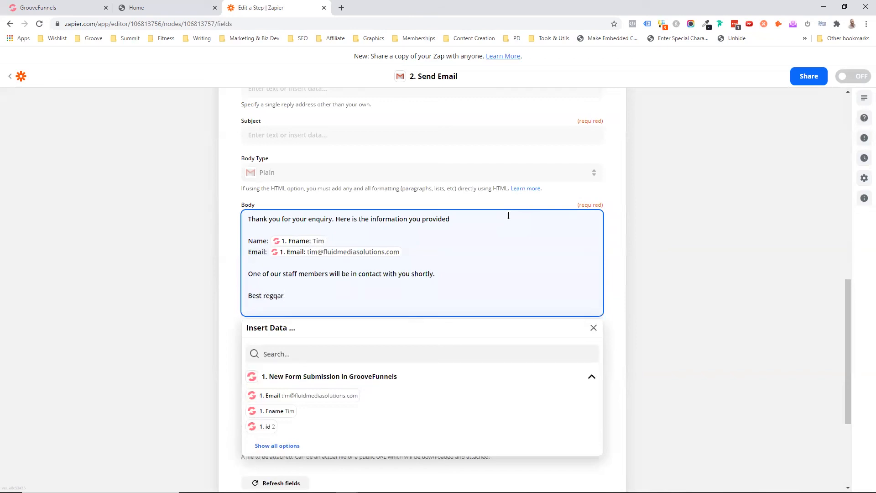
key("Backspace")
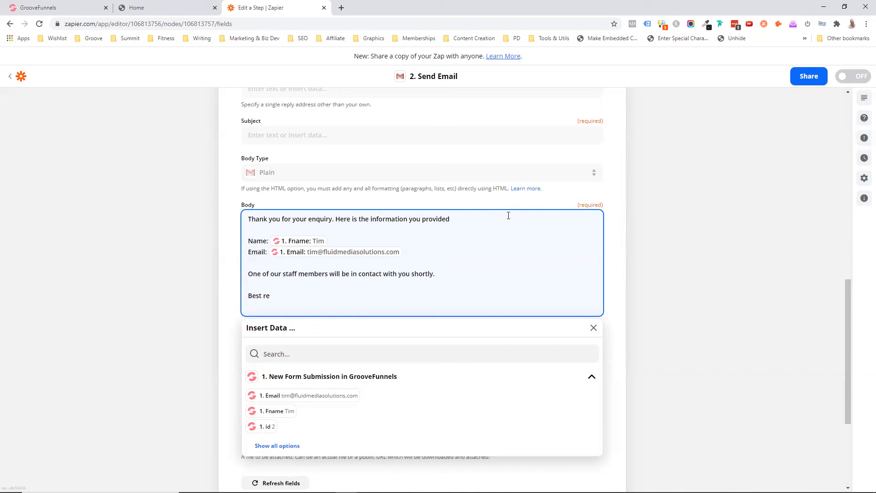
type("gards")
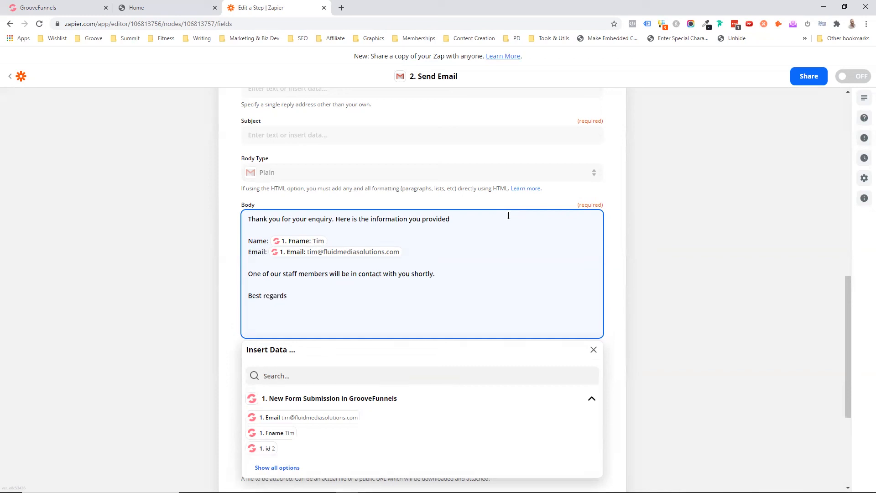
type("....")
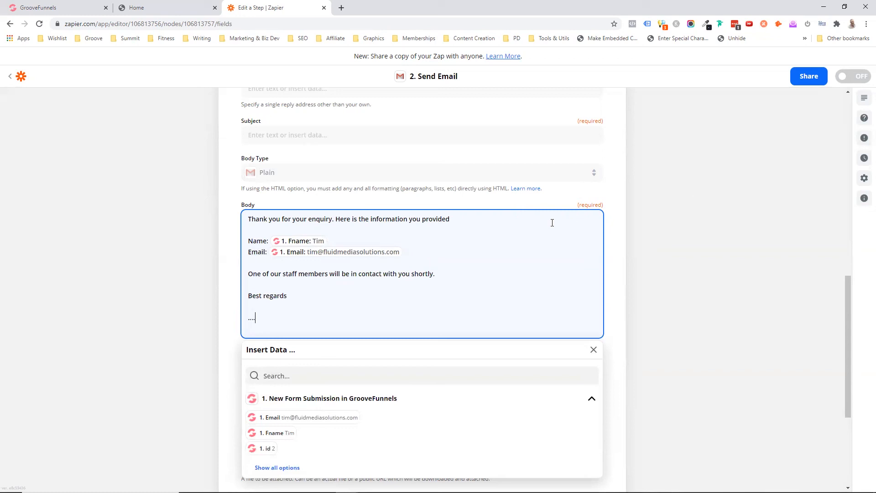
- Set the email Subject to 'Thank you for your enquiry'
scroll("down", 3)
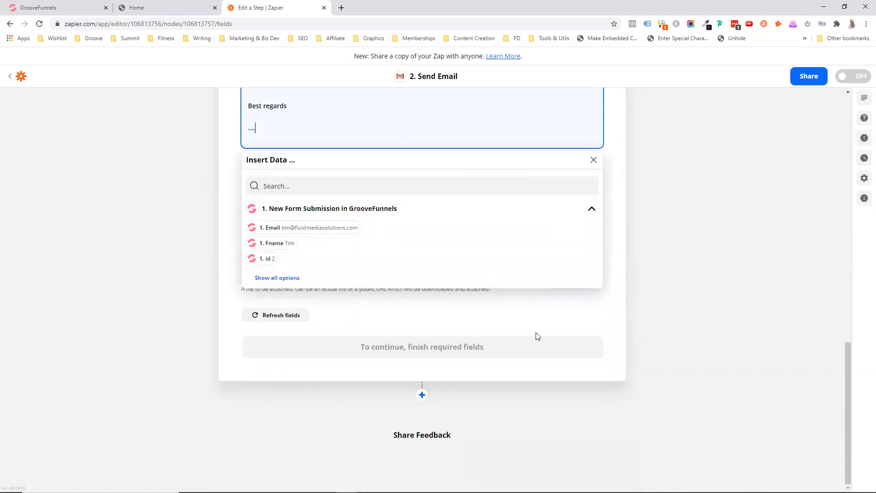
left_click(593, 159)
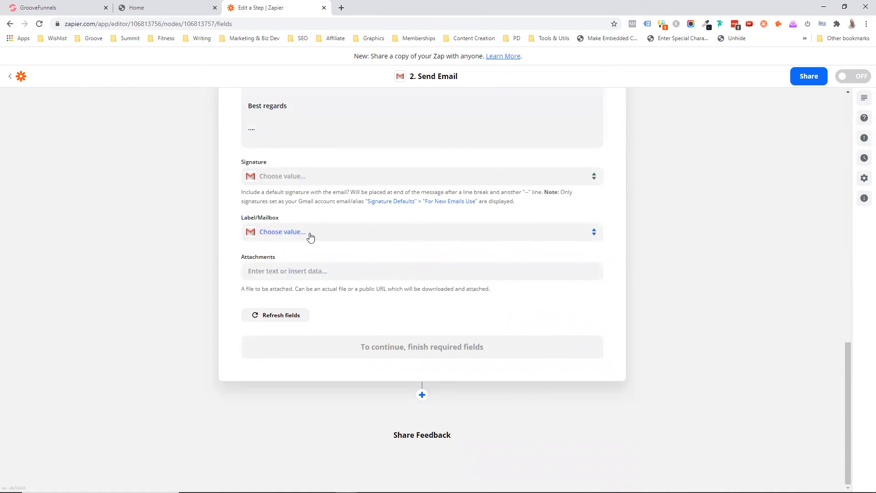
left_click(276, 315)
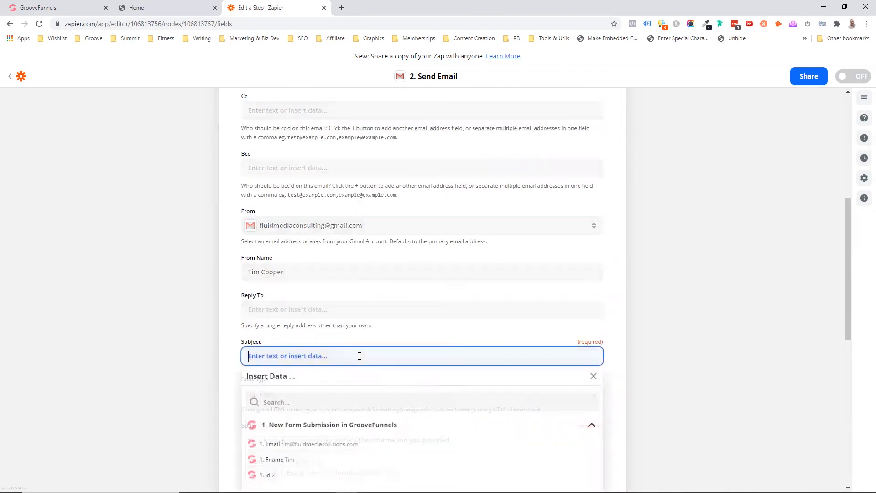
type("N")
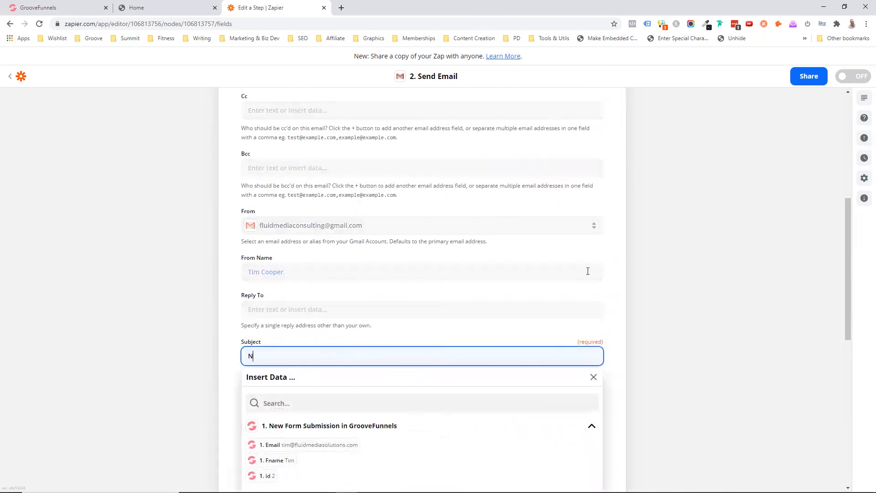
type("ew Enquiry")
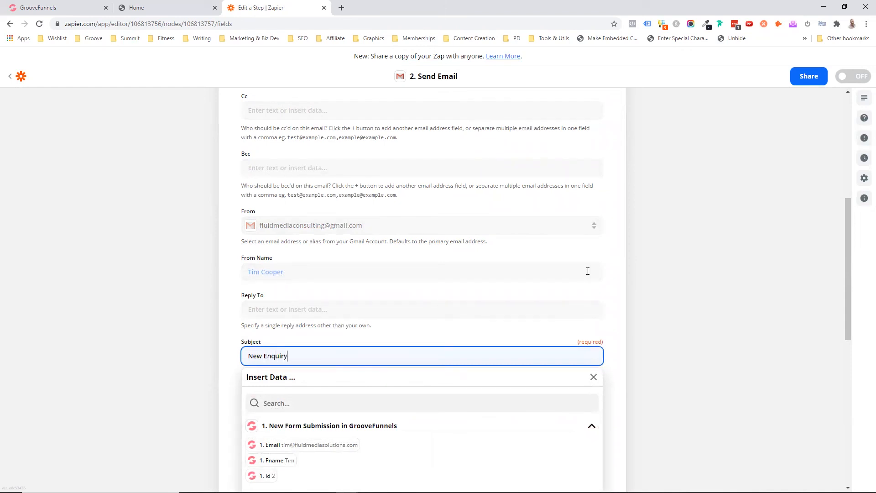
type("Thank you for your")
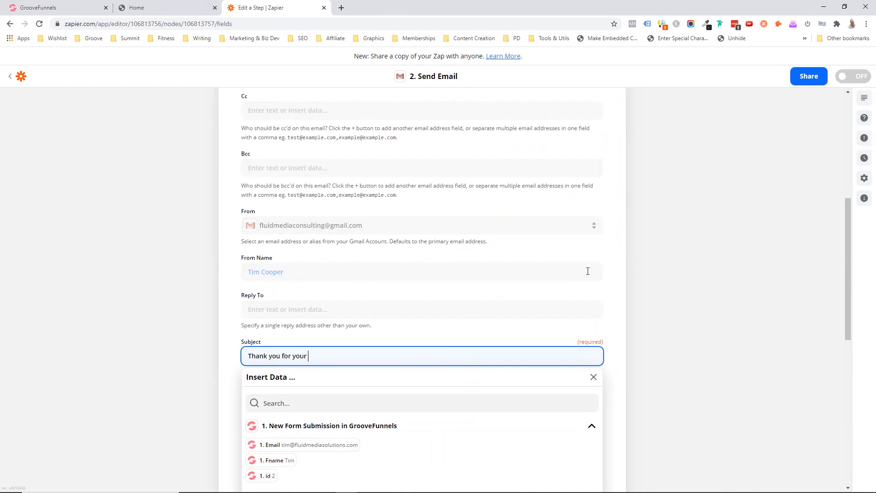
type("enquit")
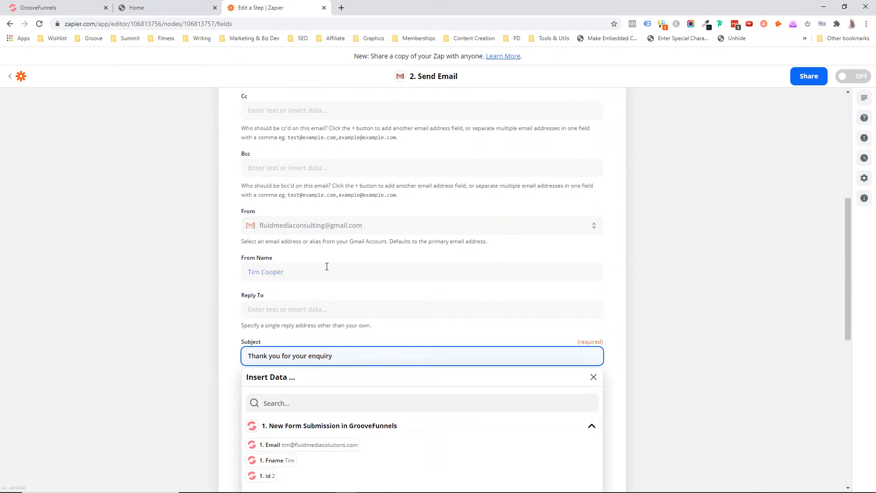
scroll("down", 3)
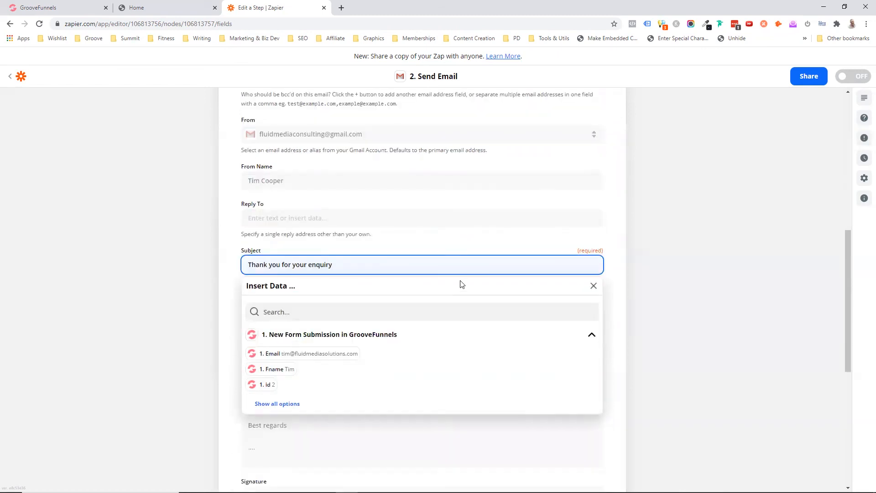
scroll("down", 3)
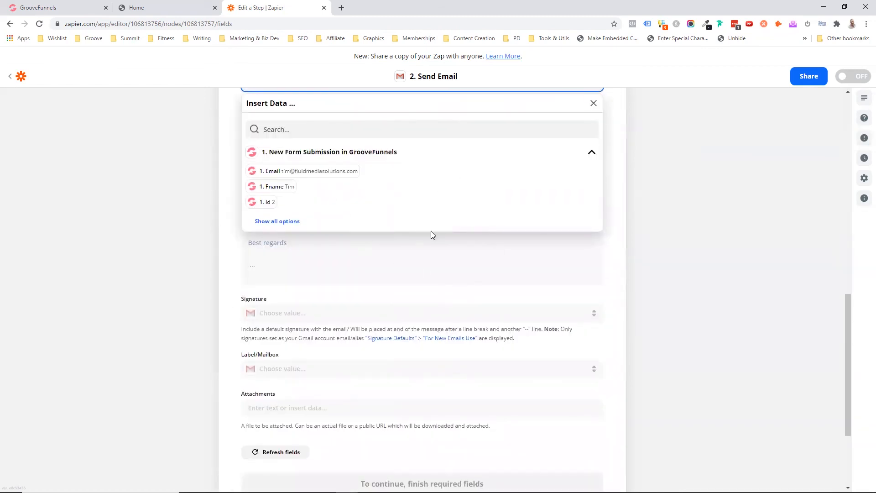
type("Thank you for your enquiry")
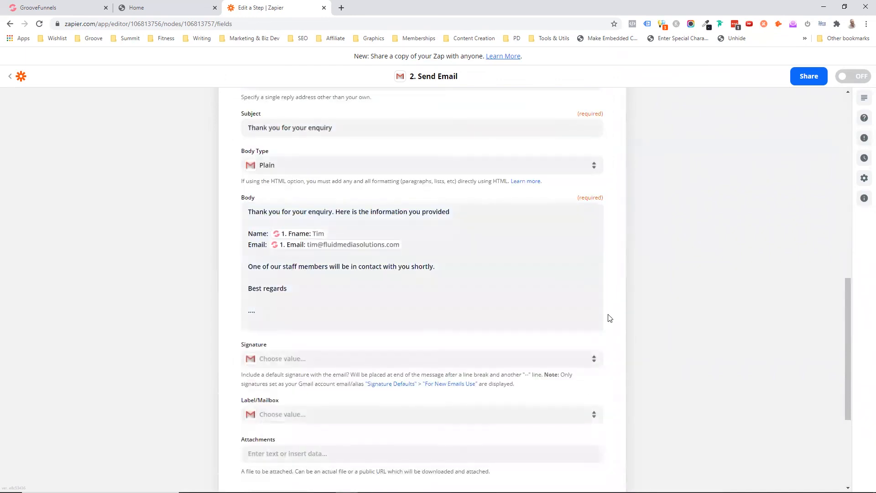
- Test the Send Email action by sending a sample email, then turn on the zap
scroll("down", 3)
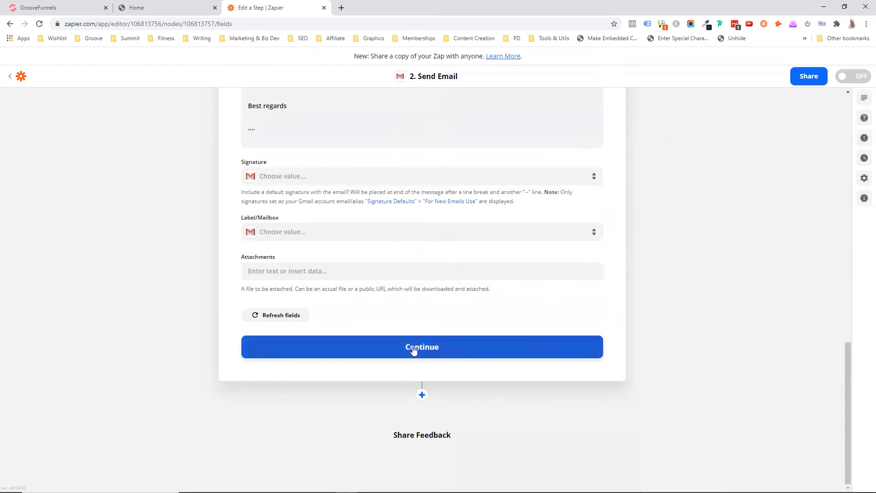
left_click(422, 347)
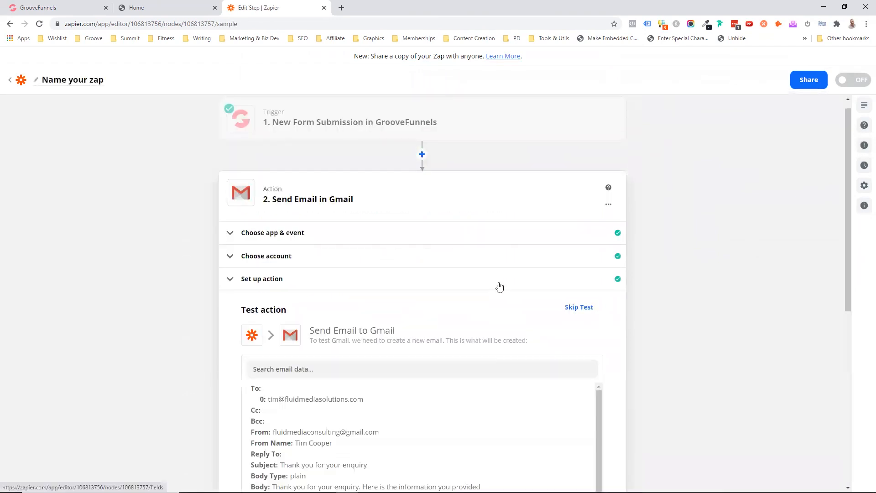
mouse_move(522, 315)
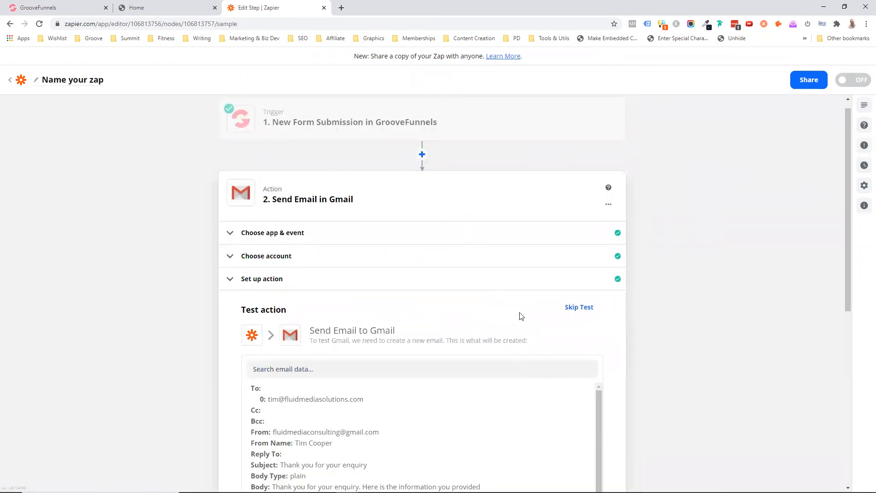
scroll("down", 3)
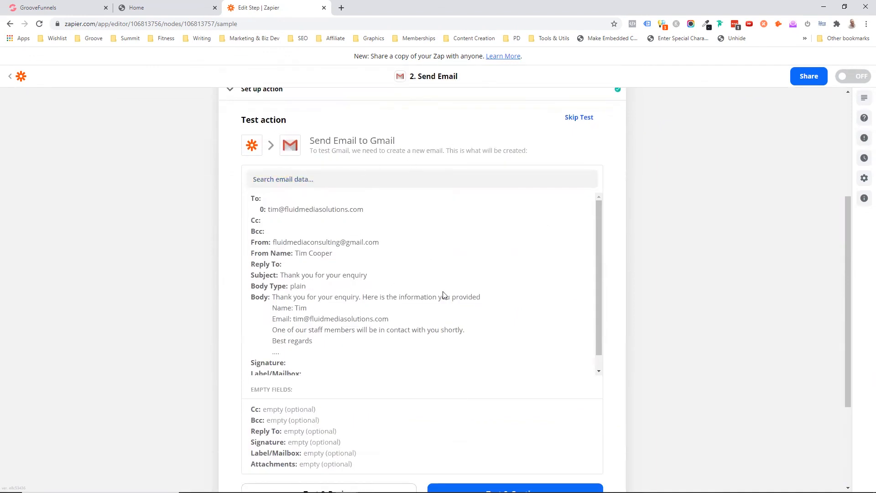
scroll("down", 3)
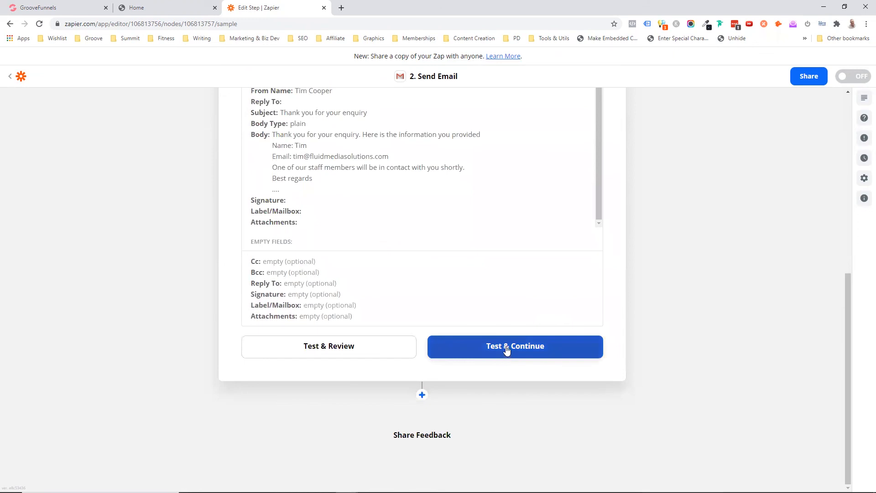
left_click(515, 346)
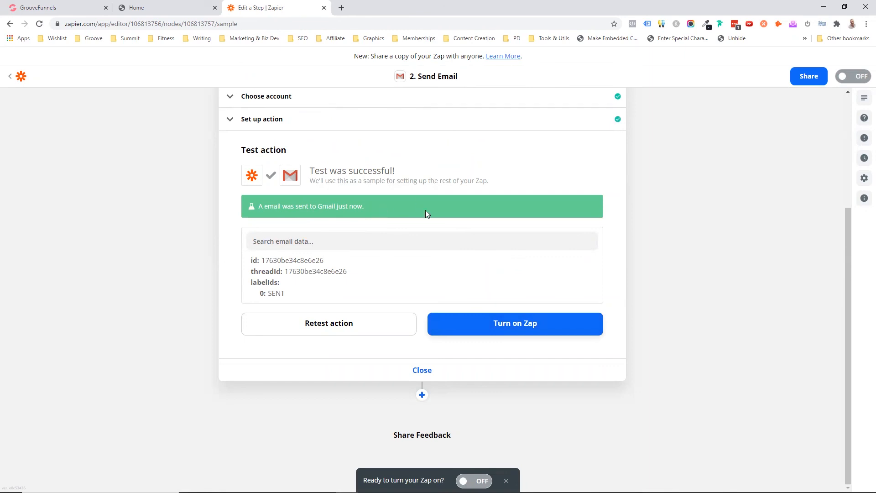
mouse_move(457, 305)
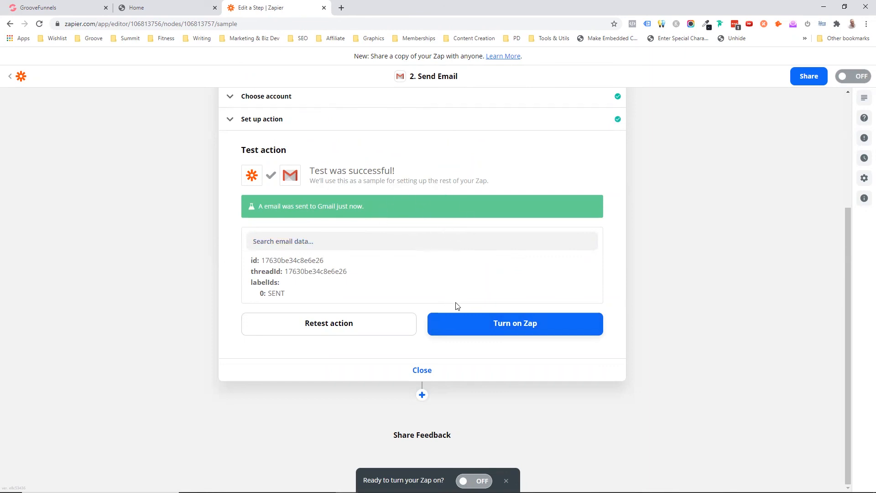
left_click(515, 324)
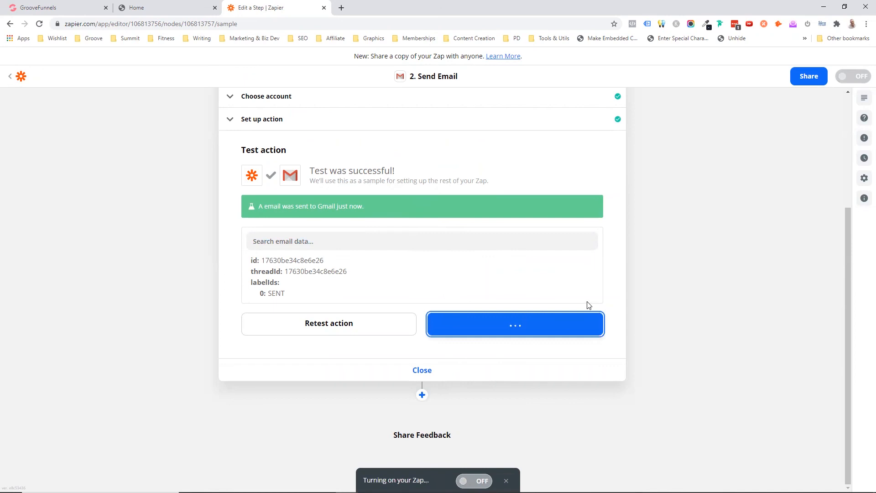
mouse_move(612, 306)
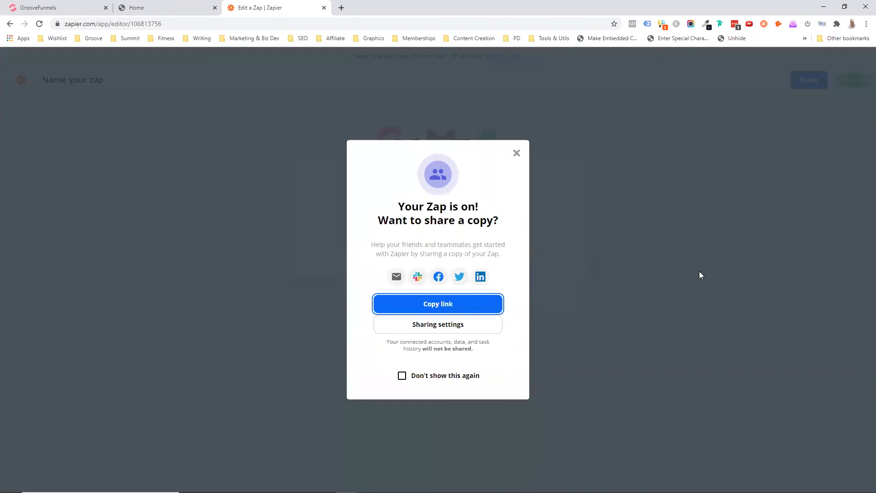
- Dismiss the 'Want to share a copy?' prompt and return to the GrooveFunnels page builder
left_click(517, 153)
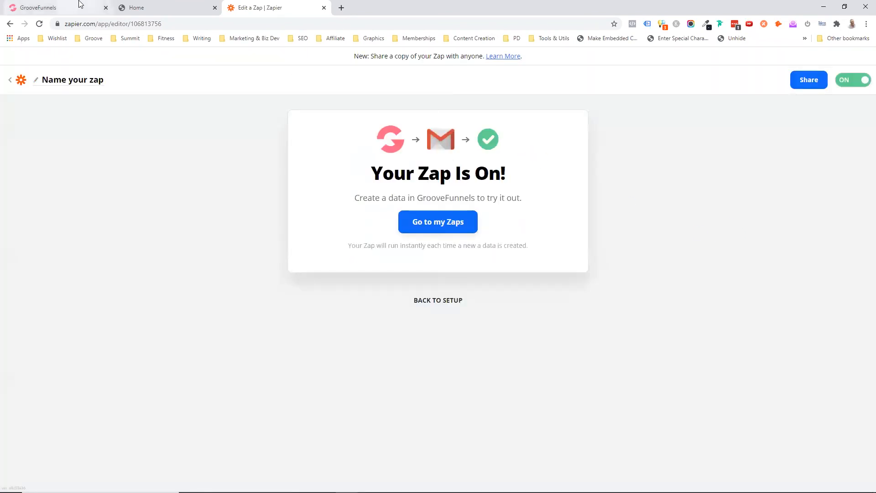
left_click(46, 8)
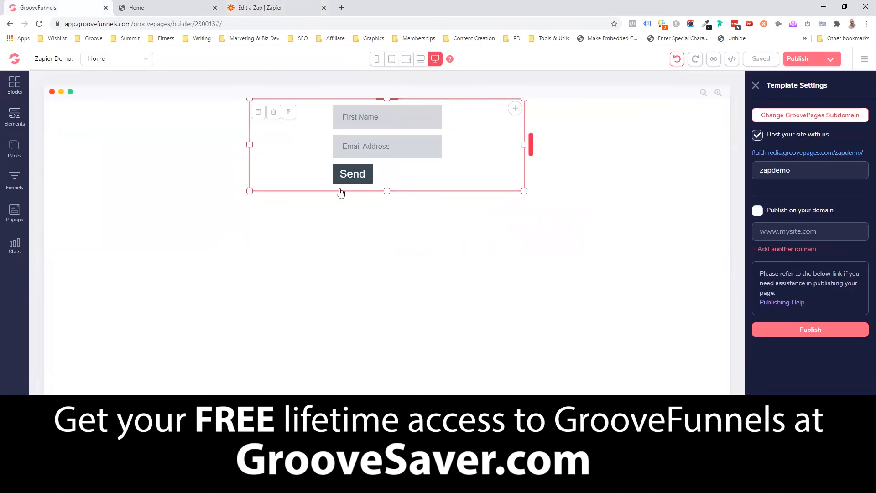
mouse_move(368, 209)
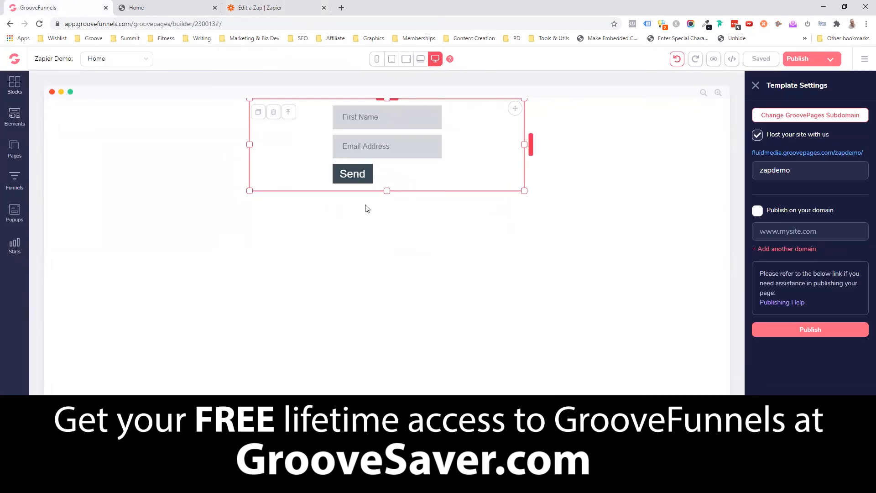
mouse_move(409, 135)
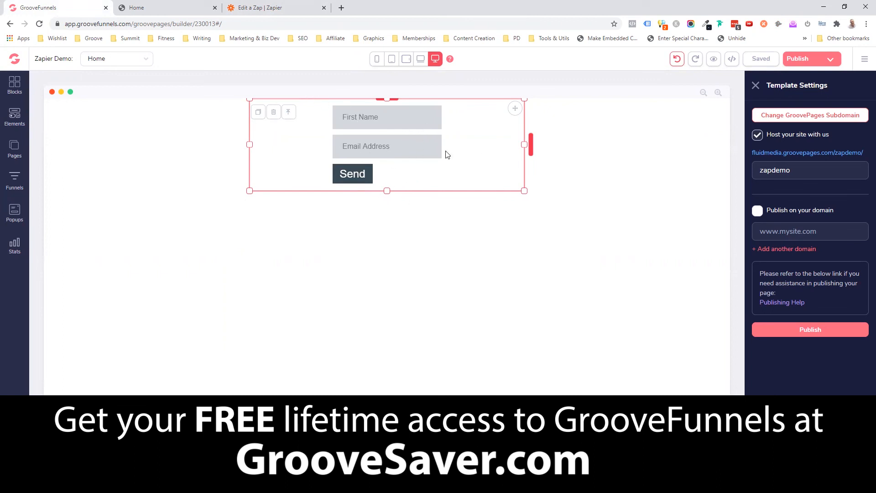
mouse_move(463, 70)
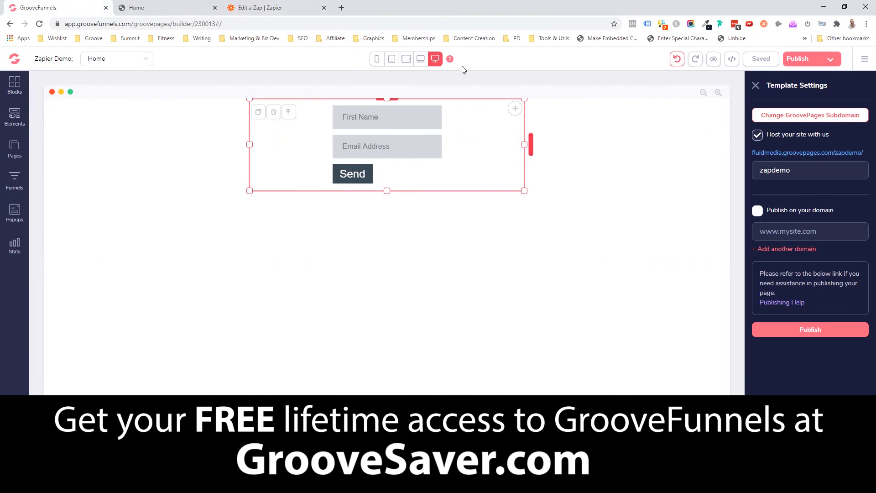
mouse_move(781, 149)
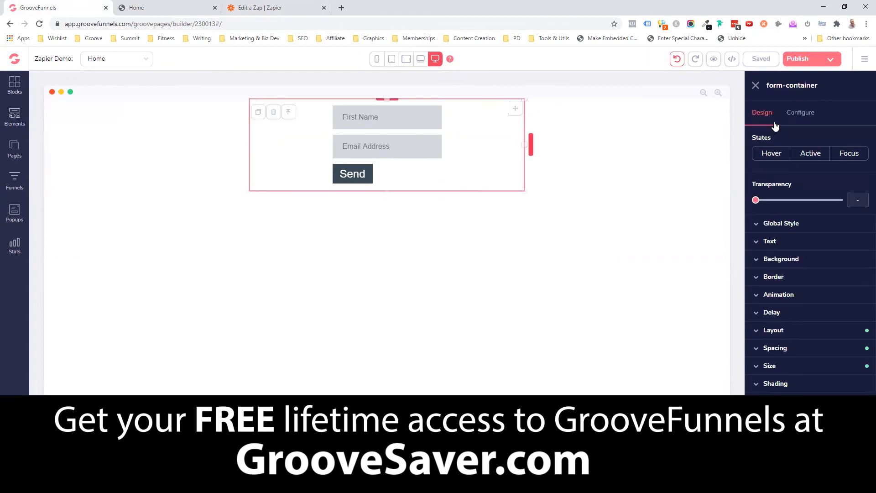
- Show the form container's Configure settings, confirming submissions still go to Demo Zap
left_click(800, 112)
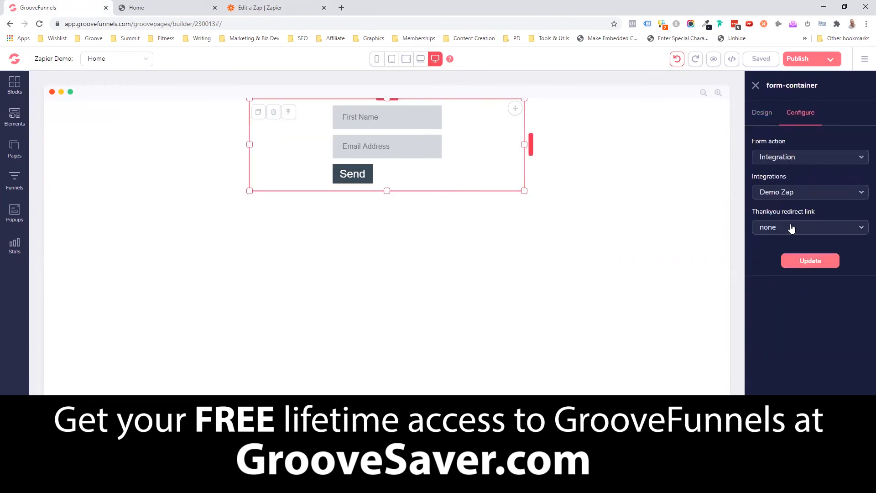
mouse_move(361, 151)
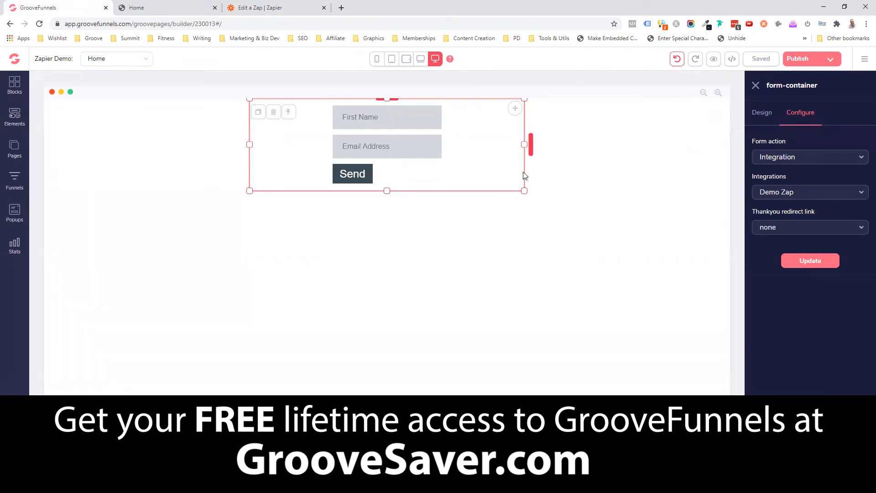
mouse_move(552, 198)
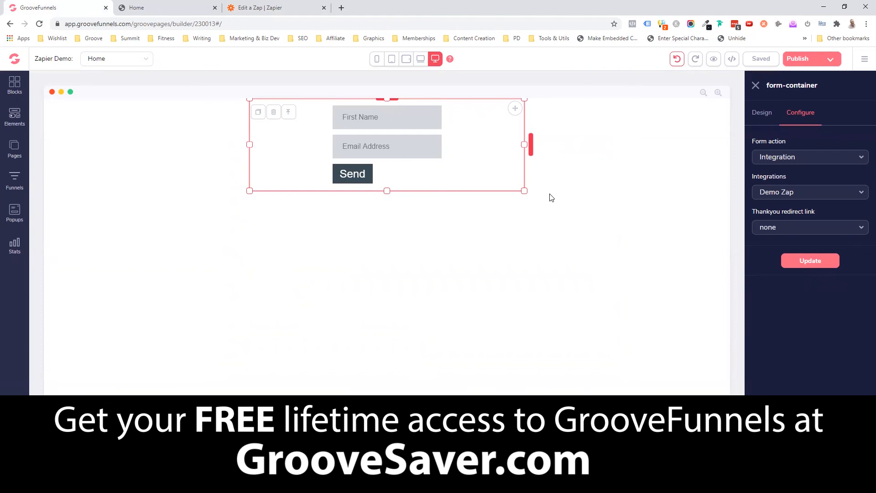
mouse_move(555, 195)
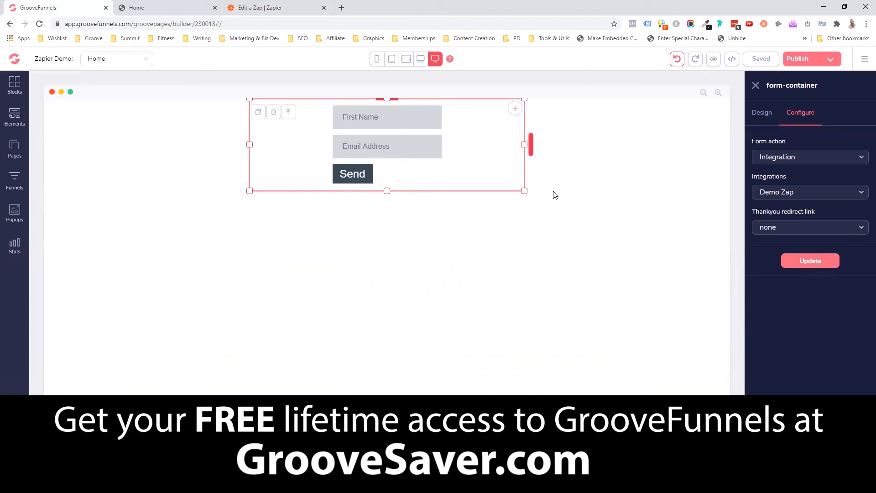